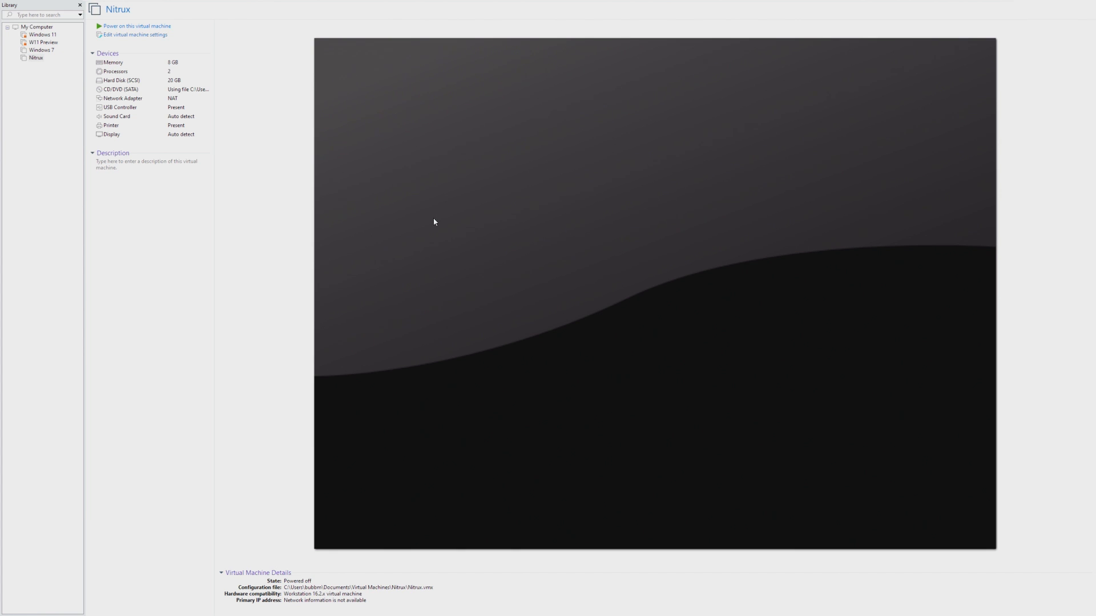
{"action": "mouse_move", "coordinate": [200, 126]}
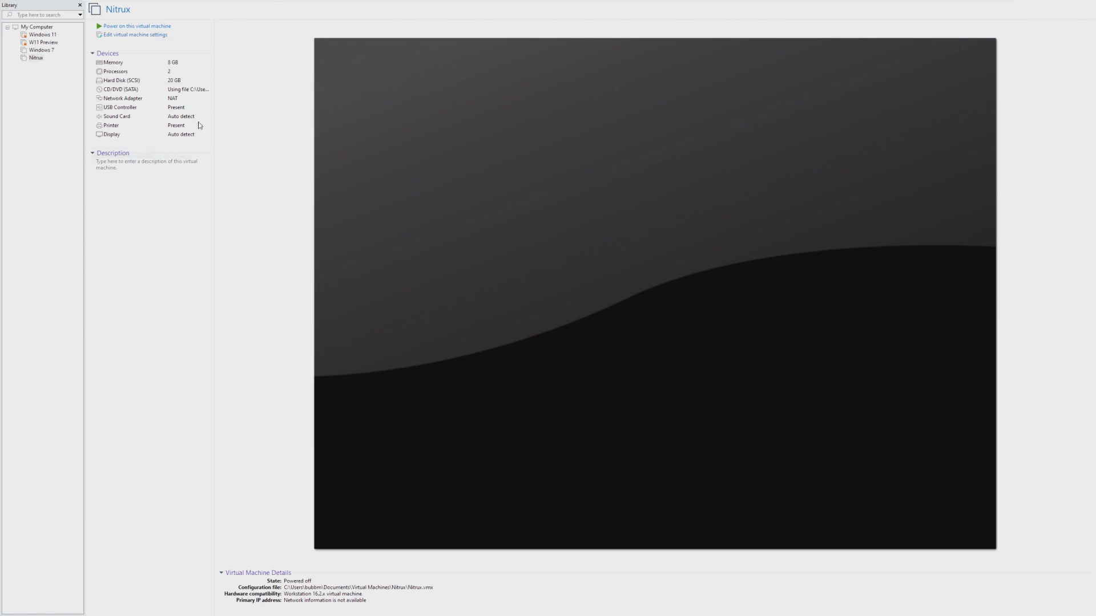
{"action": "mouse_move", "coordinate": [237, 206]}
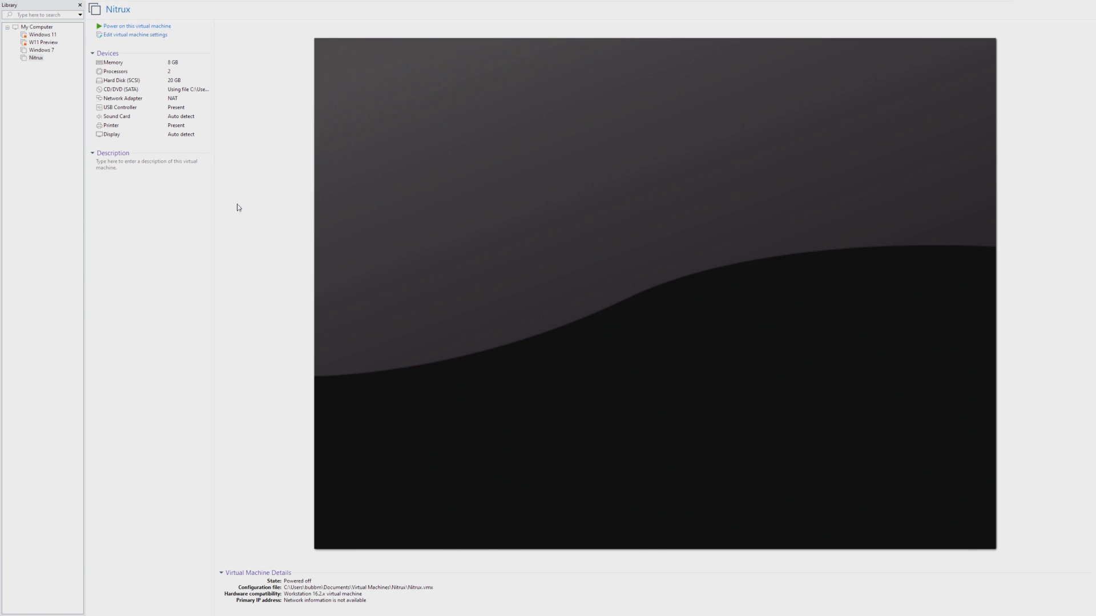
{"action": "mouse_move", "coordinate": [262, 166]}
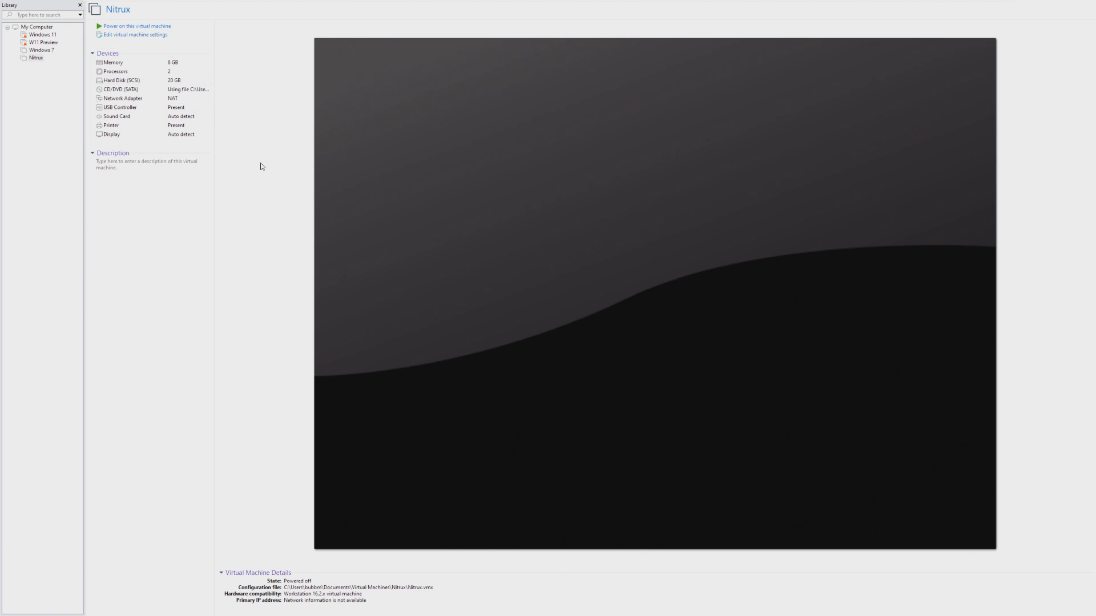
{"action": "mouse_move", "coordinate": [285, 200]}
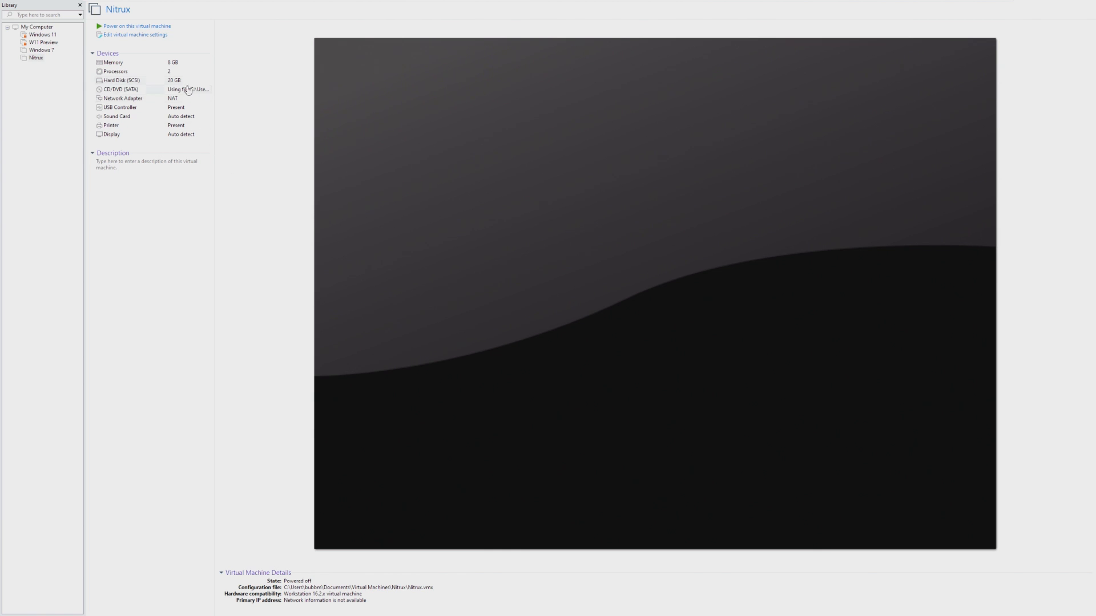
Power on the Nitrux virtual machine so it boots into the Nitrux OS 2.4.1 installer.
{"action": "left_click", "coordinate": [135, 26]}
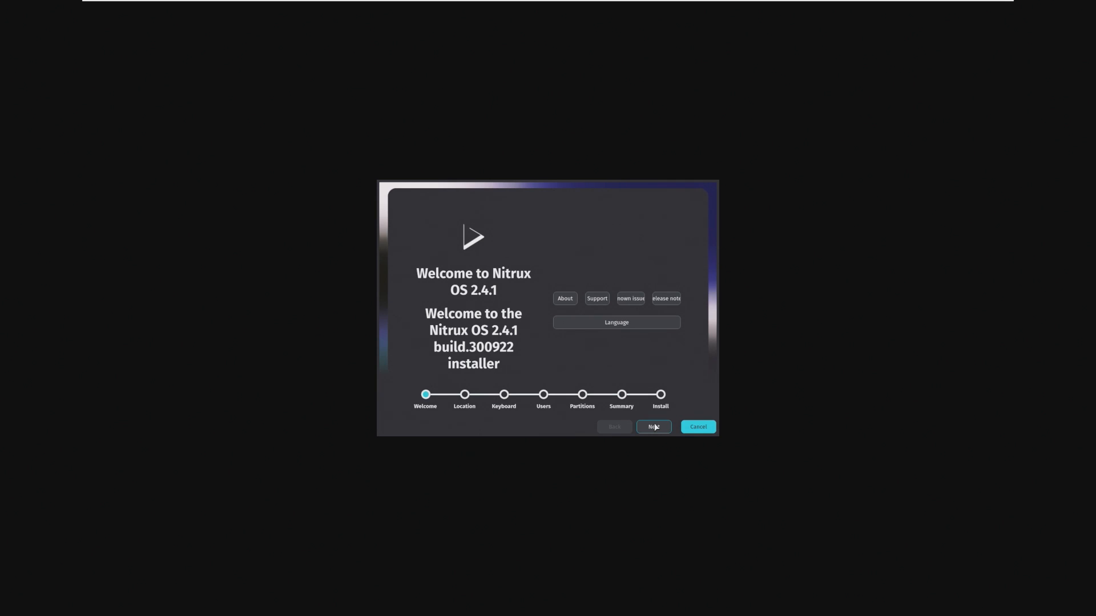
Continue past the installer welcome page, accepting the default region and keyboard model.
{"action": "left_click", "coordinate": [653, 426]}
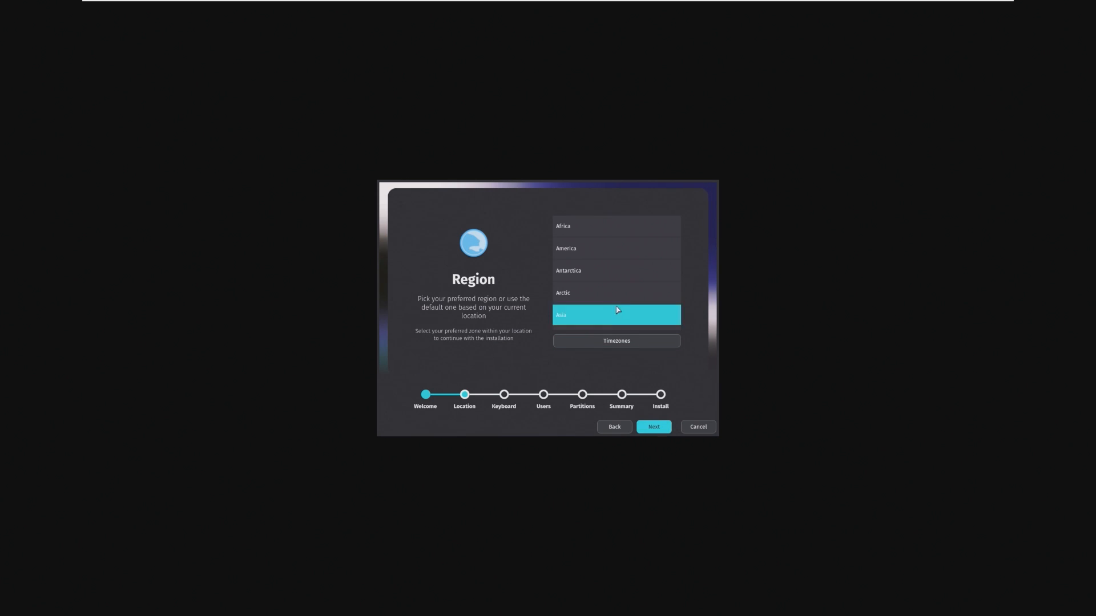
{"action": "scroll", "scroll_direction": "down", "scroll_amount": 3}
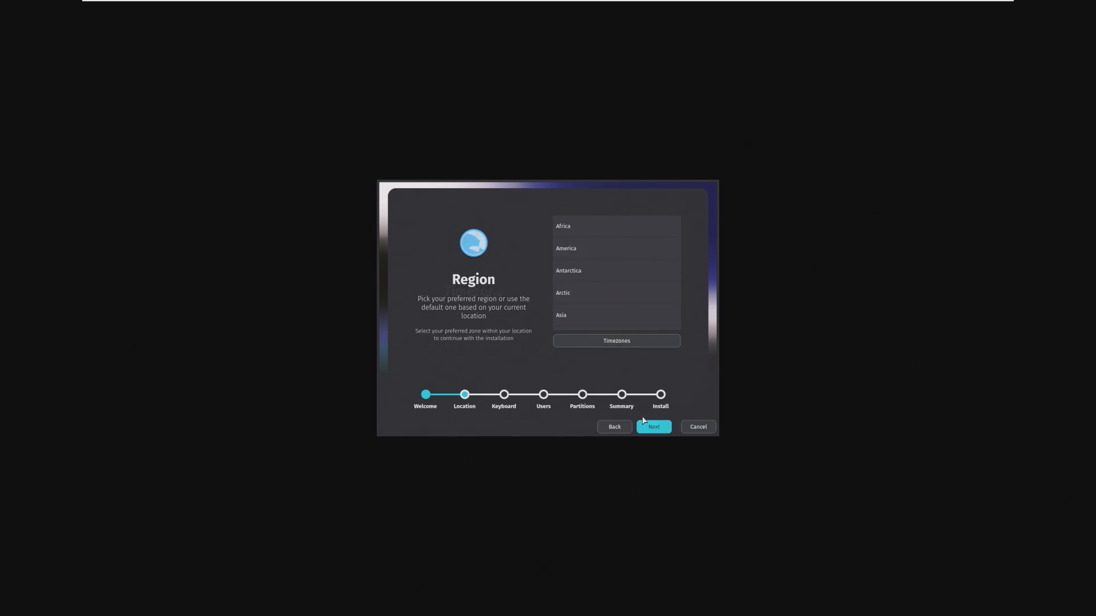
{"action": "left_click", "coordinate": [653, 427]}
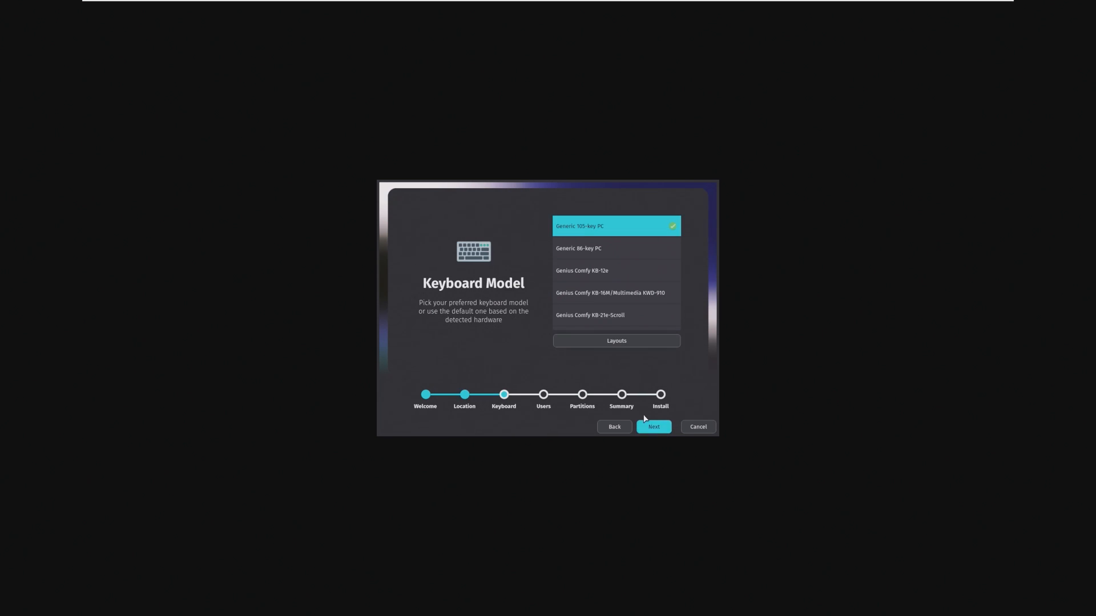
{"action": "left_click", "coordinate": [653, 427]}
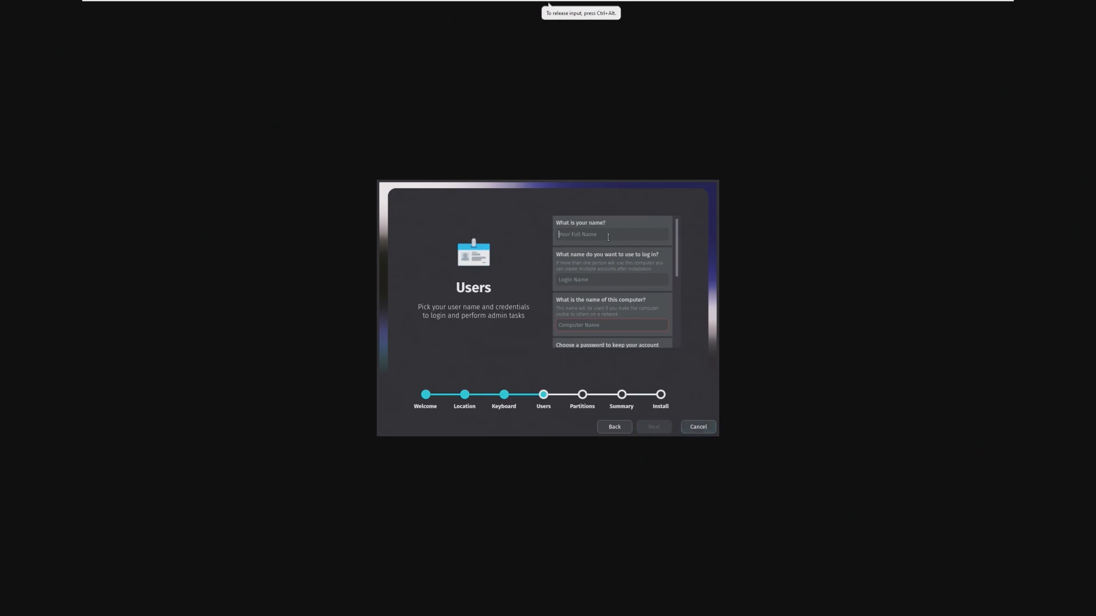
Create the linux user with a password and computer name nitrux1, reaching partitioning.
{"action": "type", "text": "u"}
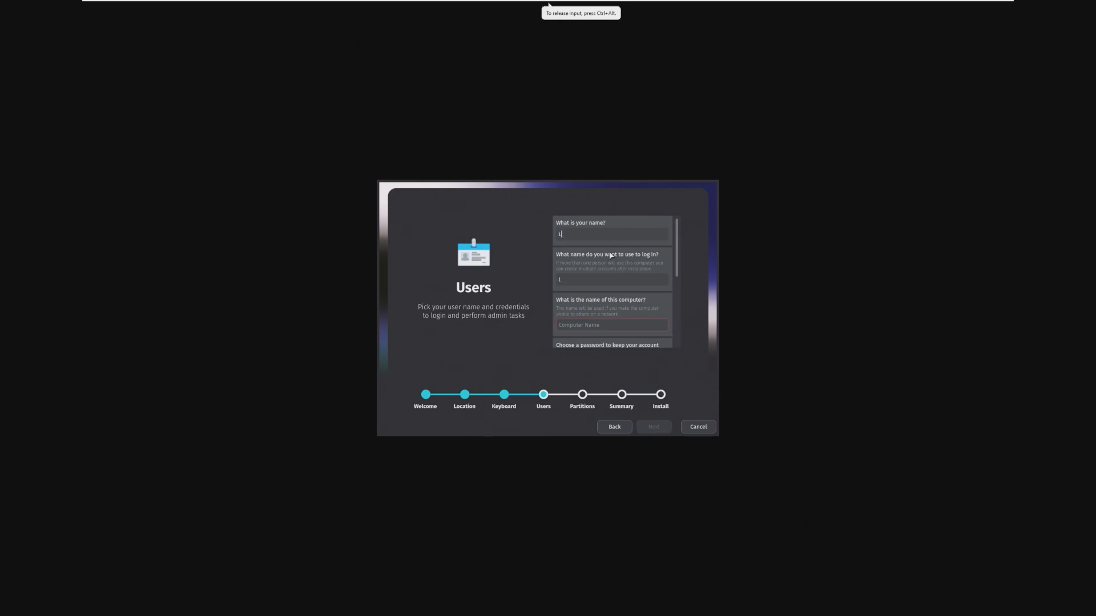
{"action": "type", "text": "inux"}
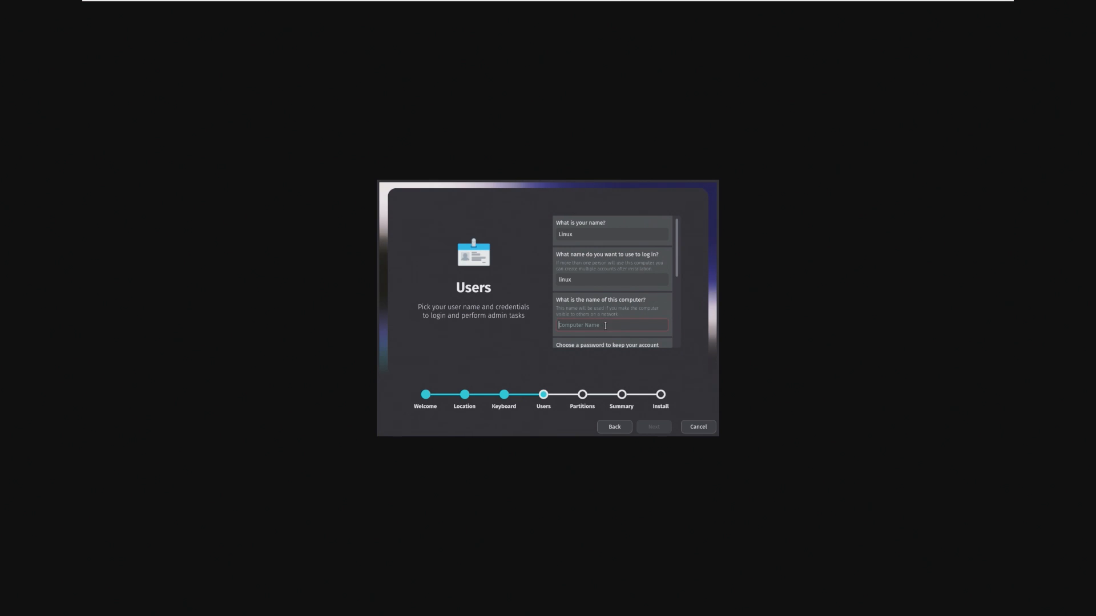
{"action": "type", "text": "niru"}
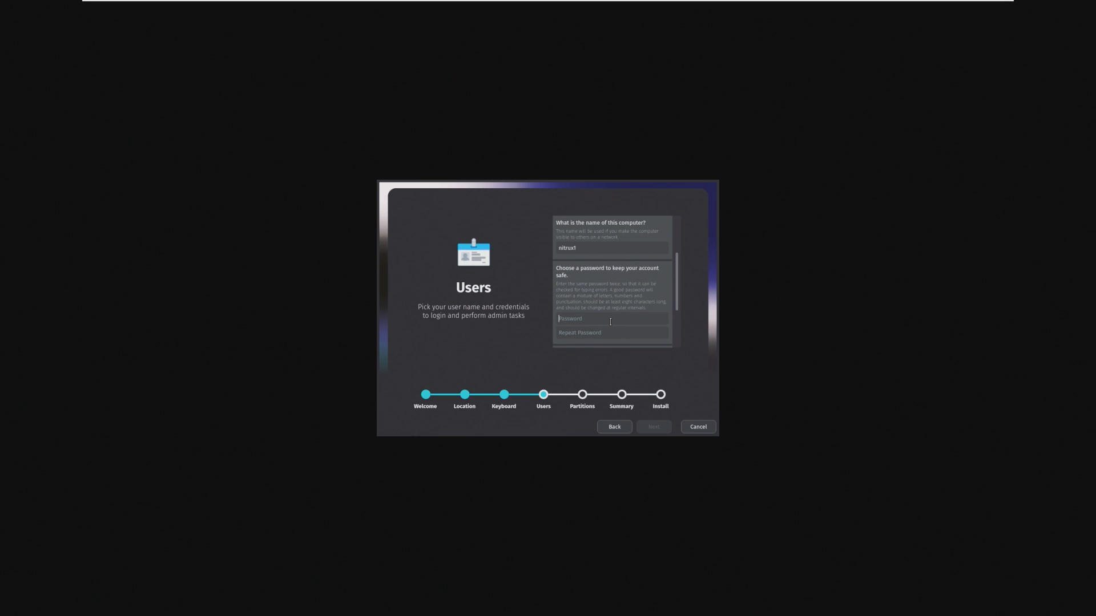
{"action": "type", "text": "p"}
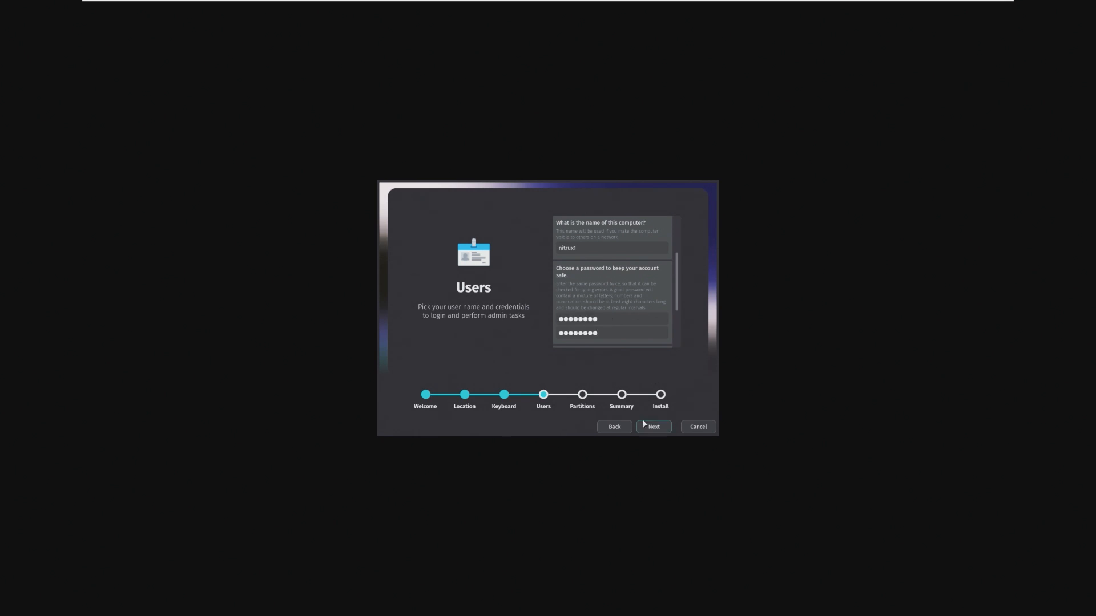
{"action": "left_click", "coordinate": [653, 426]}
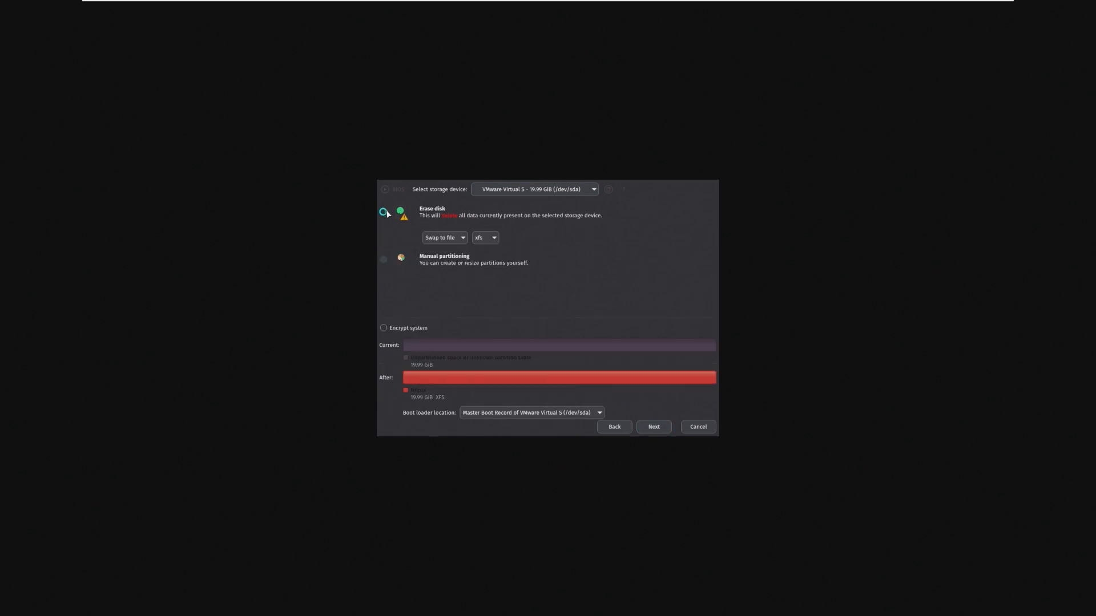
Keep 'Erase disk' and start installing Nitrux onto the virtual disk.
{"action": "left_click", "coordinate": [653, 427]}
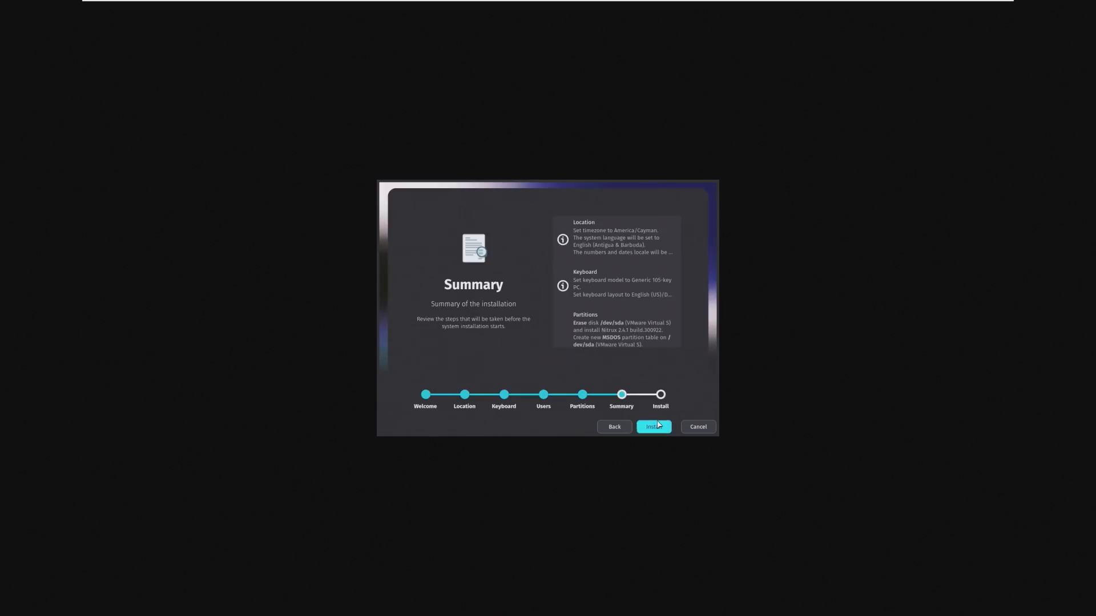
{"action": "left_click", "coordinate": [653, 427]}
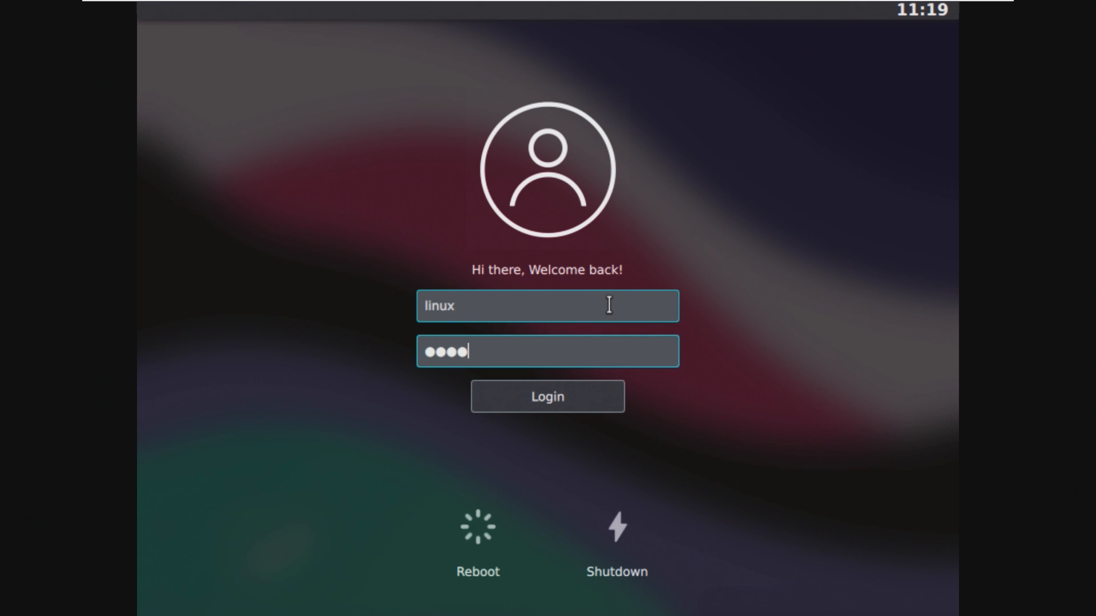
Log in as linux and wait for the desktop, dock and top bar to load.
{"action": "left_click", "coordinate": [547, 396]}
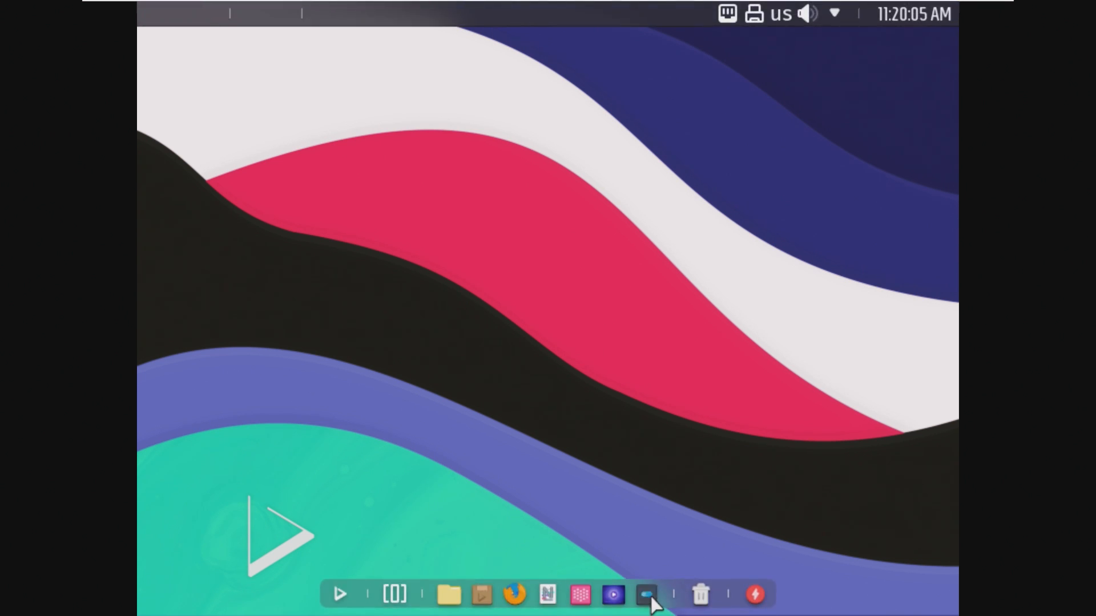
In Display and Monitor settings, apply and keep 1920x1080, then choose 2560x1440.
{"action": "left_click", "coordinate": [647, 594]}
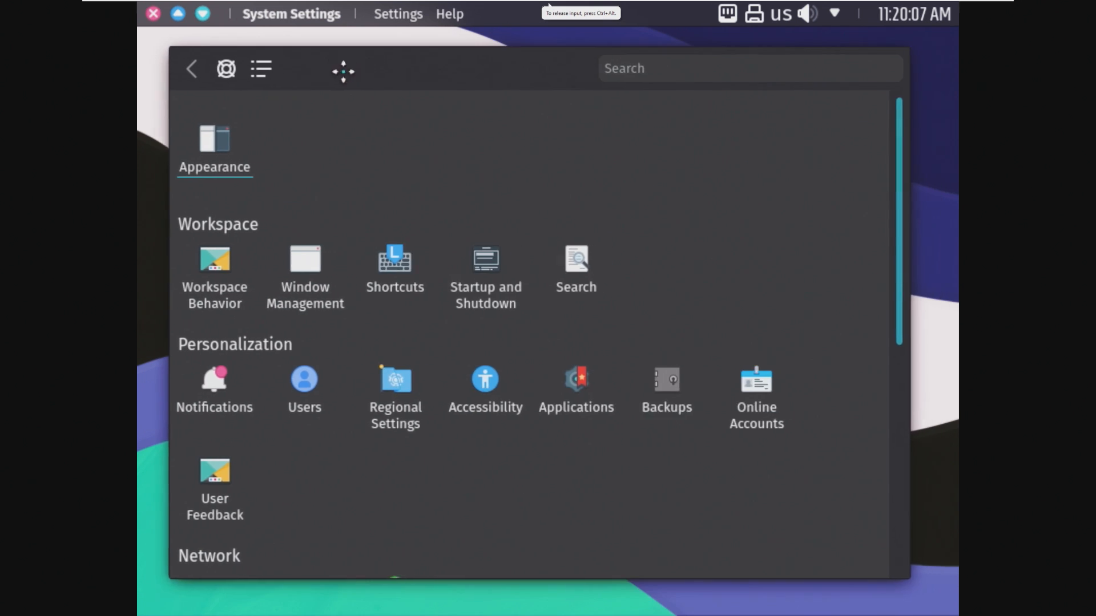
{"action": "scroll", "scroll_direction": "down", "scroll_amount": 3}
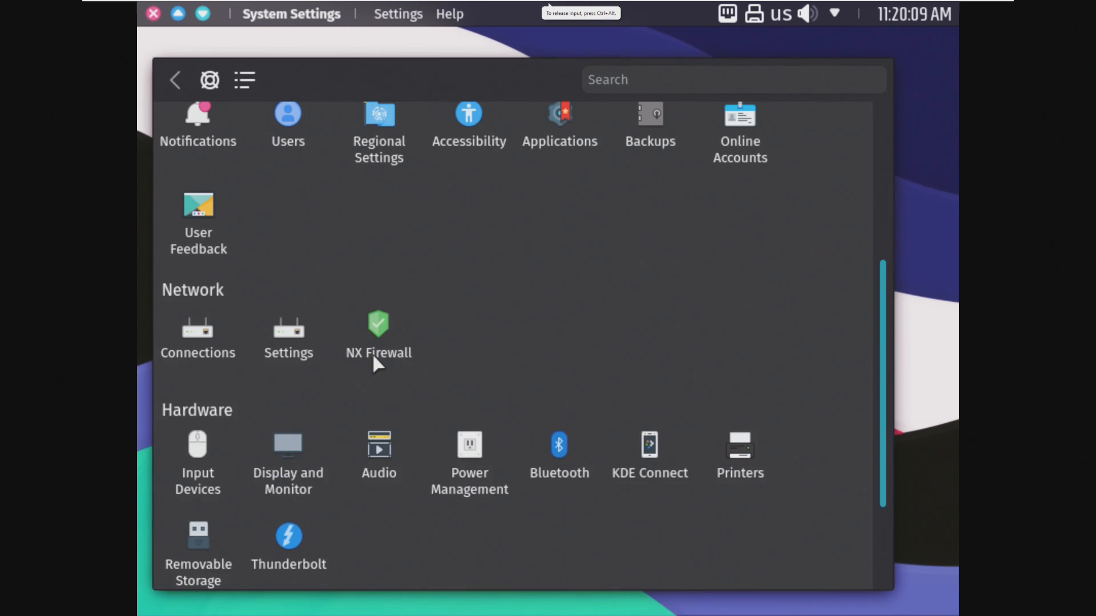
{"action": "left_click", "coordinate": [287, 455]}
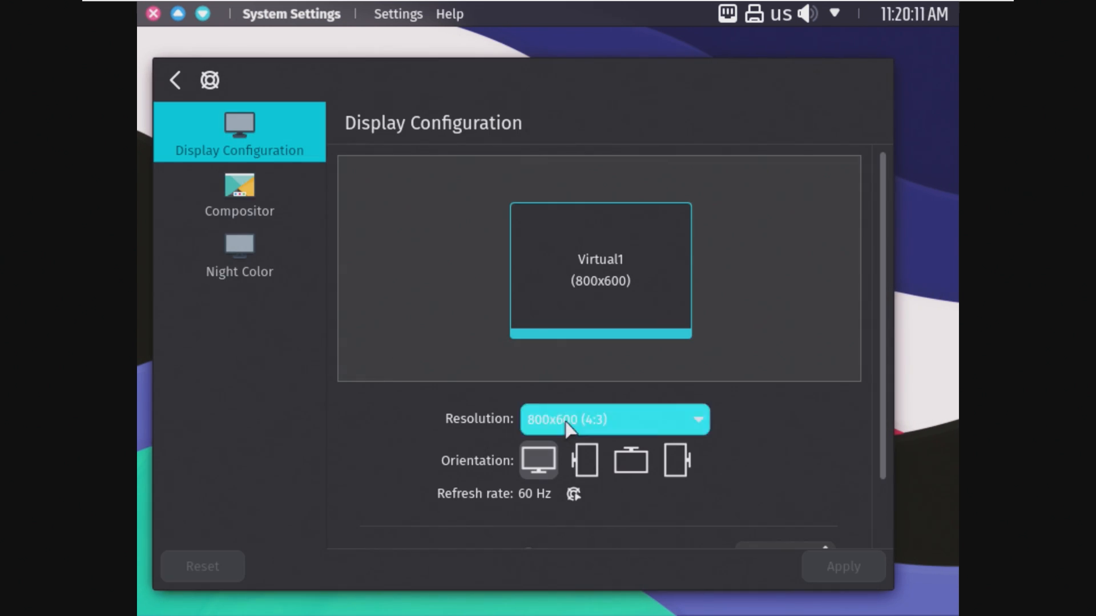
{"action": "left_click", "coordinate": [614, 419]}
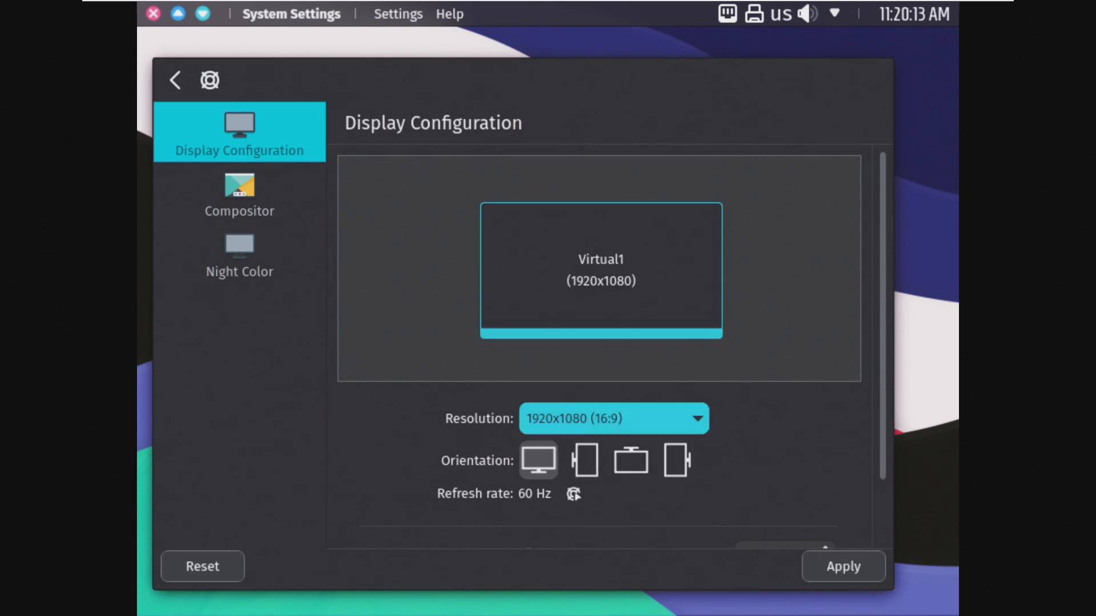
{"action": "left_click", "coordinate": [843, 566]}
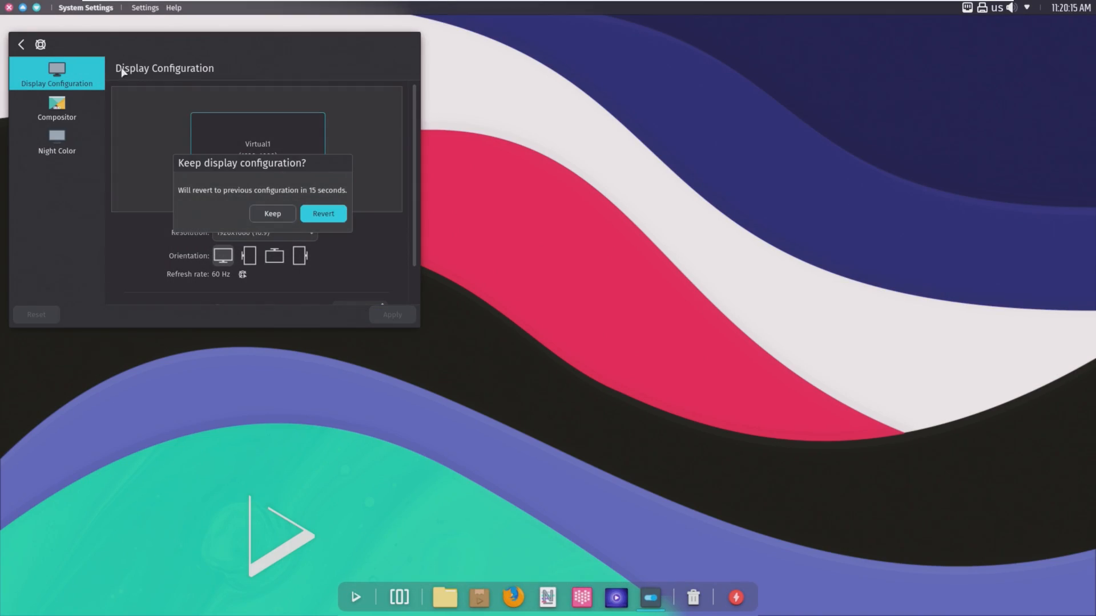
{"action": "left_click", "coordinate": [272, 213]}
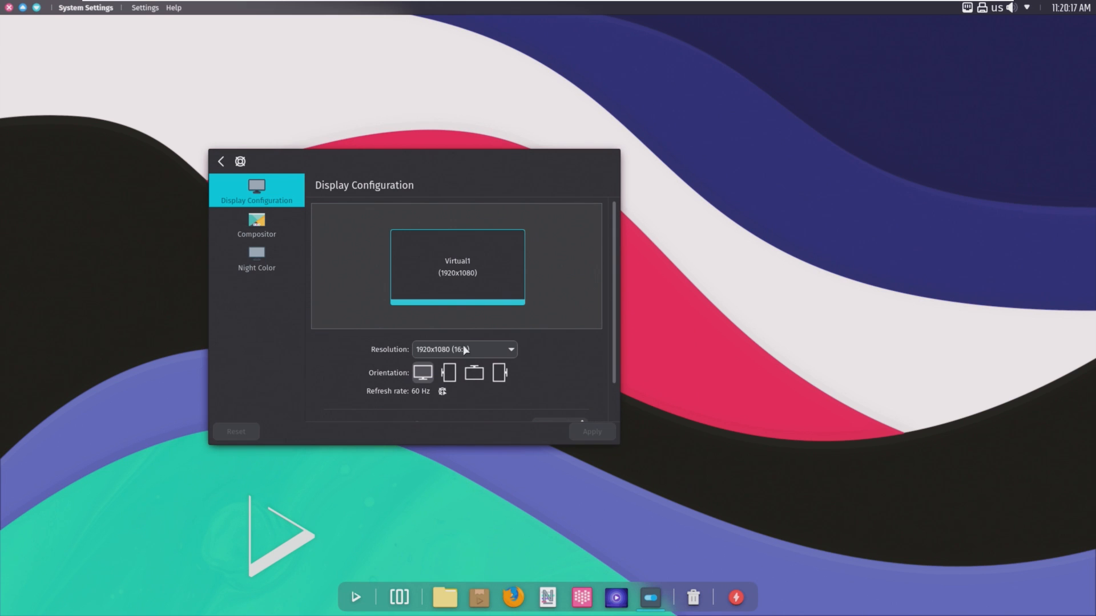
{"action": "left_click", "coordinate": [463, 349]}
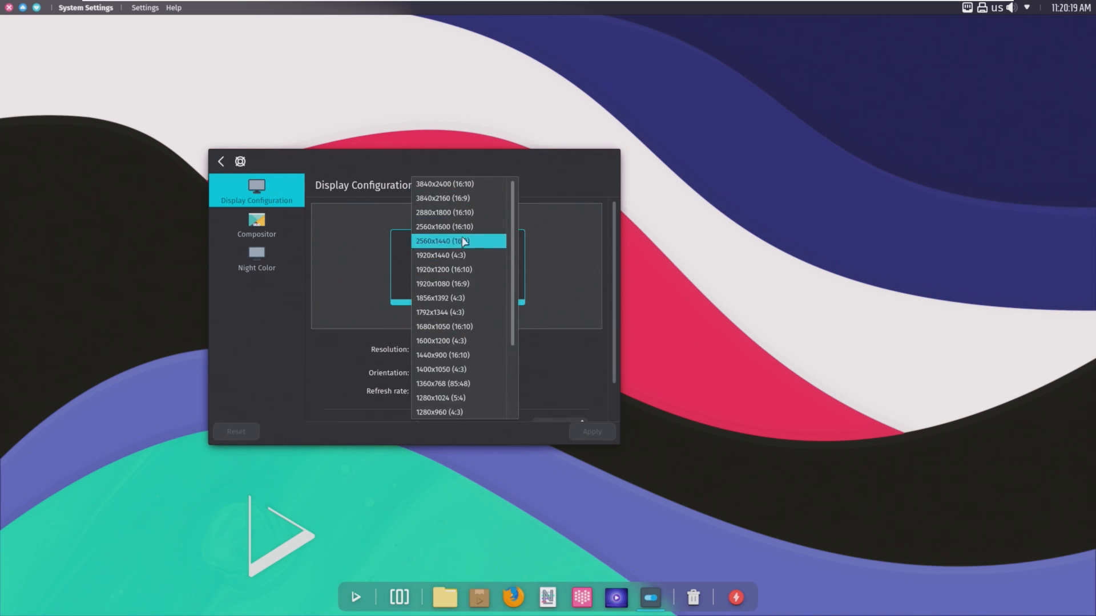
{"action": "left_click", "coordinate": [444, 240]}
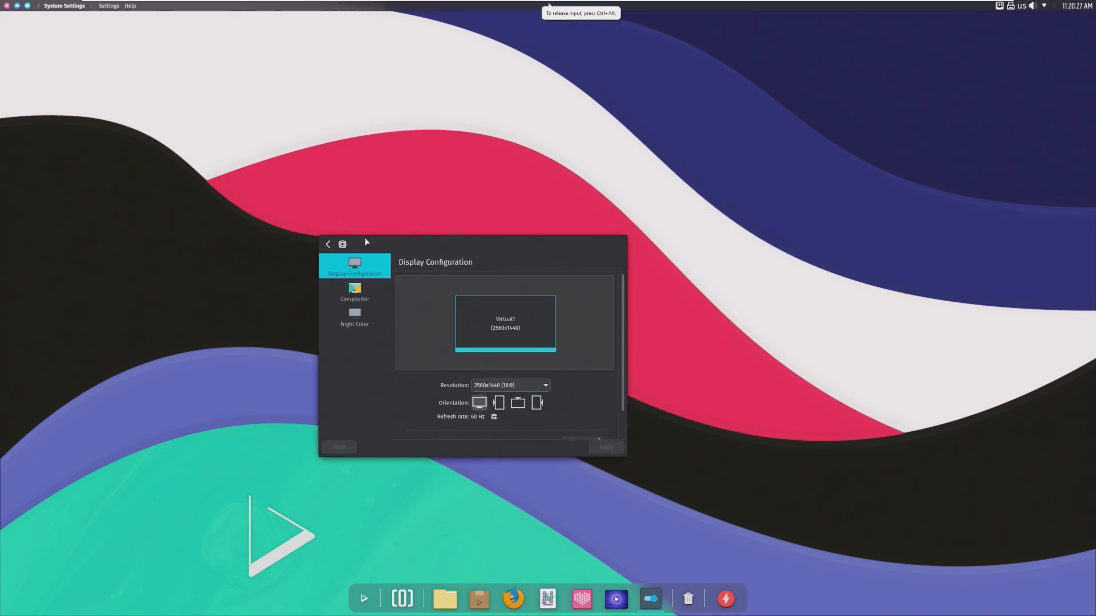
{"action": "left_click_drag", "start_coordinate": [472, 252], "coordinate": [629, 272]}
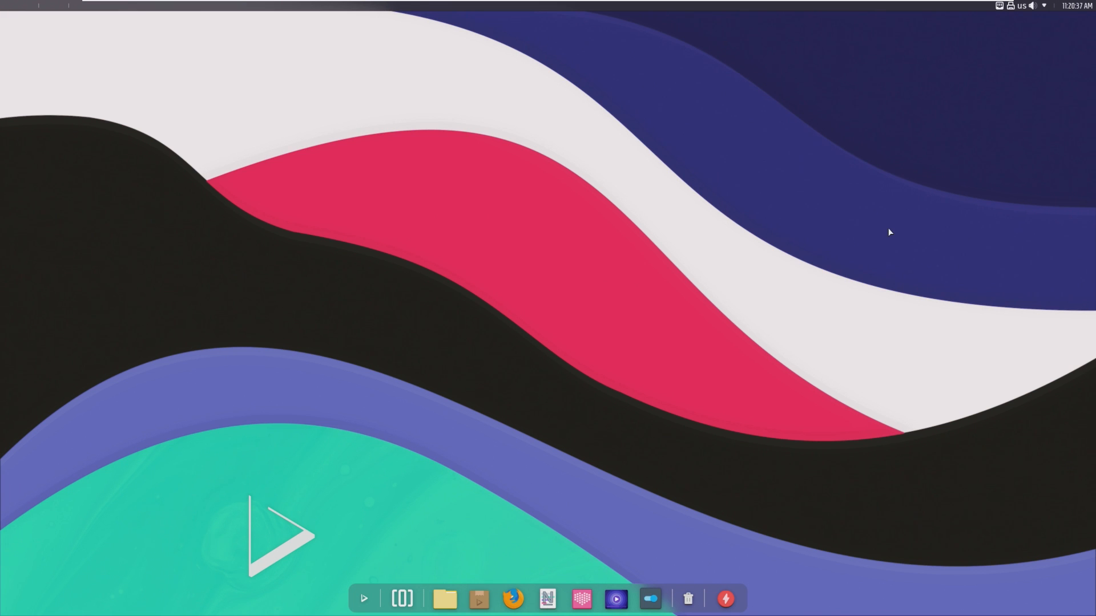
{"action": "mouse_move", "coordinate": [3, 28]}
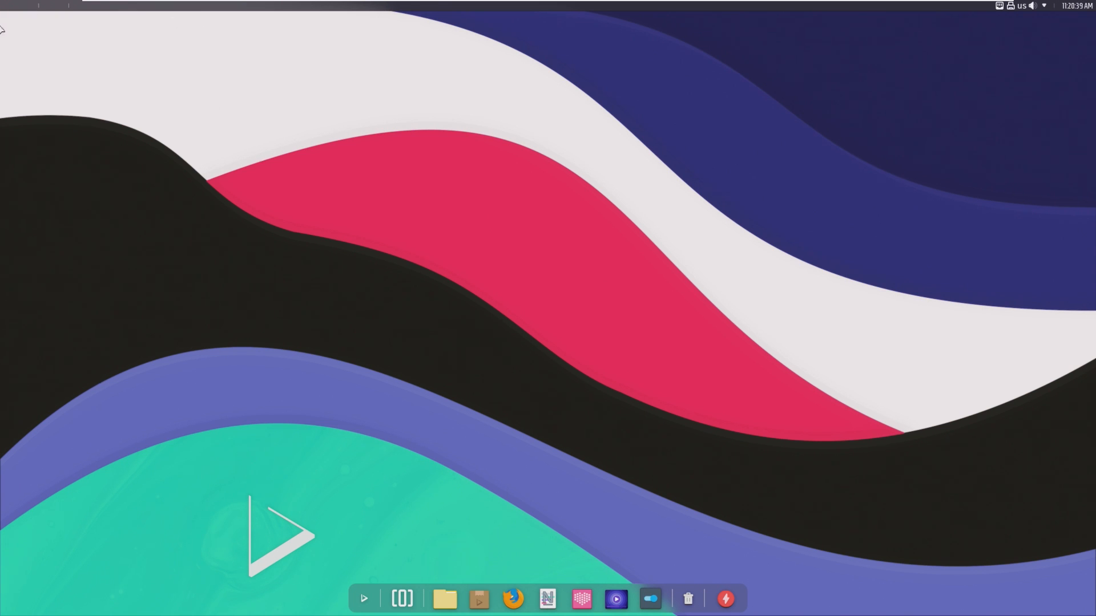
{"action": "mouse_move", "coordinate": [793, 4]}
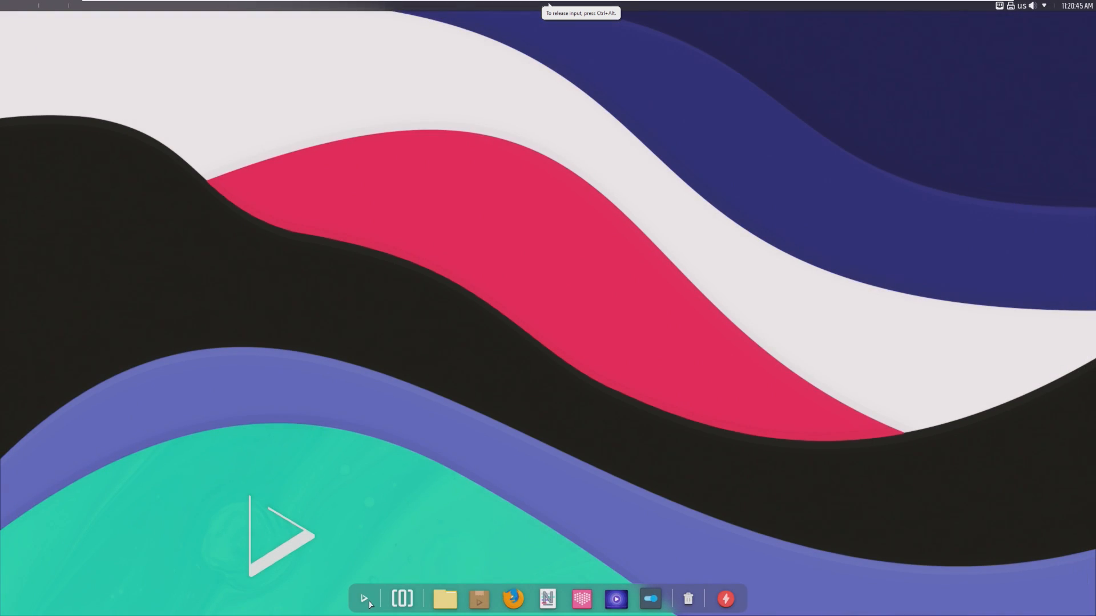
{"action": "mouse_move", "coordinate": [65, 16]}
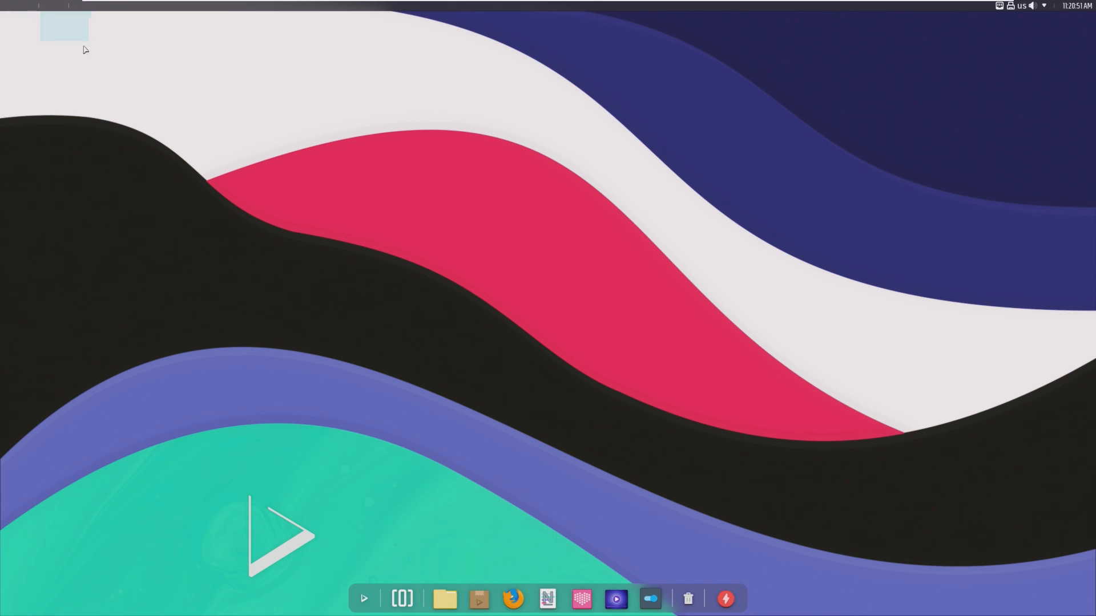
{"action": "left_click", "coordinate": [999, 6]}
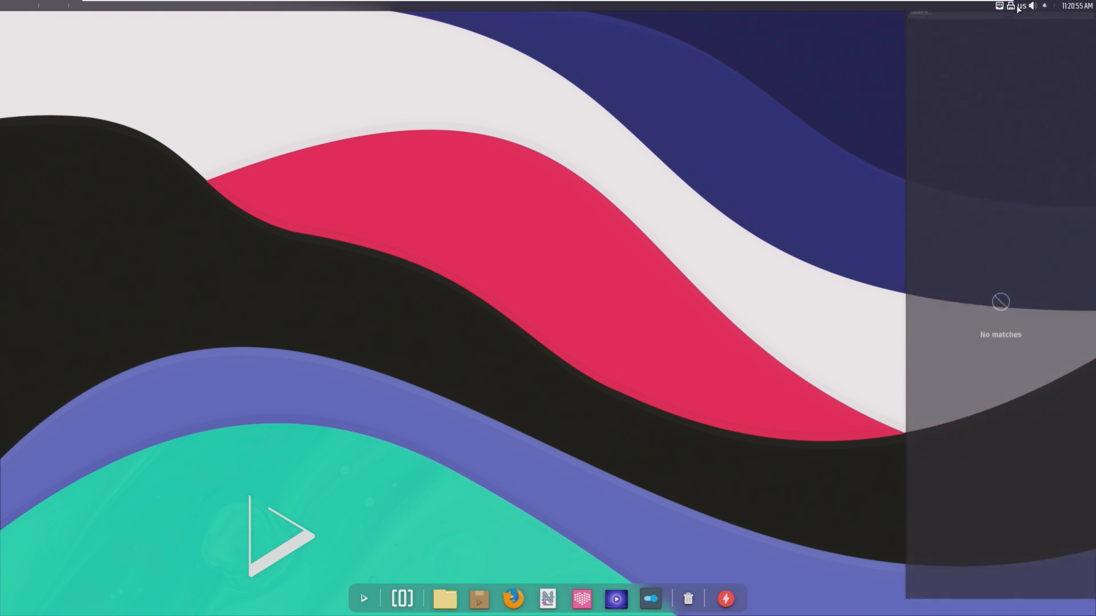
{"action": "left_click", "coordinate": [1032, 6]}
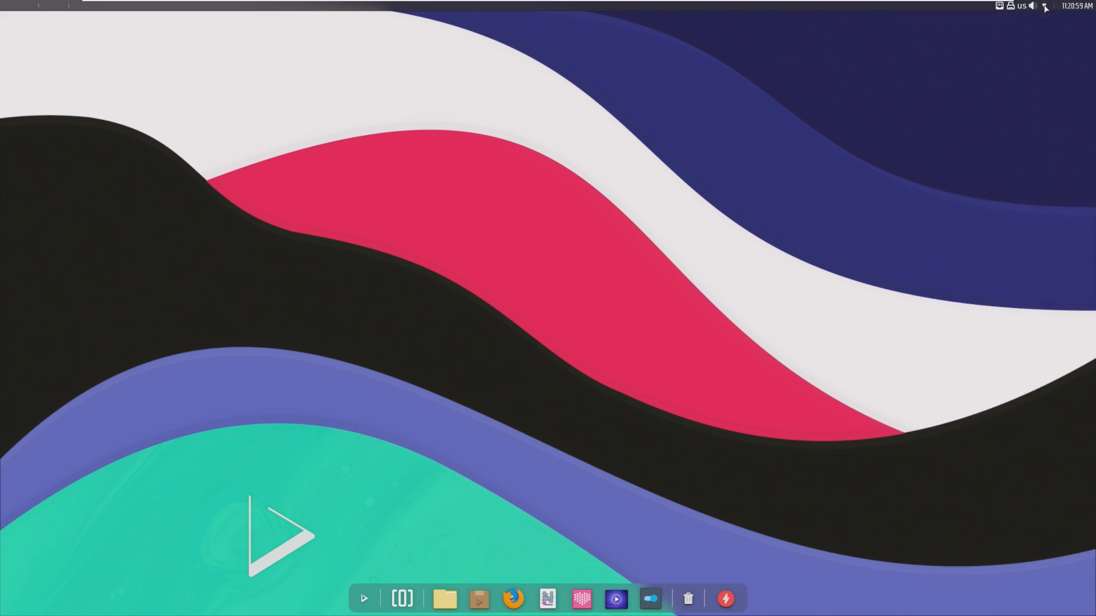
{"action": "left_click", "coordinate": [1068, 6]}
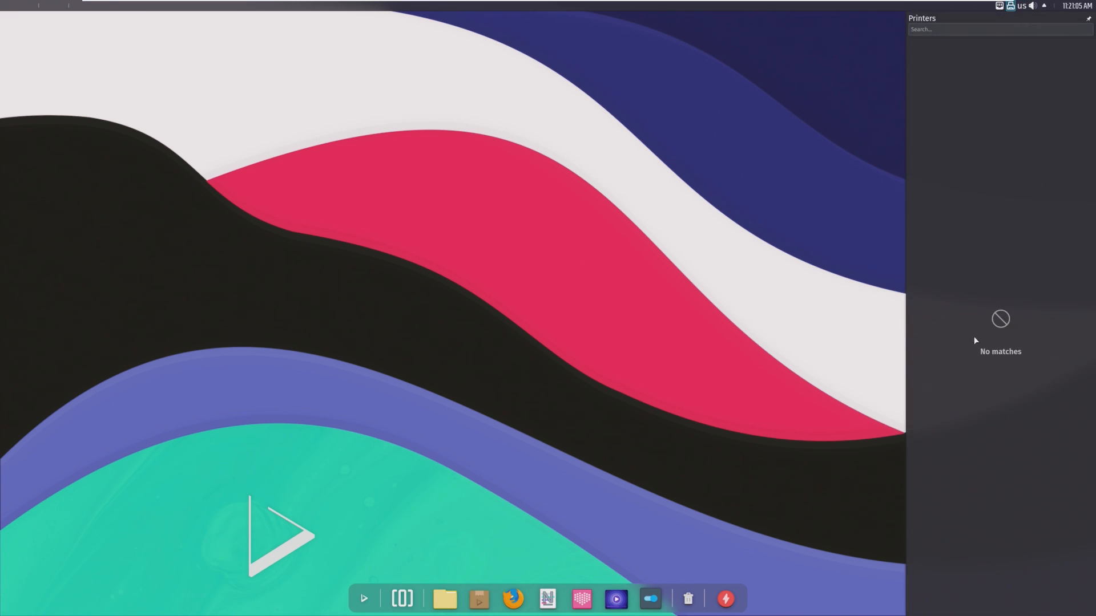
{"action": "mouse_move", "coordinate": [870, 83]}
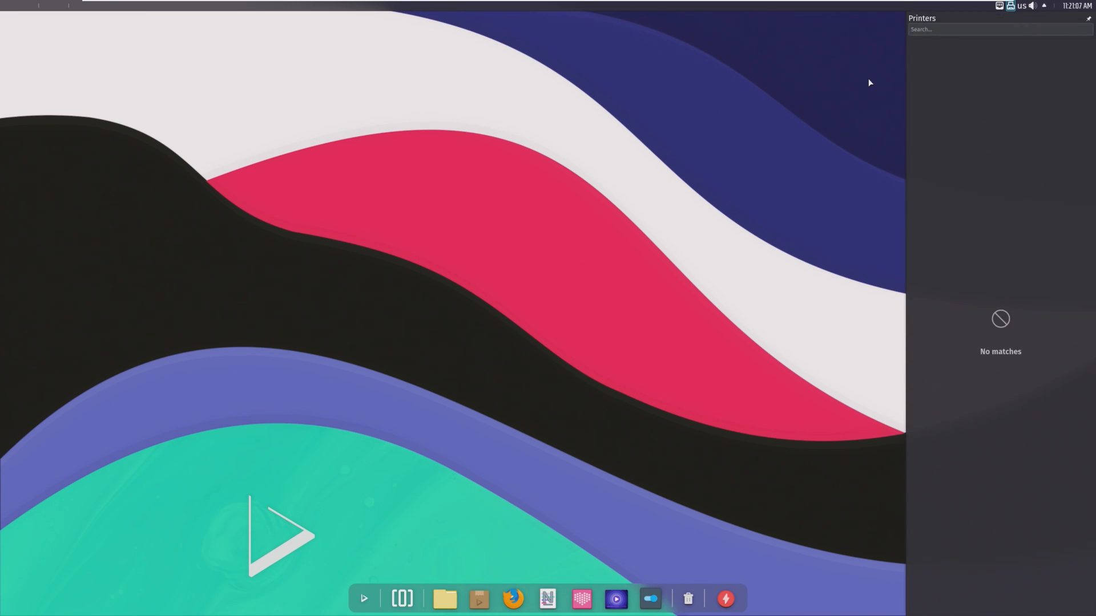
{"action": "left_click", "coordinate": [1078, 18]}
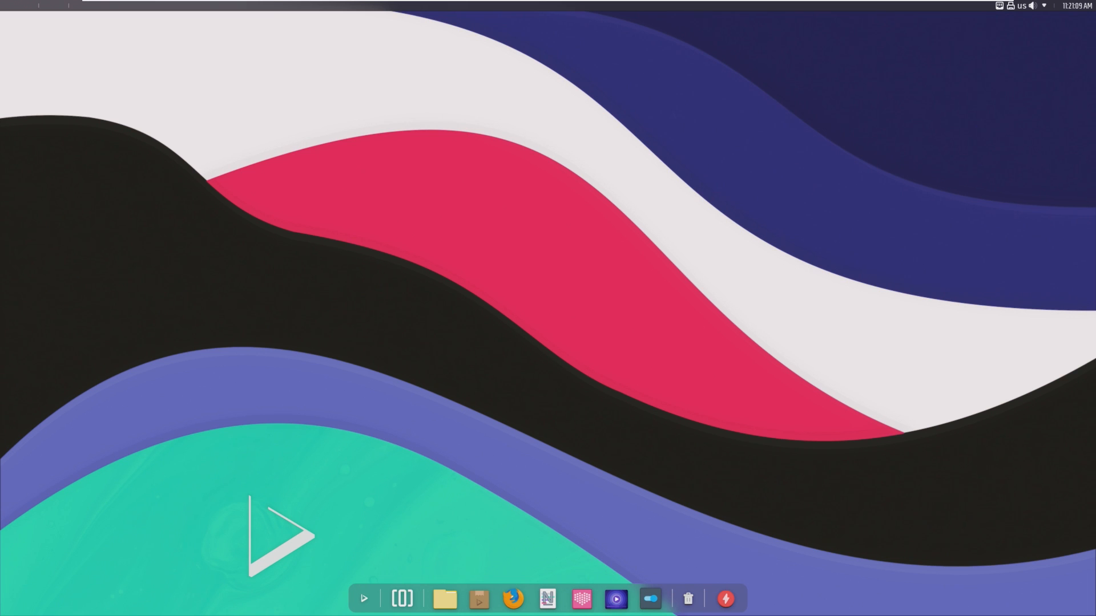
{"action": "mouse_move", "coordinate": [725, 465]}
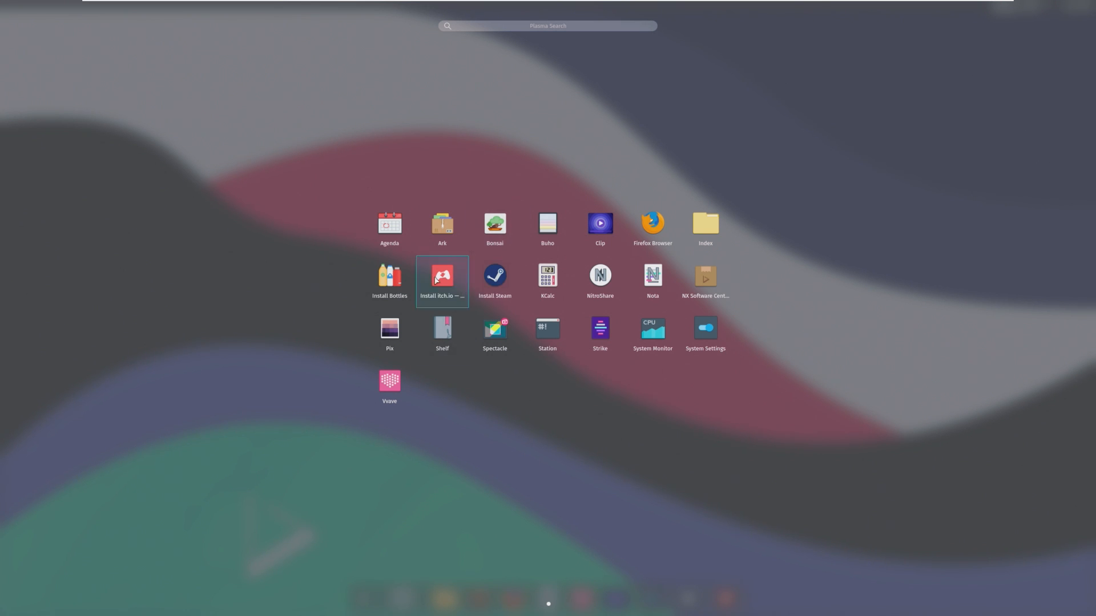
{"action": "mouse_move", "coordinate": [652, 279]}
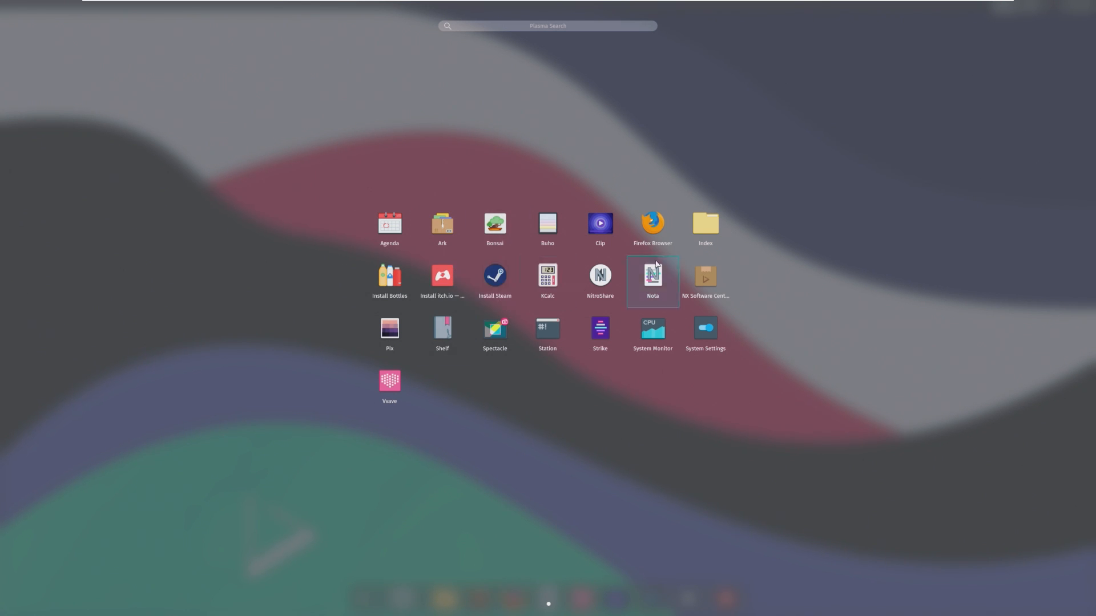
{"action": "mouse_move", "coordinate": [362, 200]}
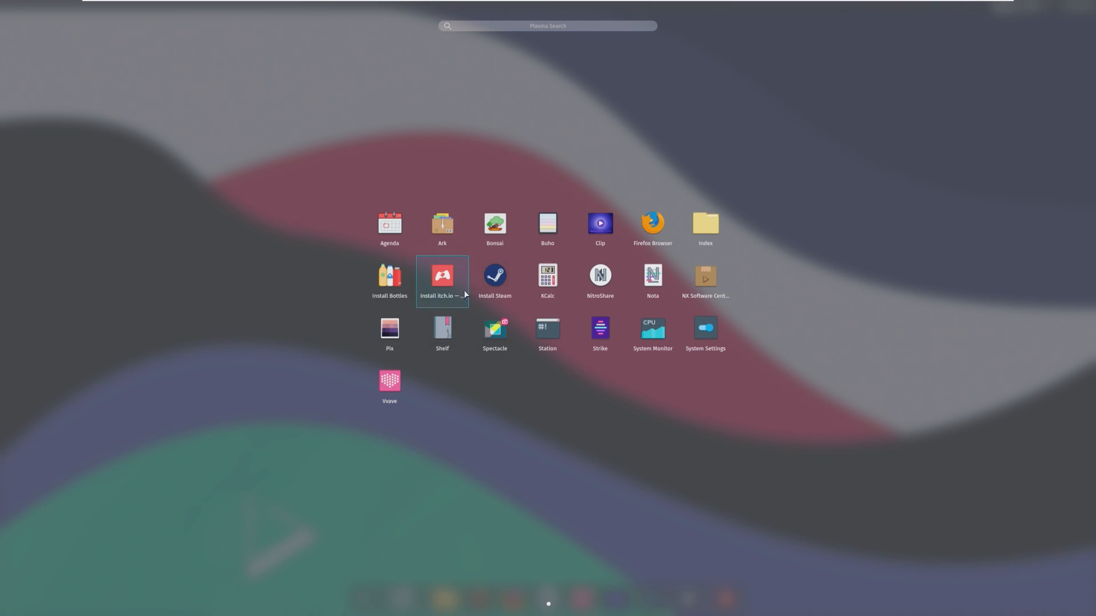
{"action": "mouse_move", "coordinate": [494, 280]}
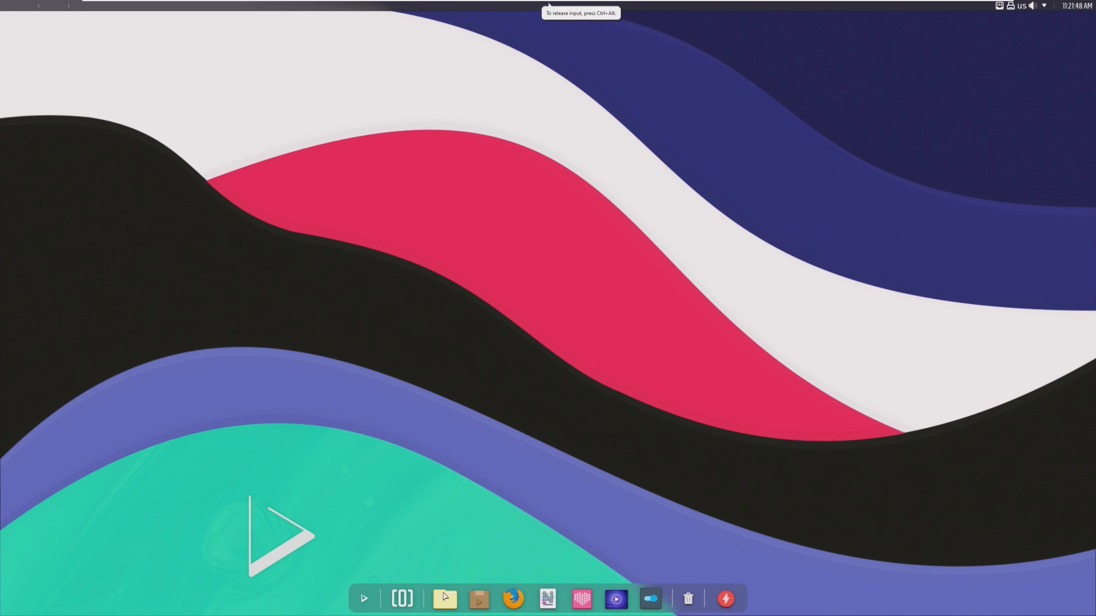
Launch the Index file manager from the dock, showing the linux home folders.
{"action": "left_click", "coordinate": [444, 598]}
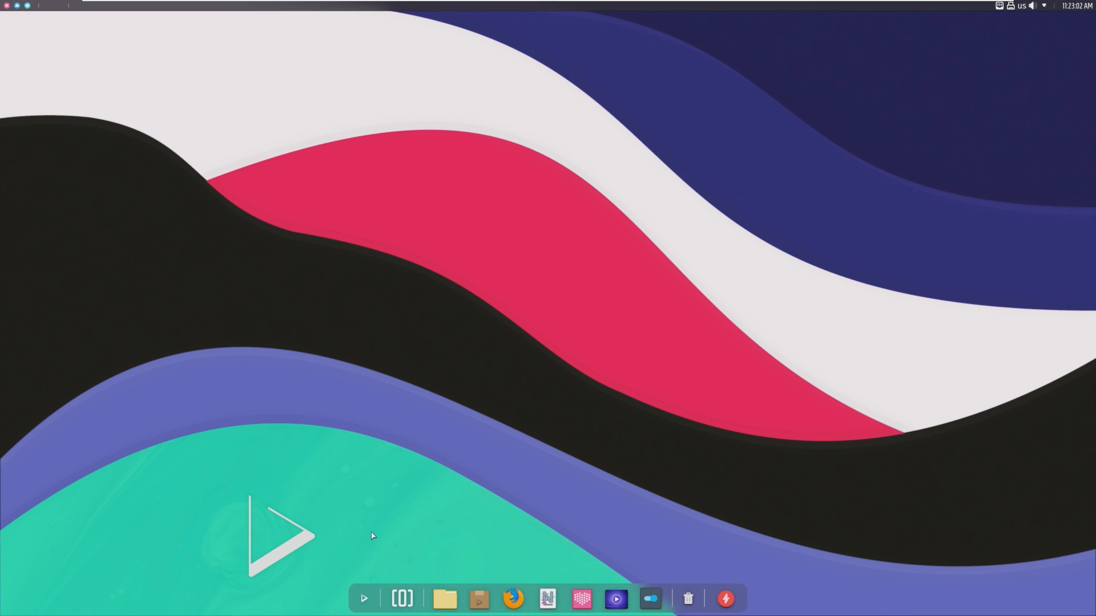
{"action": "left_click", "coordinate": [444, 599]}
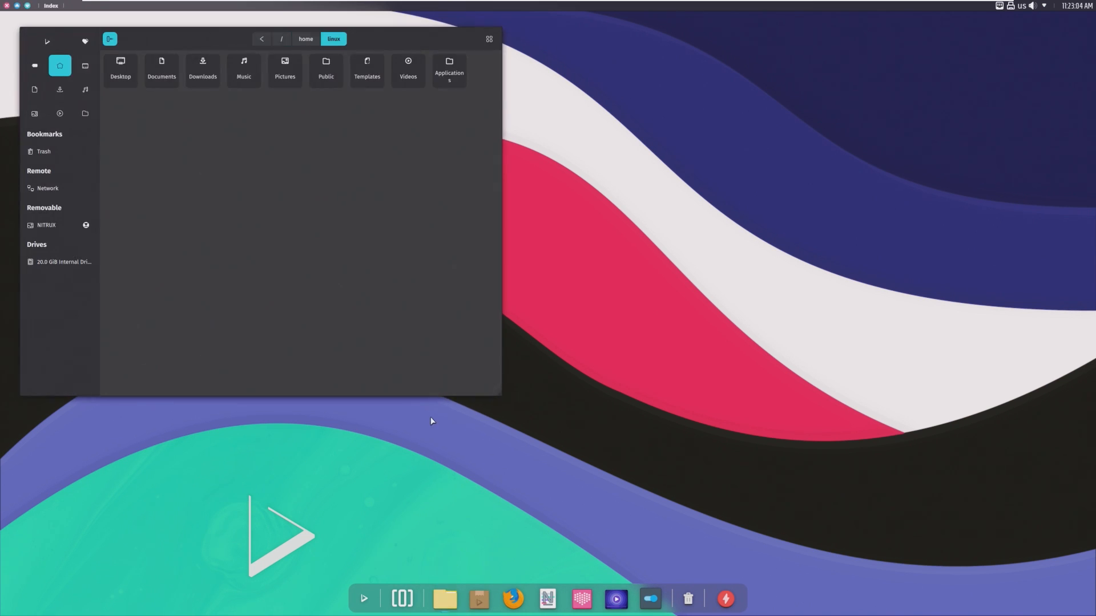
{"action": "mouse_move", "coordinate": [171, 41]}
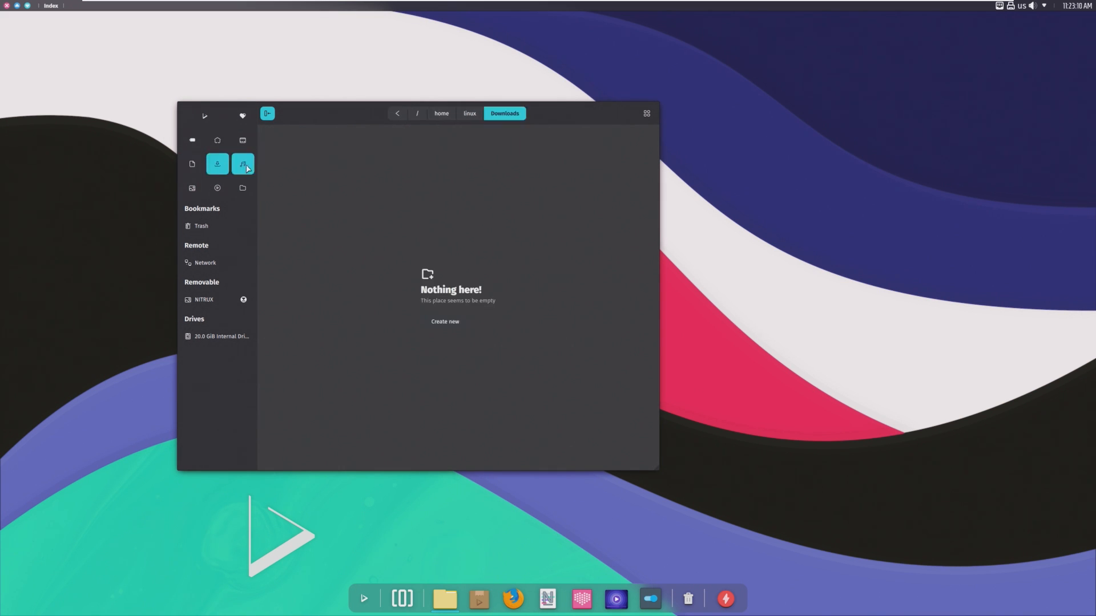
Visit a home folder, then open the Browser overview of bookmarks and recent files.
{"action": "left_click", "coordinate": [217, 188]}
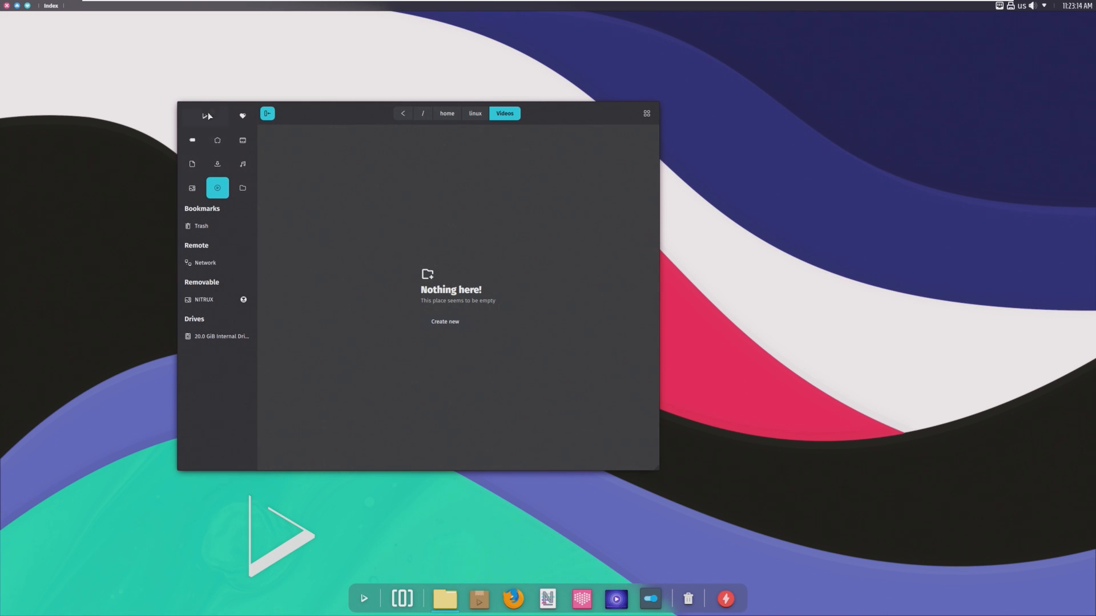
{"action": "left_click", "coordinate": [205, 115]}
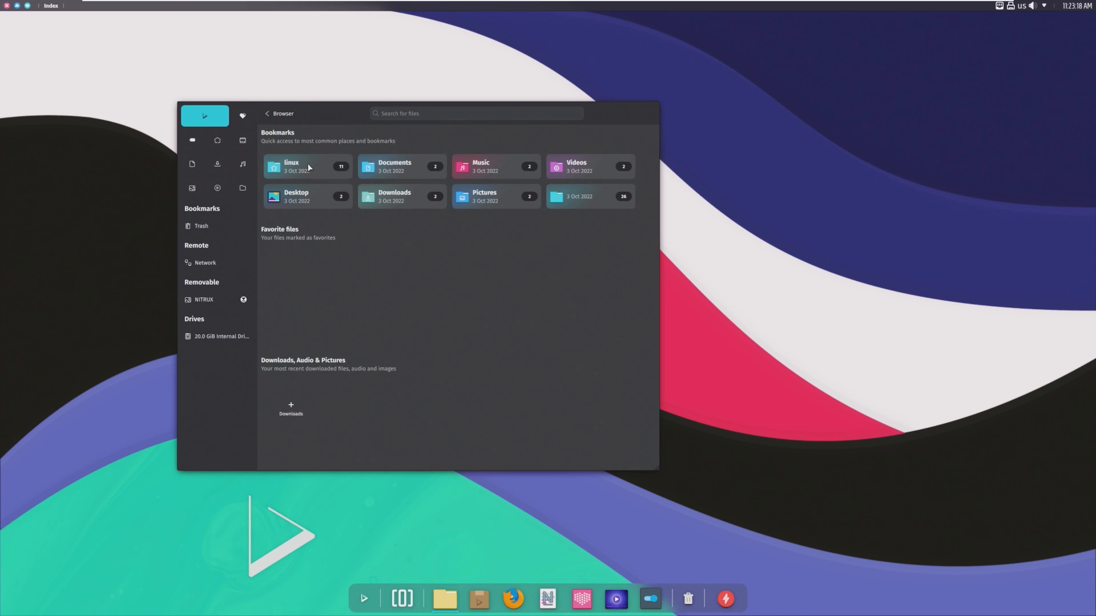
{"action": "mouse_move", "coordinate": [545, 175]}
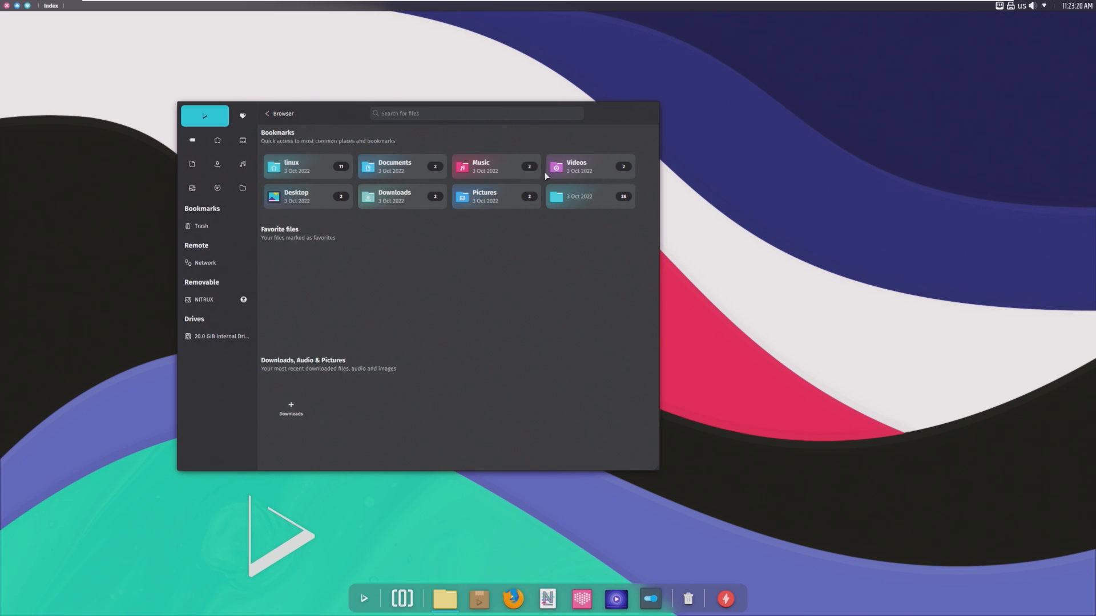
Browse Network locations, open Google Drive and close the online accounts prompt.
{"action": "left_click", "coordinate": [205, 262]}
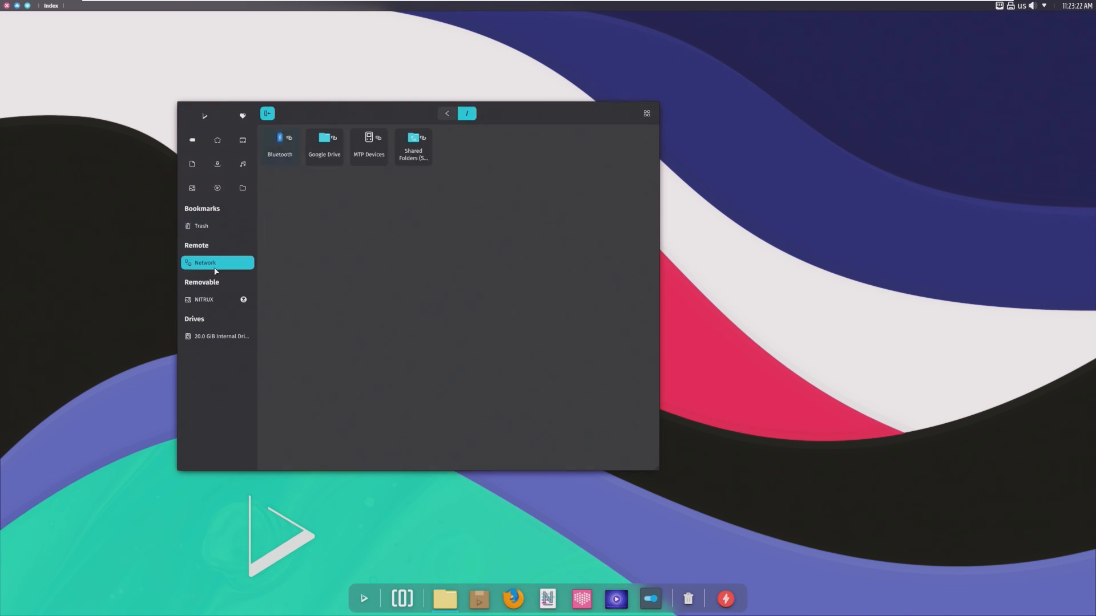
{"action": "left_click", "coordinate": [279, 147]}
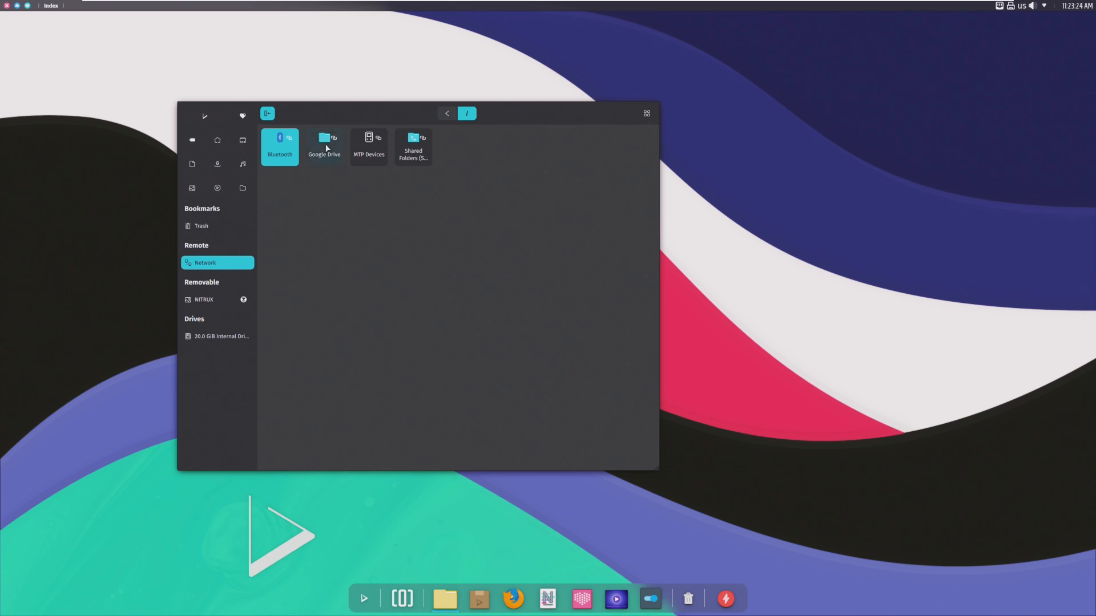
{"action": "double_click", "coordinate": [324, 147]}
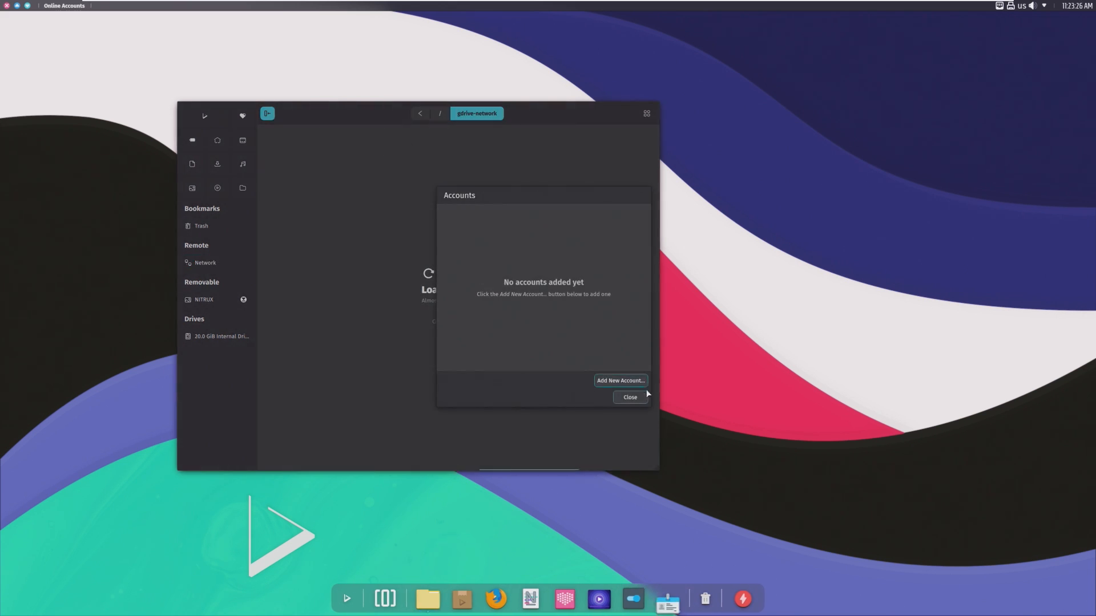
{"action": "left_click", "coordinate": [628, 397]}
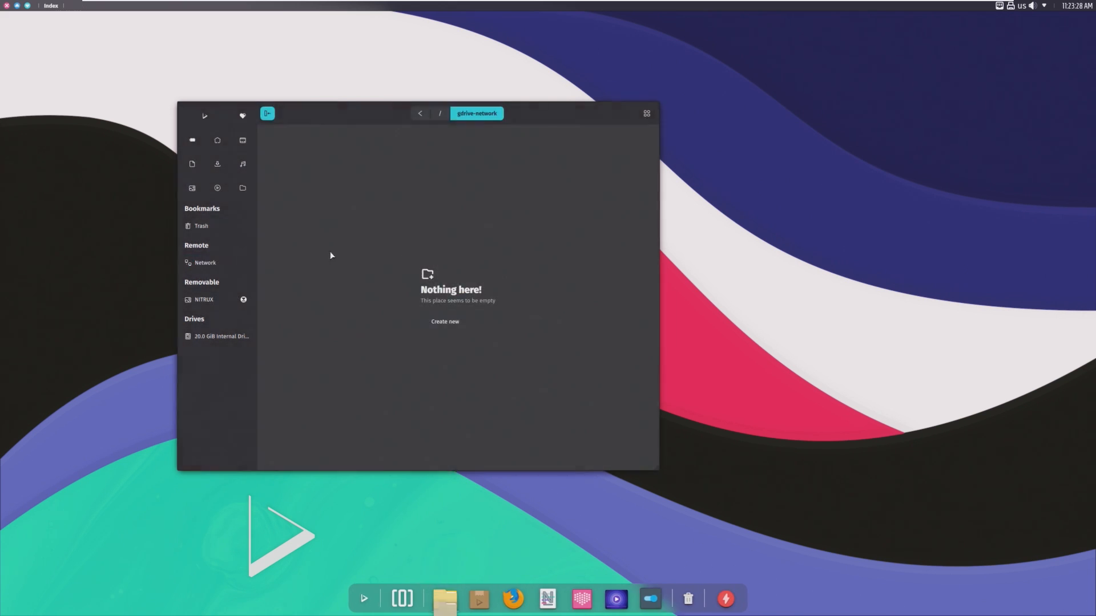
Retry Google Drive, dismiss the no-accounts error, and close Index.
{"action": "left_click", "coordinate": [204, 262]}
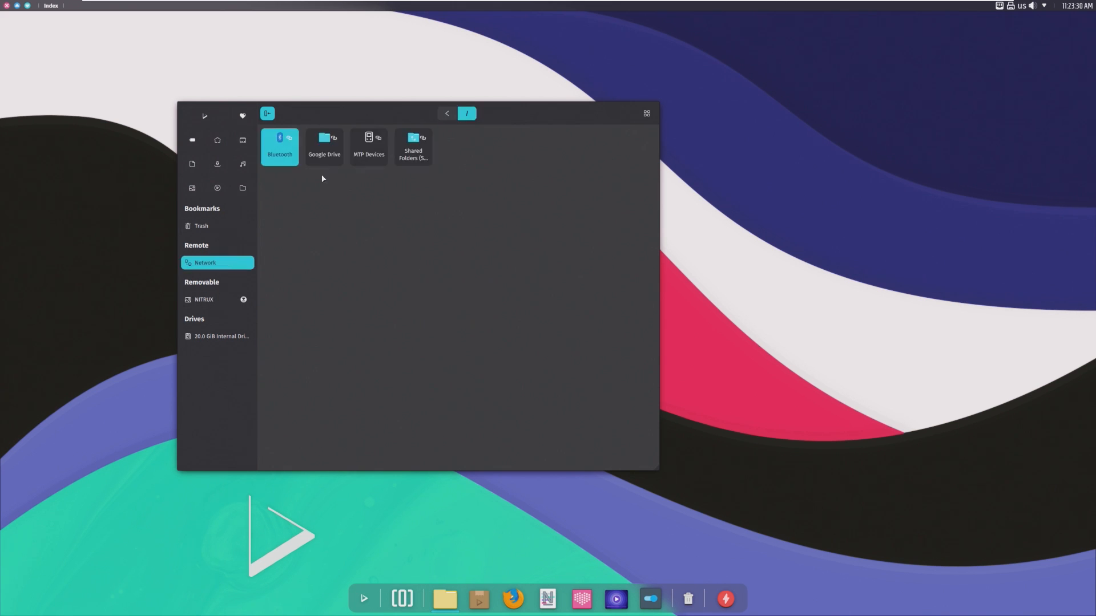
{"action": "double_click", "coordinate": [324, 146]}
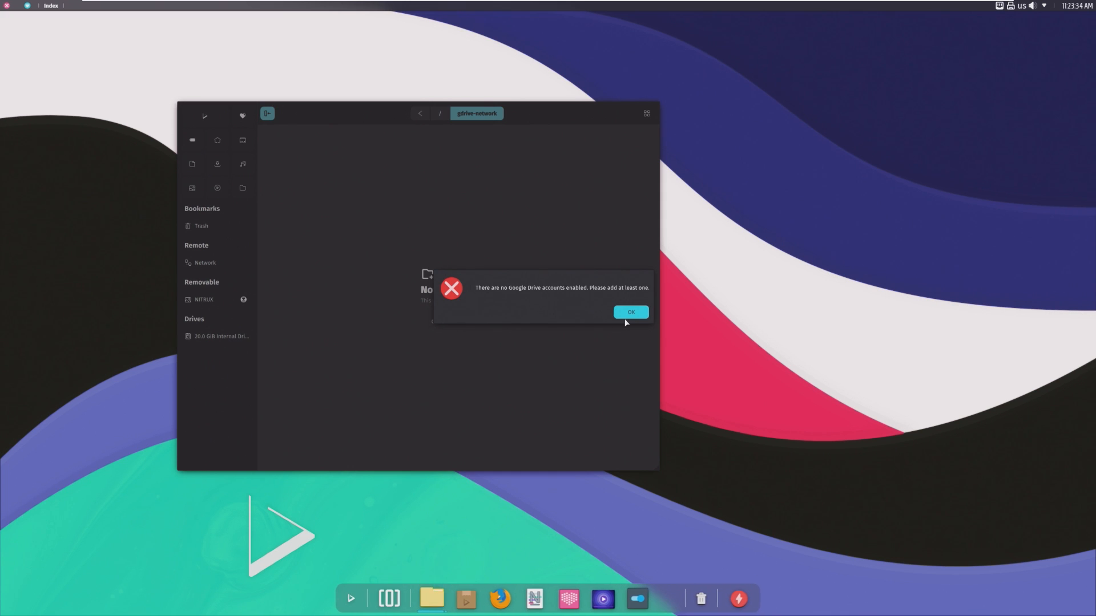
{"action": "left_click", "coordinate": [630, 312]}
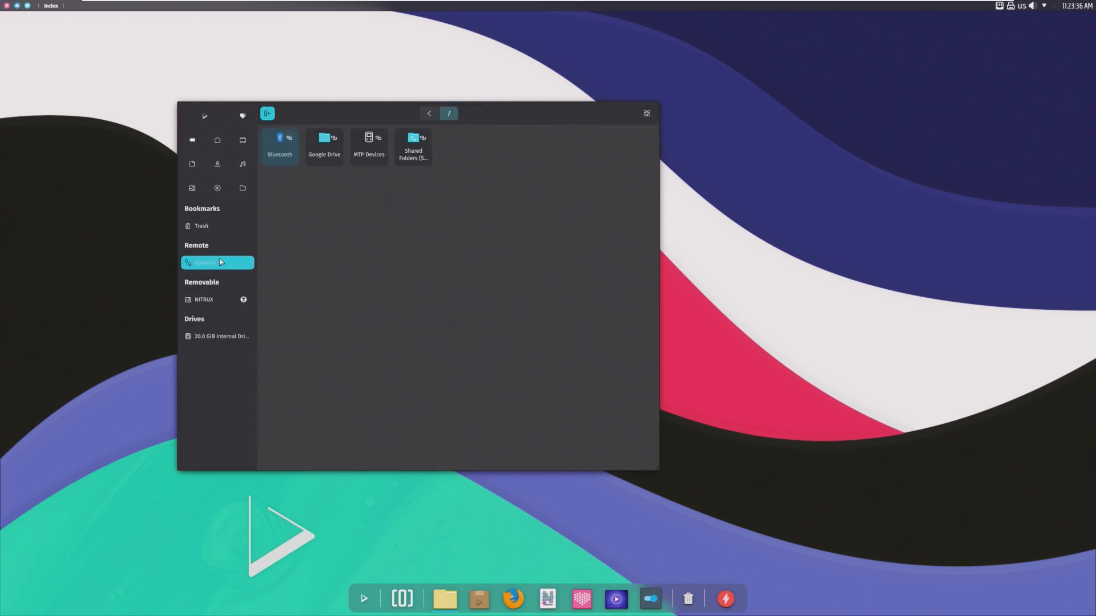
{"action": "left_click", "coordinate": [203, 299]}
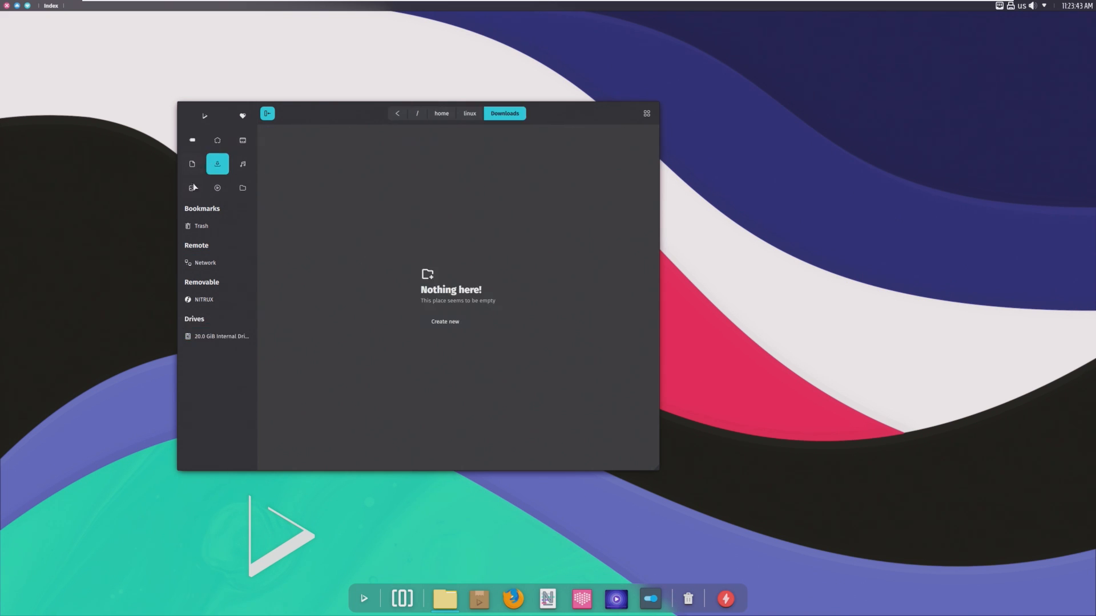
{"action": "left_click", "coordinate": [192, 188]}
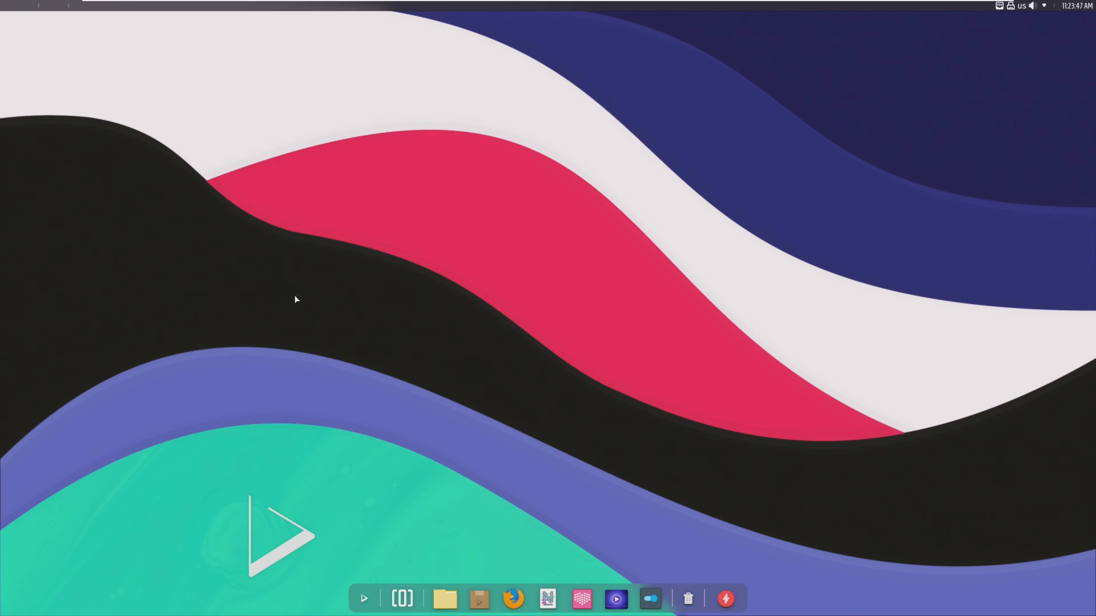
Launch NX Software Center and scroll through its featured store page.
{"action": "left_click", "coordinate": [479, 599]}
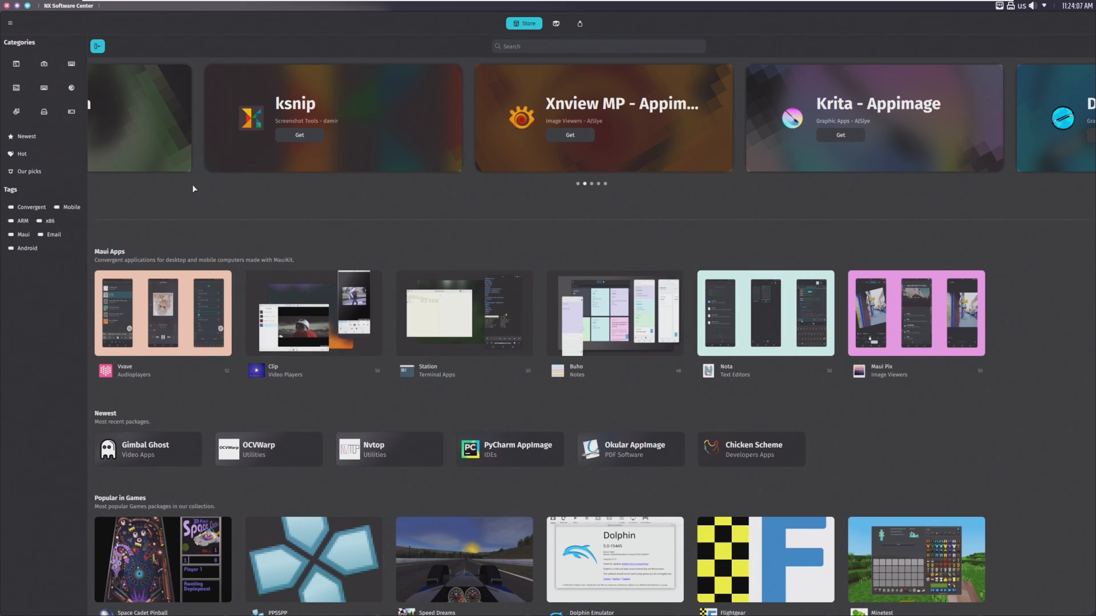
{"action": "scroll", "scroll_direction": "down", "scroll_amount": 3}
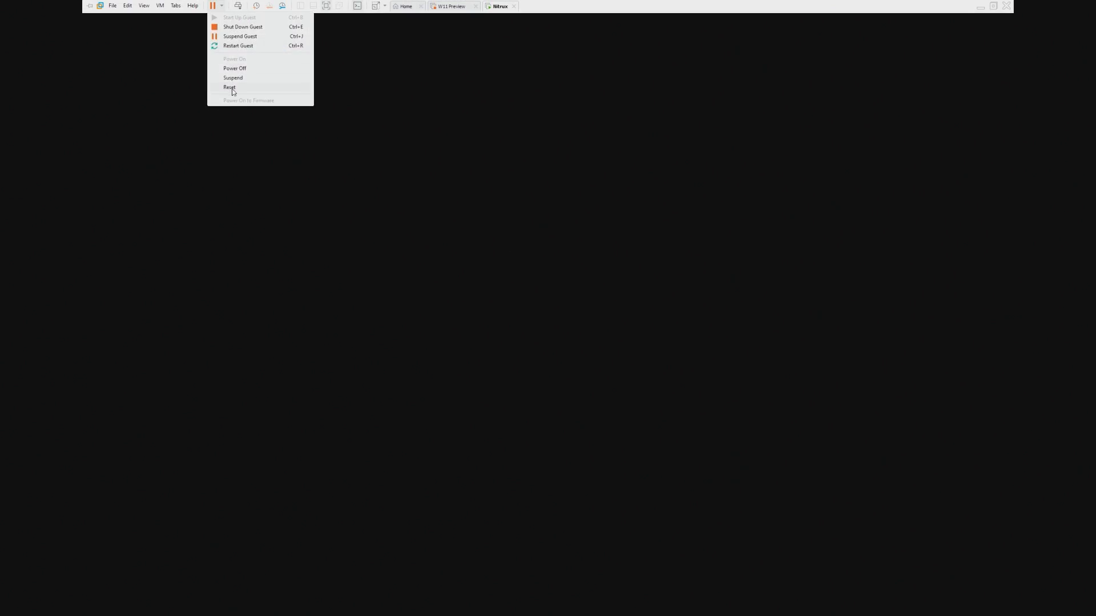
Reset the virtual machine and wait for the Nitrux desktop to return.
{"action": "left_click", "coordinate": [230, 87]}
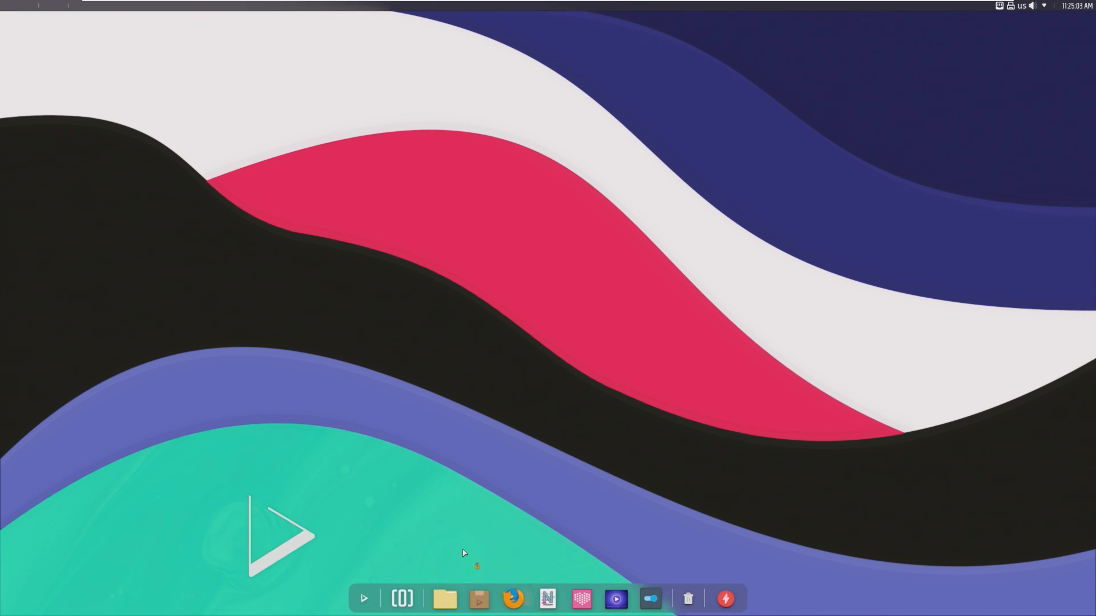
Launch Firefox and scroll through its Privacy Notice page.
{"action": "left_click", "coordinate": [513, 598]}
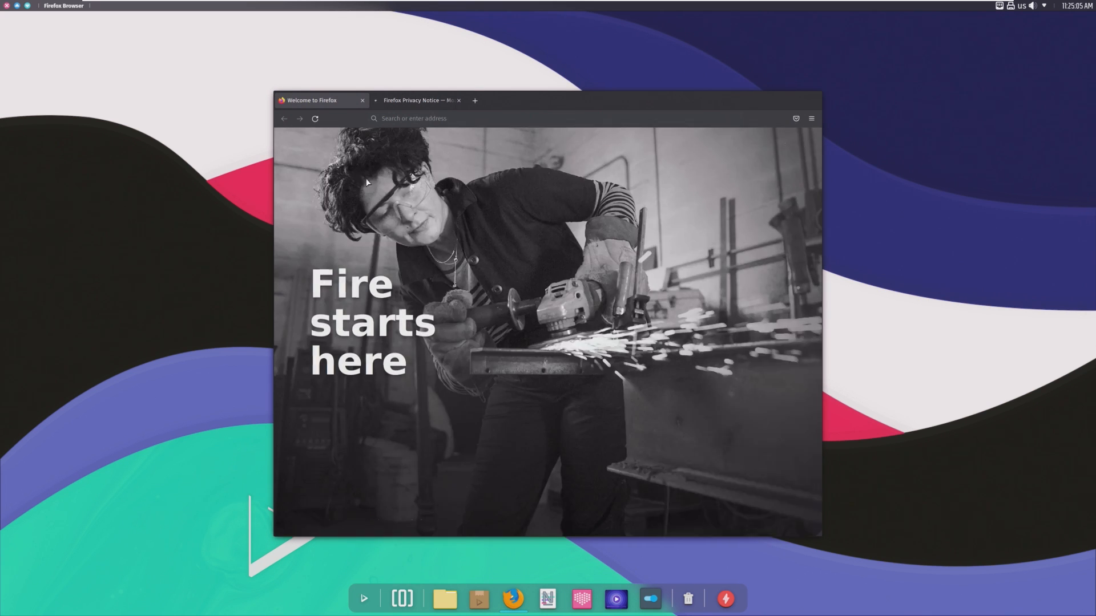
{"action": "left_click", "coordinate": [362, 100]}
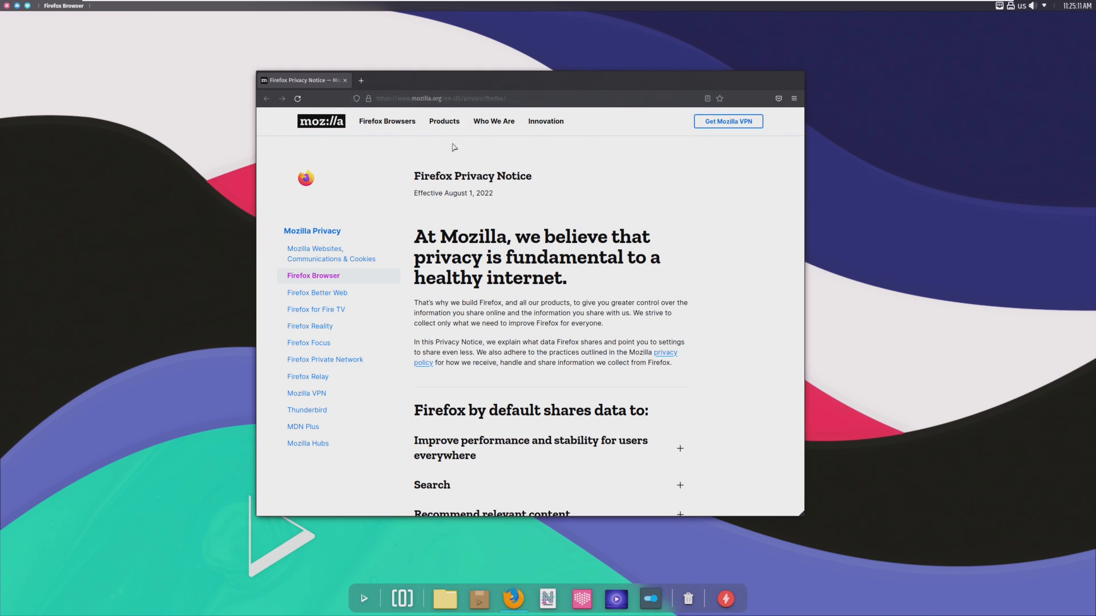
{"action": "scroll", "scroll_direction": "down", "scroll_amount": 3}
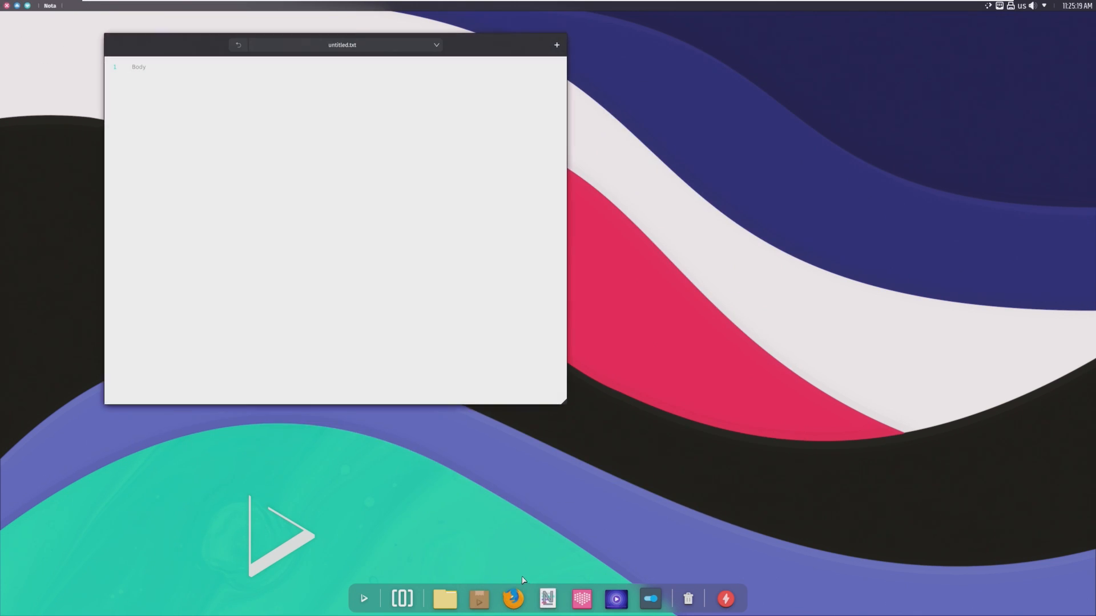
Centre the Nota window and type 'hhello world' into untitled.txt.
{"action": "left_click_drag", "start_coordinate": [342, 44], "coordinate": [447, 132]}
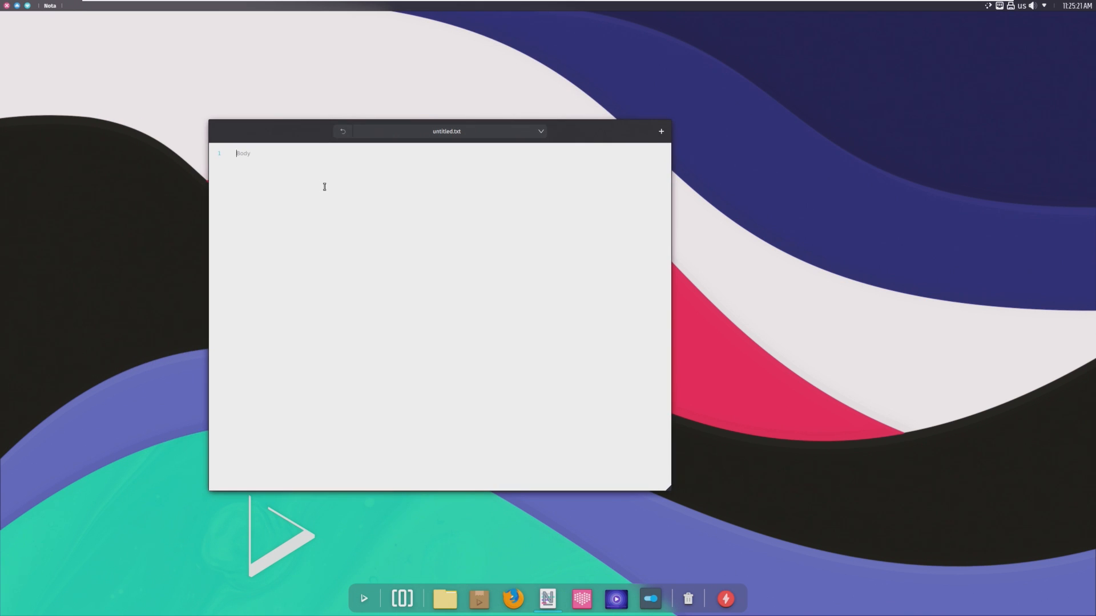
{"action": "type", "text": "hhello world"}
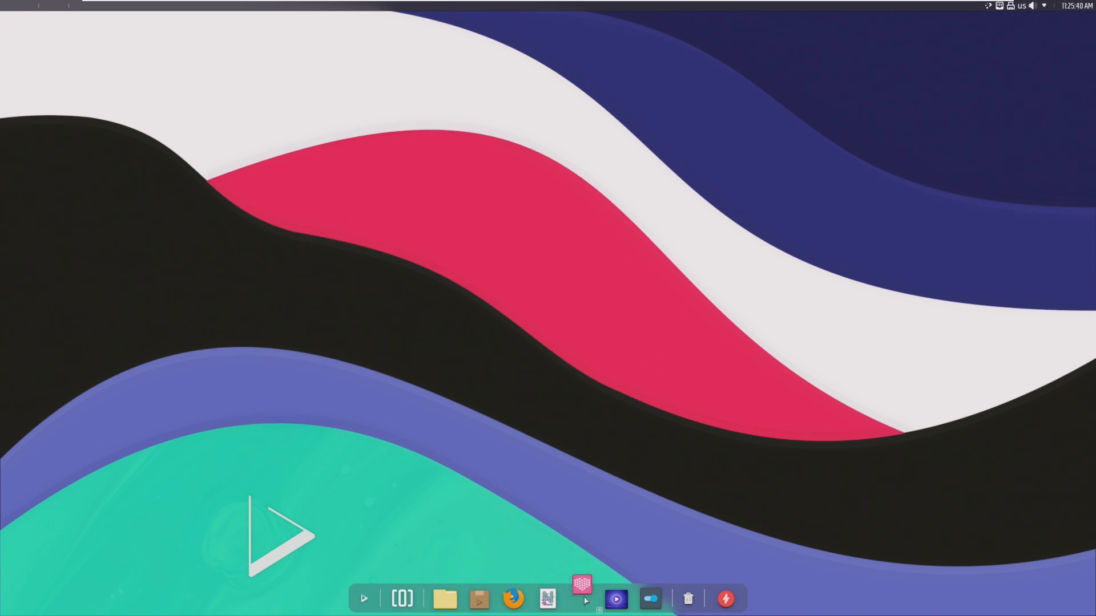
Launch Clip, bring up its Open file picker, and cancel it without choosing a video.
{"action": "left_click", "coordinate": [582, 599]}
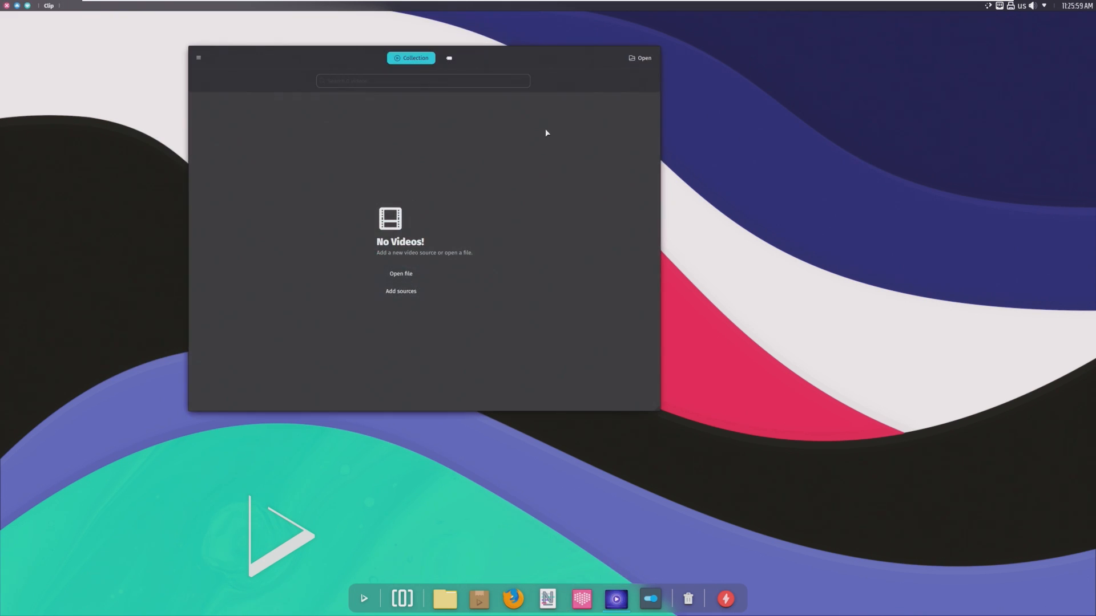
{"action": "left_click", "coordinate": [401, 273]}
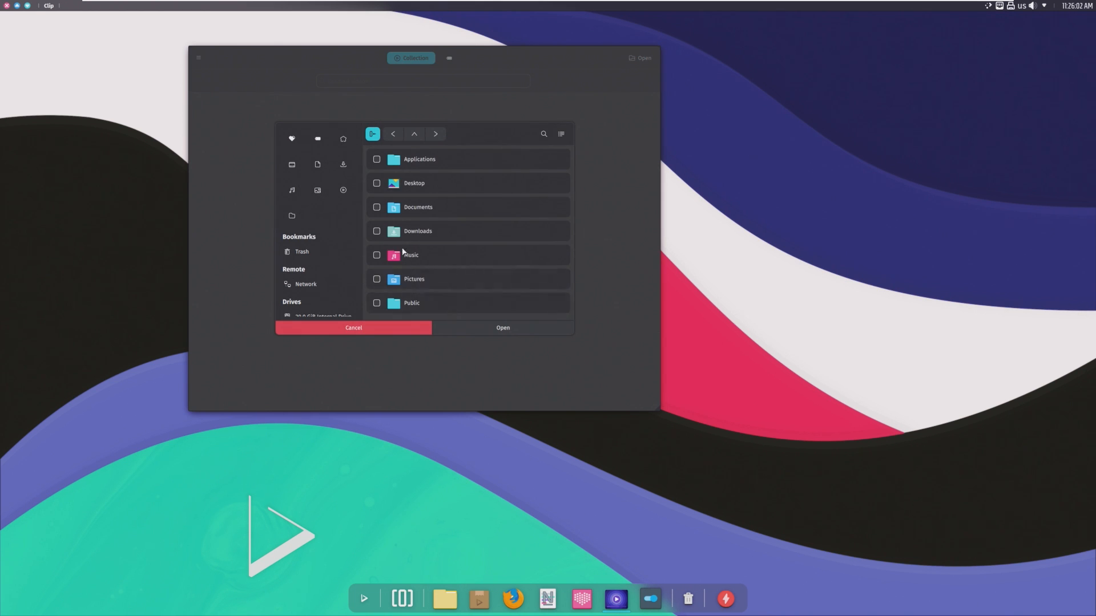
{"action": "left_click", "coordinate": [352, 327]}
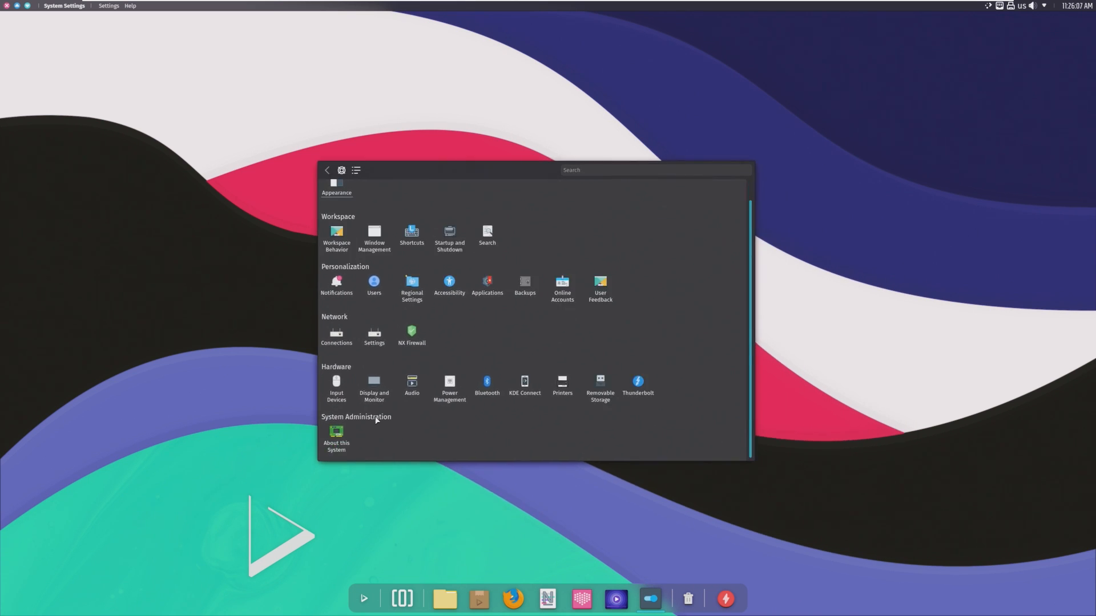
View the About this System page for Nitrux 2.4.1 and follow its nxos.org link.
{"action": "left_click", "coordinate": [336, 437]}
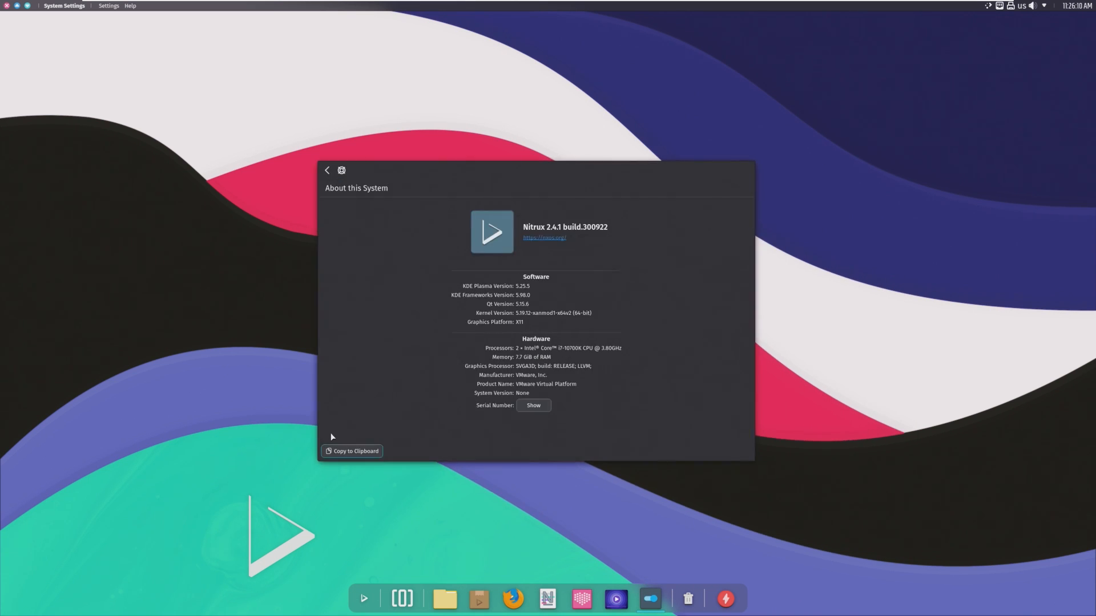
{"action": "mouse_move", "coordinate": [536, 336]}
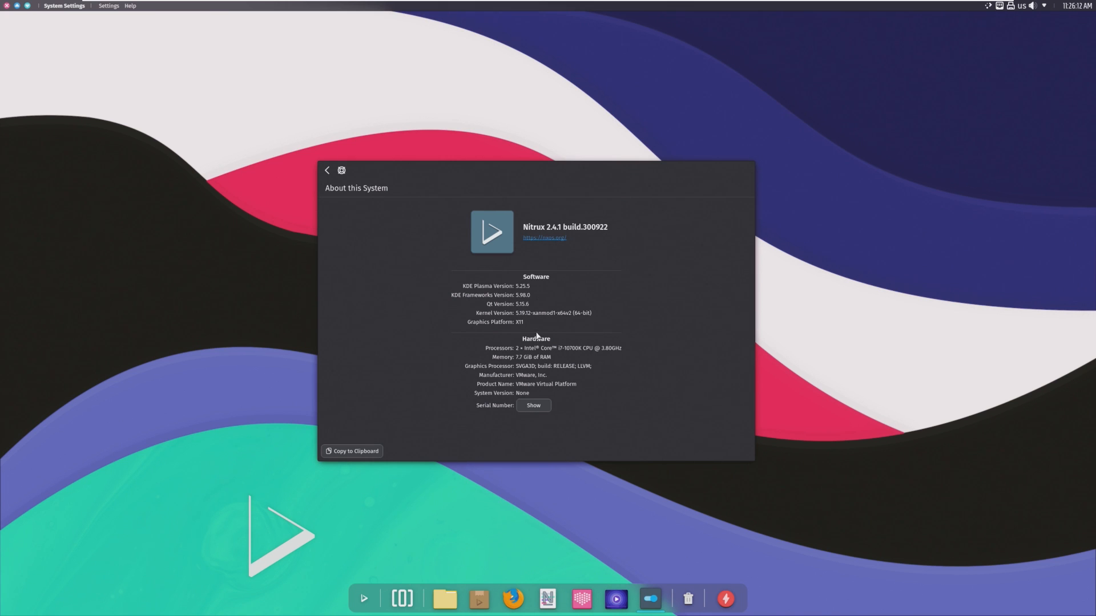
{"action": "mouse_move", "coordinate": [532, 275]}
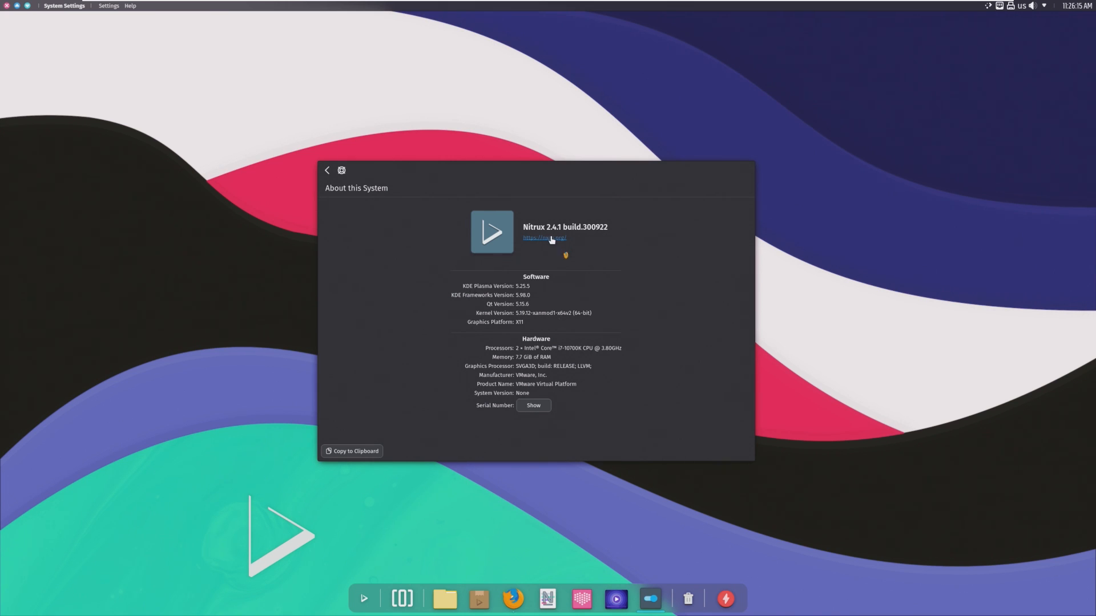
{"action": "left_click", "coordinate": [545, 238]}
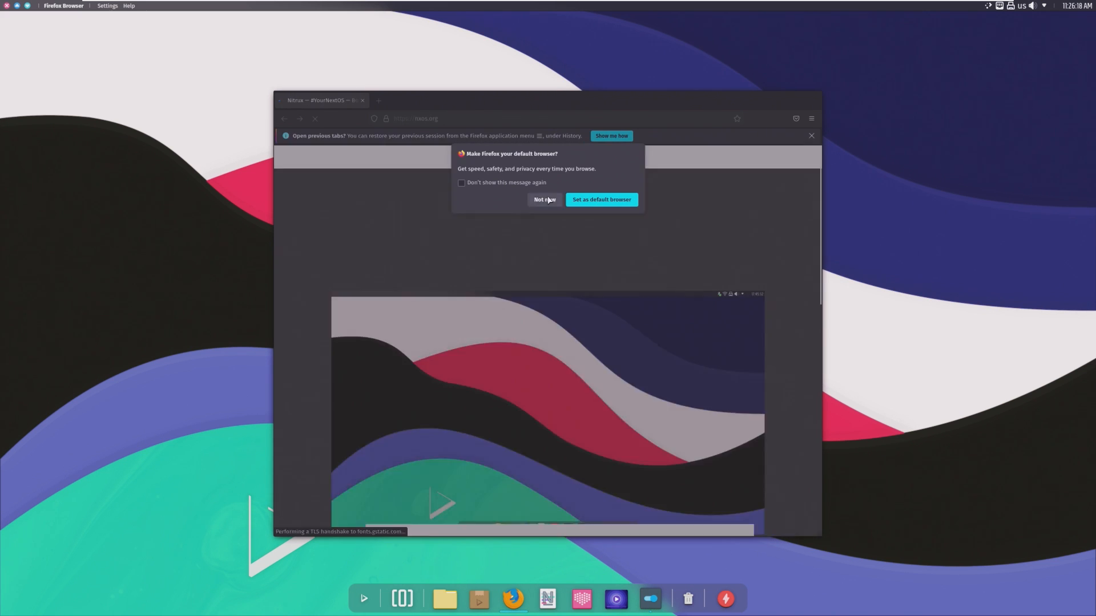
Decline the default-browser prompt and read the Nitrux 2.4.1 homepage introduction.
{"action": "left_click", "coordinate": [544, 200]}
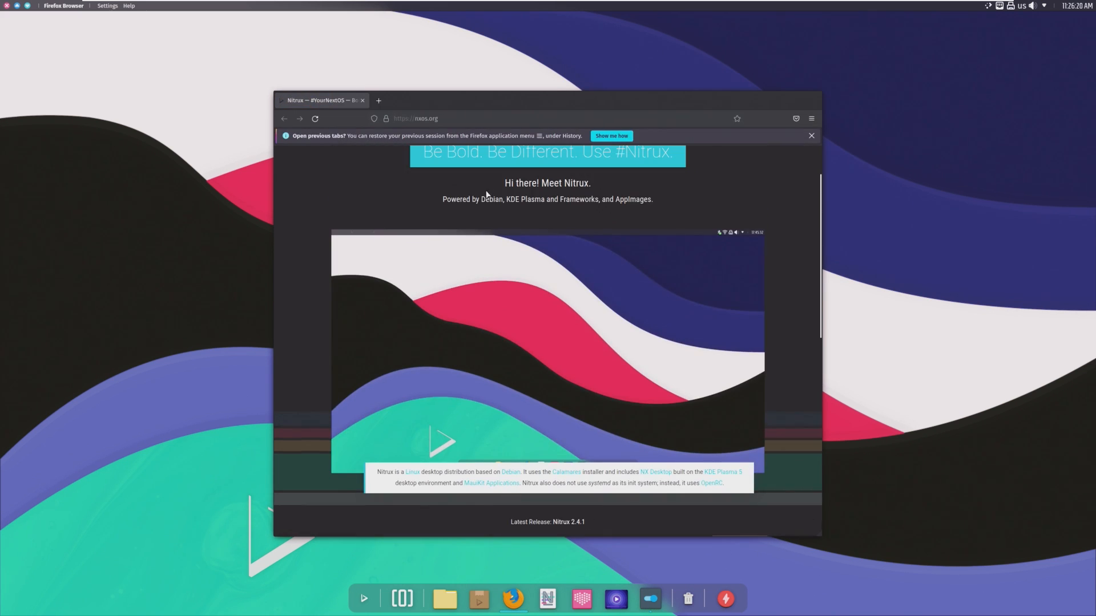
{"action": "left_click_drag", "start_coordinate": [459, 199], "coordinate": [567, 199]}
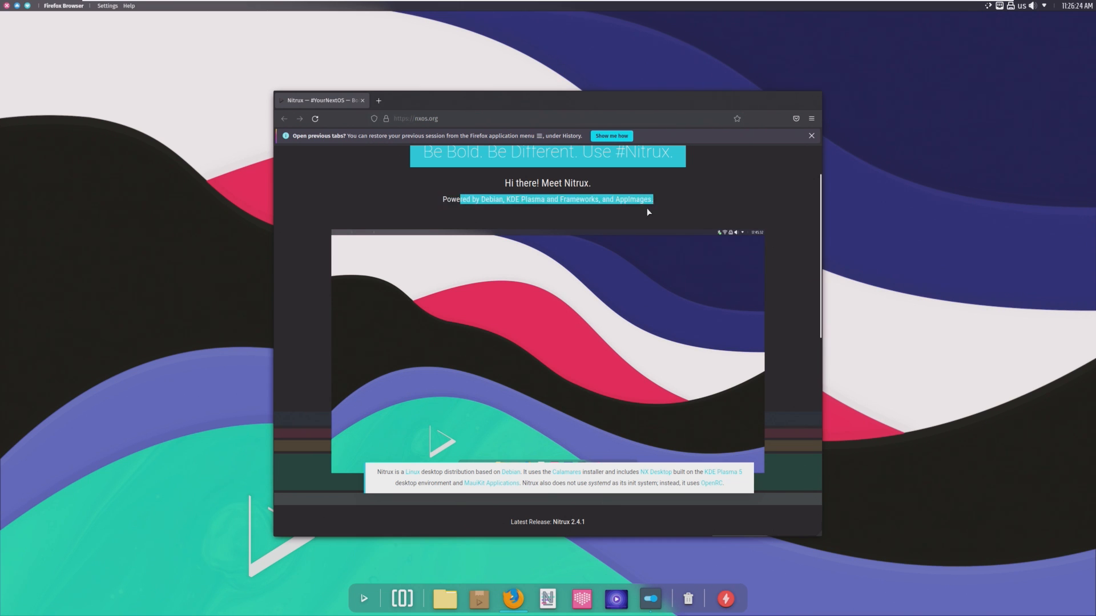
{"action": "scroll", "scroll_direction": "down", "scroll_amount": 3}
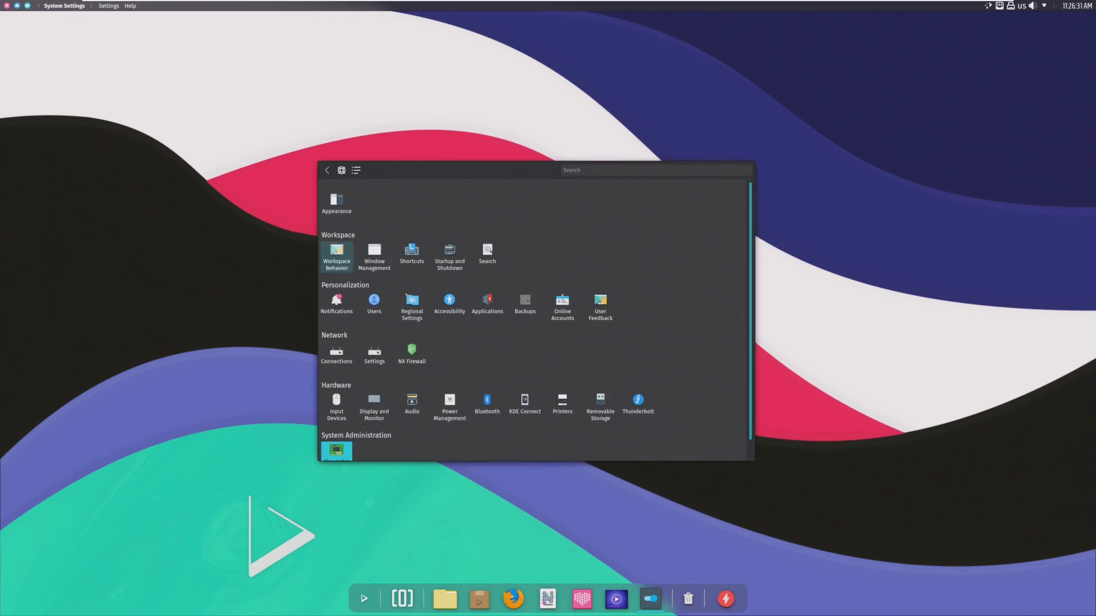
Browse the Workspace Behavior and Window Management settings, including movement snapping and KWin scripts.
{"action": "left_click", "coordinate": [336, 255]}
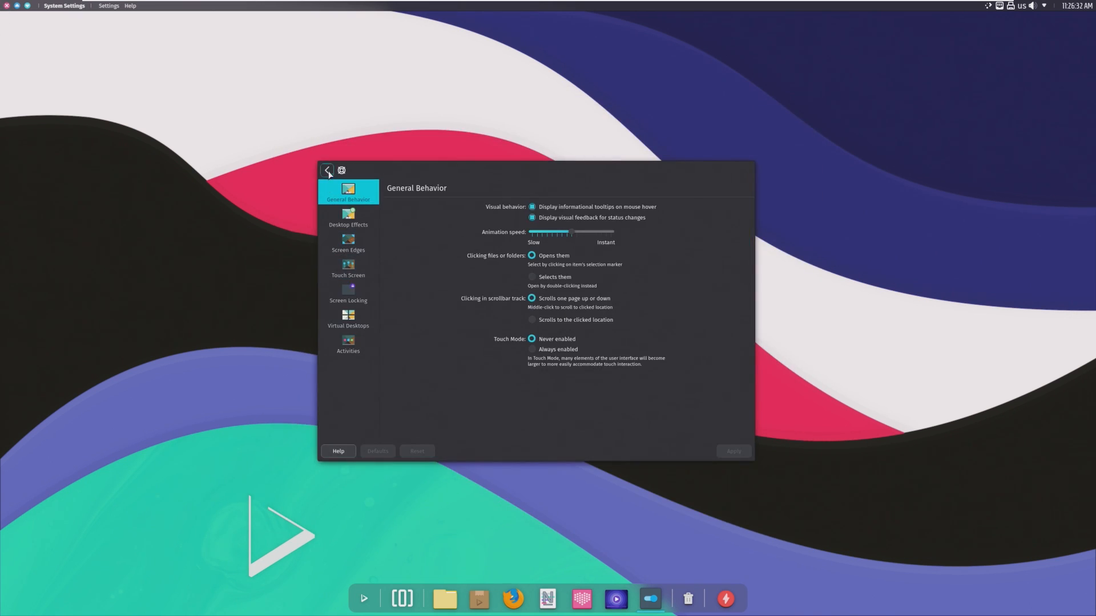
{"action": "left_click", "coordinate": [327, 172]}
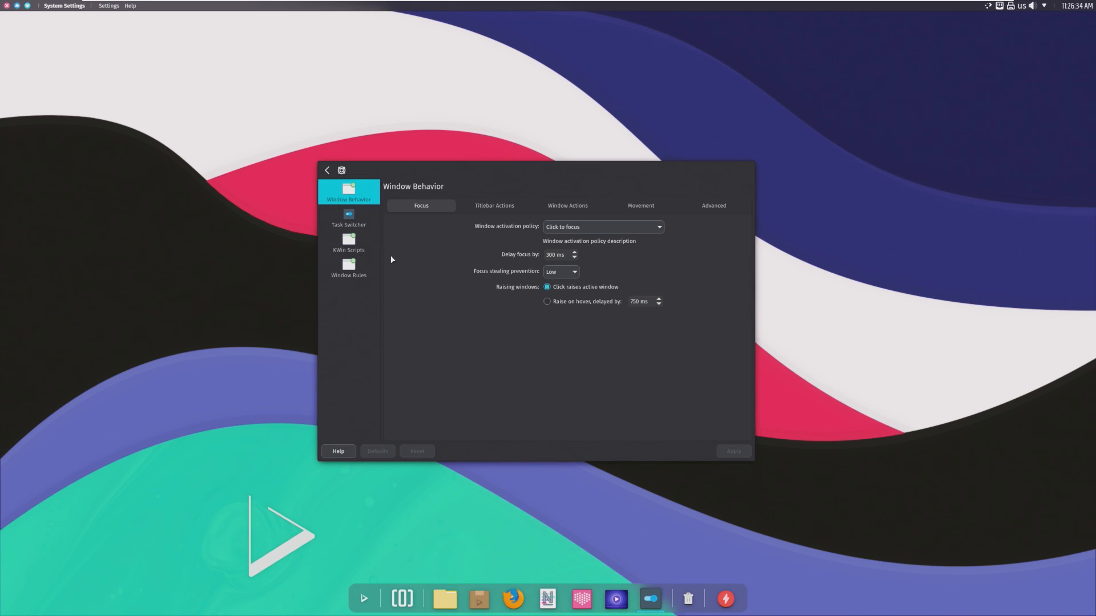
{"action": "left_click", "coordinate": [639, 205]}
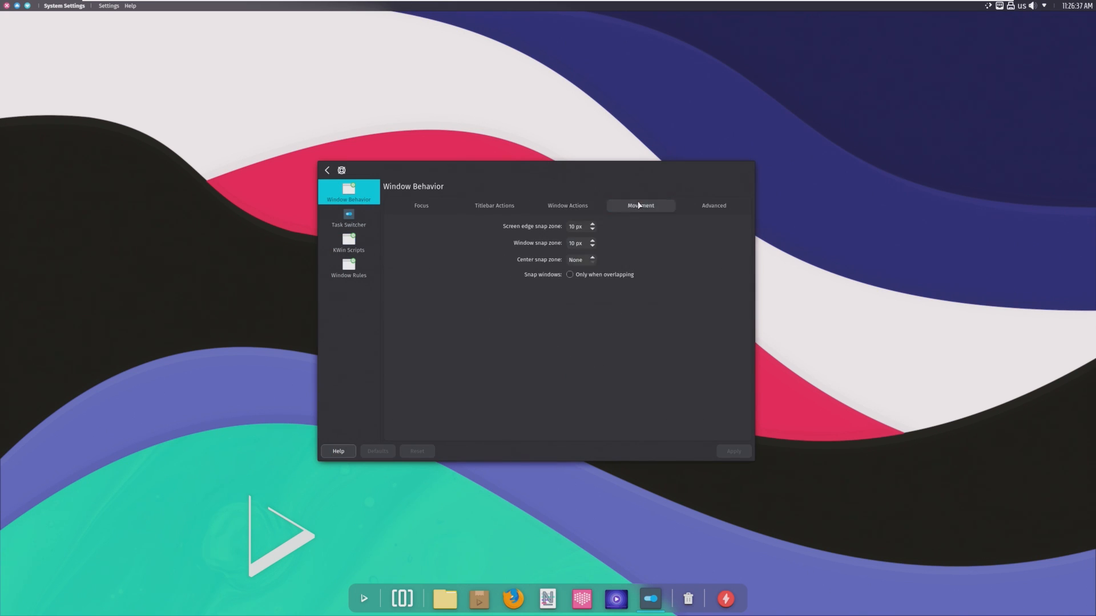
{"action": "left_click", "coordinate": [348, 245]}
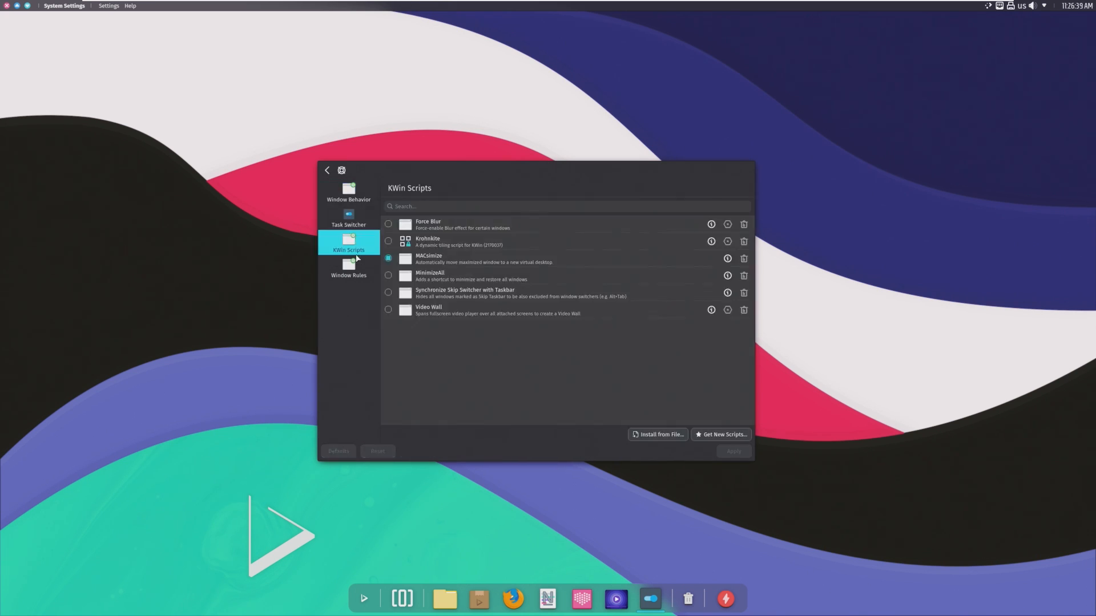
Enable unshading windows on titlebar hover under Advanced, checking the focus settings along the way.
{"action": "left_click", "coordinate": [349, 192]}
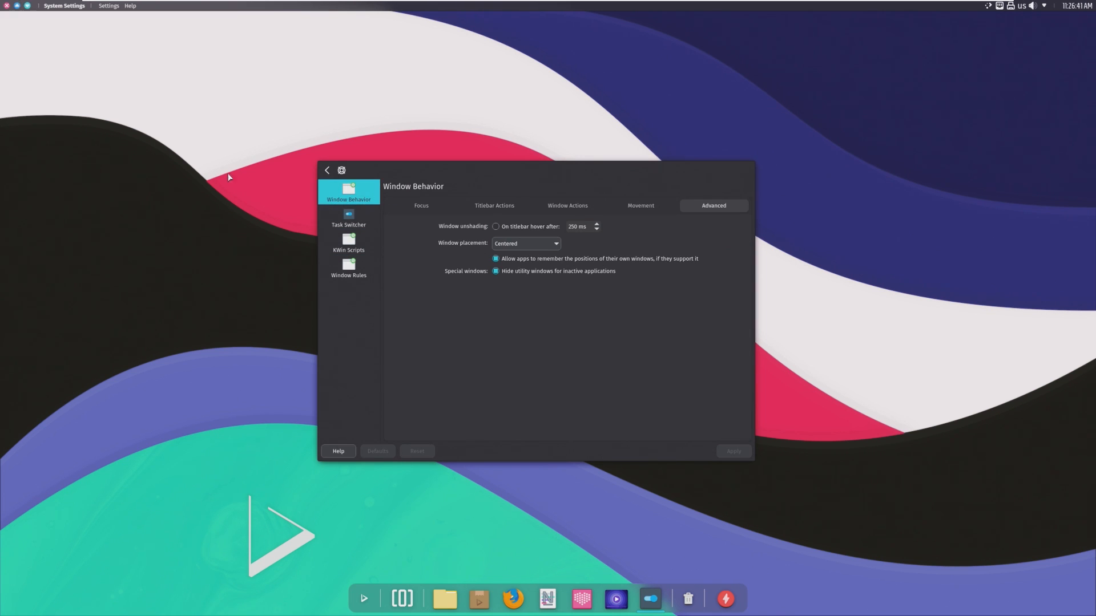
{"action": "left_click", "coordinate": [496, 227]}
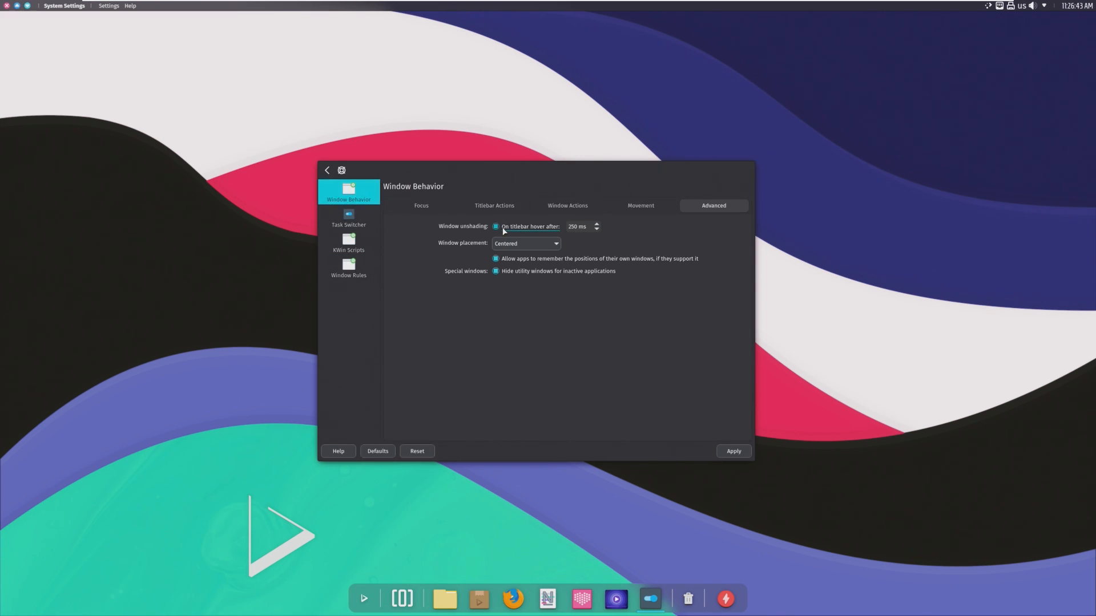
{"action": "left_click", "coordinate": [421, 205]}
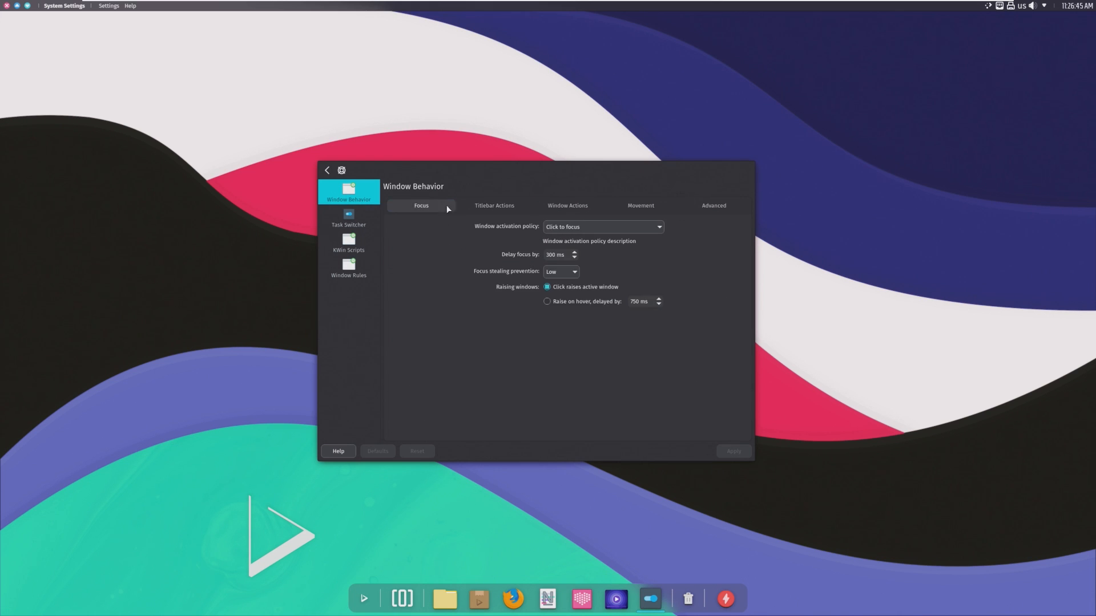
{"action": "left_click", "coordinate": [713, 205]}
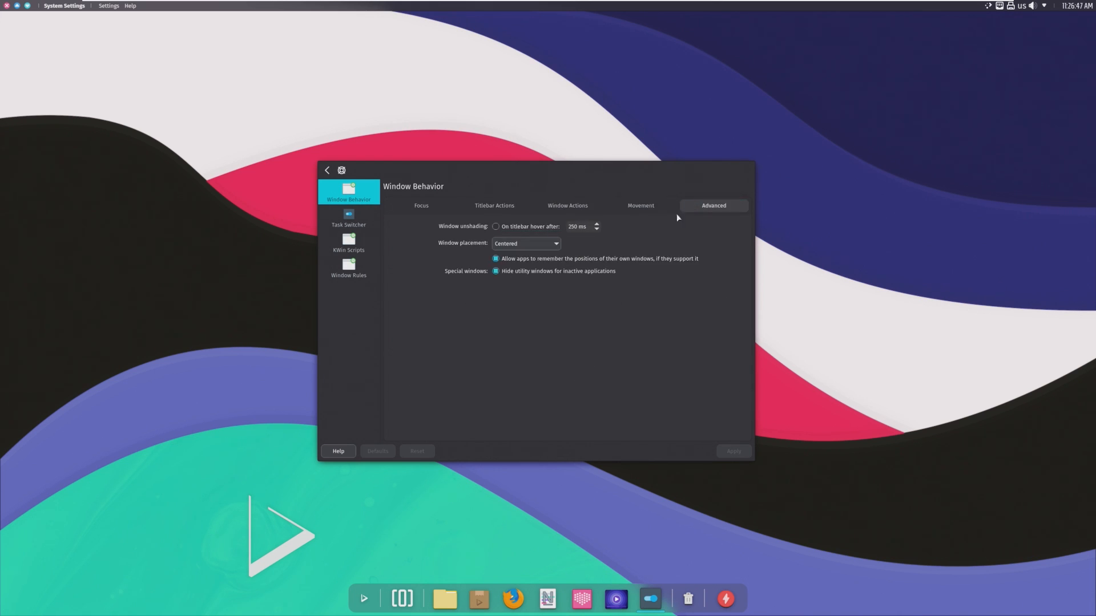
{"action": "mouse_move", "coordinate": [2, 75]}
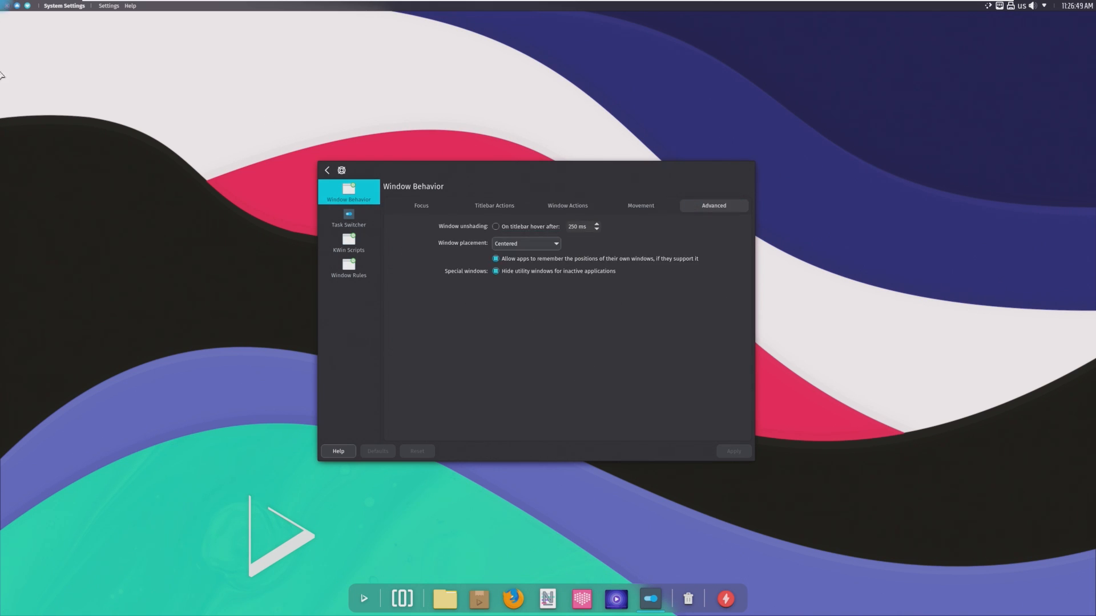
{"action": "mouse_move", "coordinate": [418, 555]}
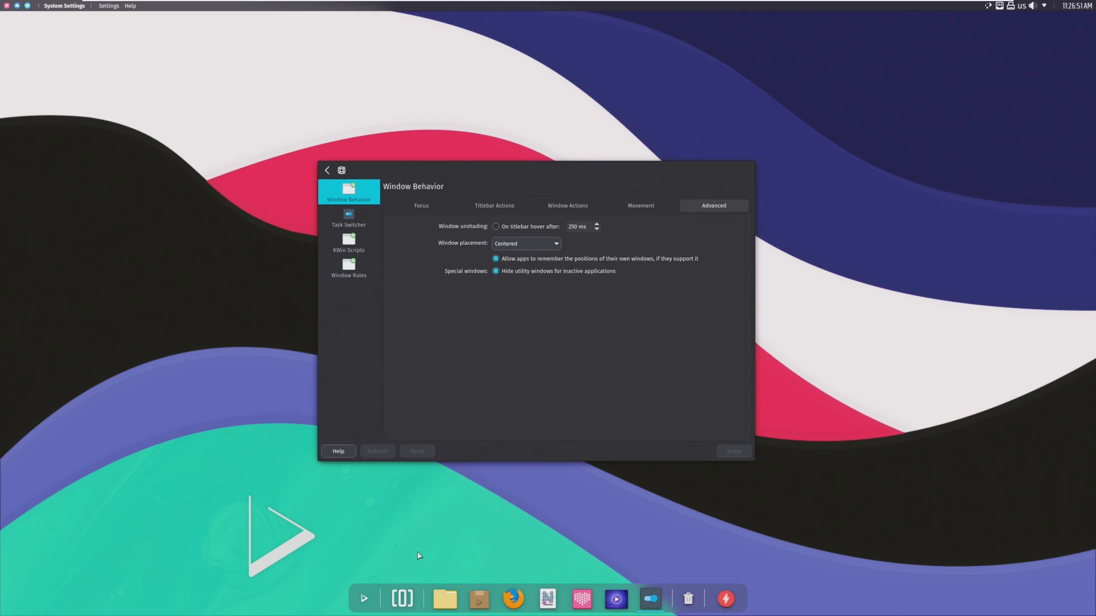
{"action": "mouse_move", "coordinate": [498, 599]}
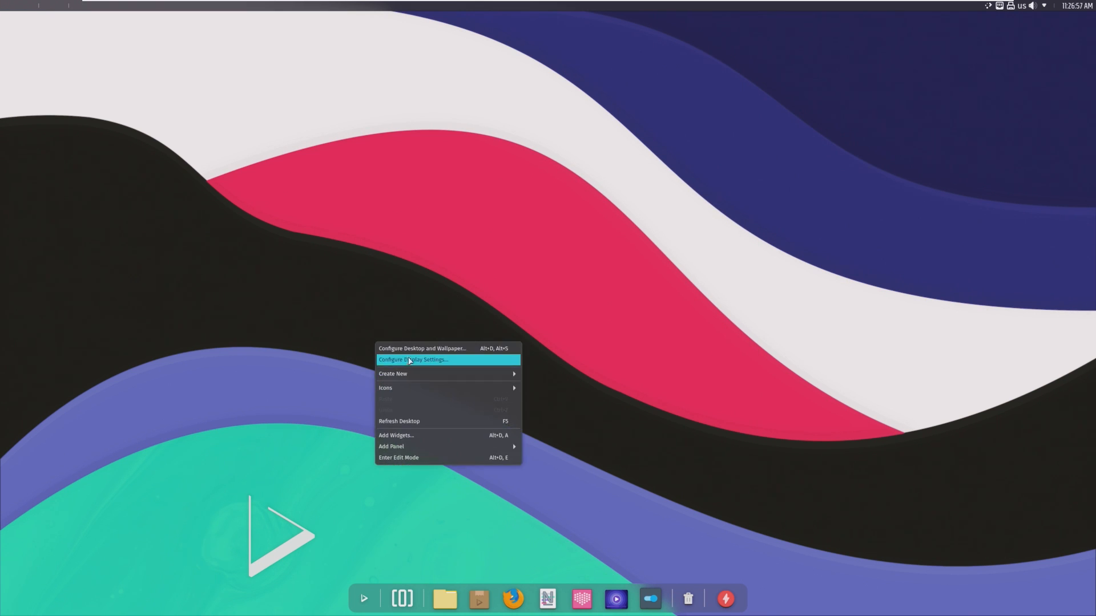
Scroll the Add Widgets catalogue to its end, then close the sidebar.
{"action": "left_click", "coordinate": [396, 435]}
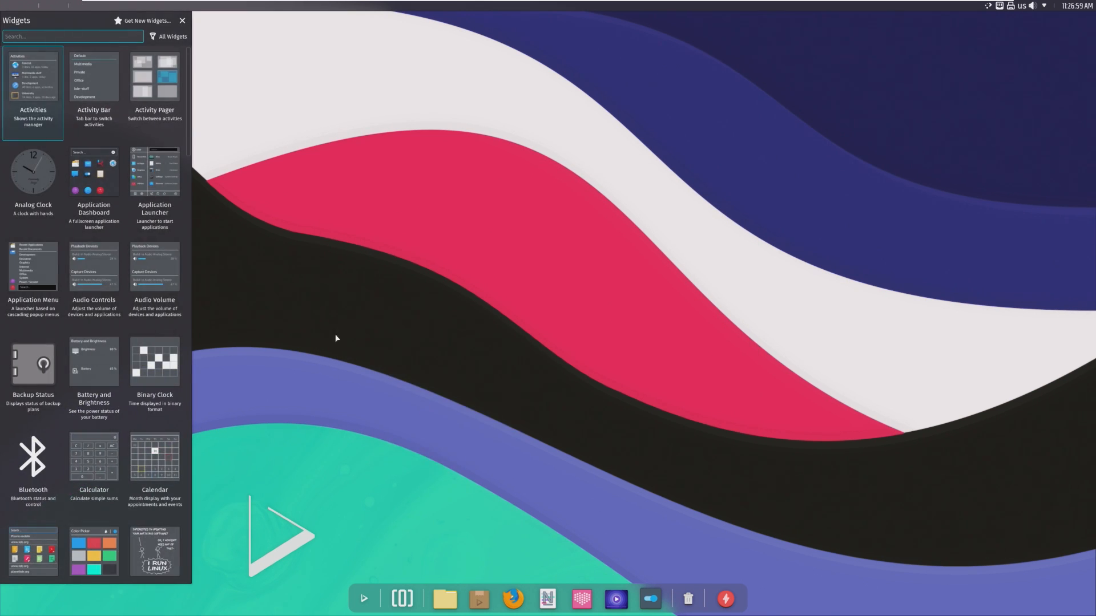
{"action": "scroll", "scroll_direction": "down", "scroll_amount": 3}
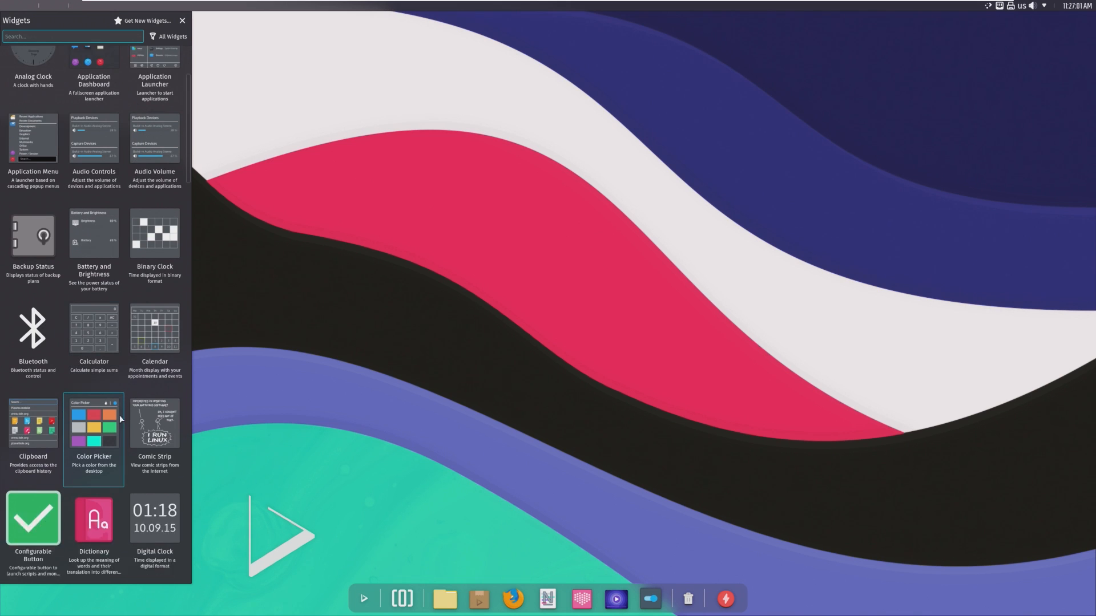
{"action": "scroll", "scroll_direction": "down", "scroll_amount": 3}
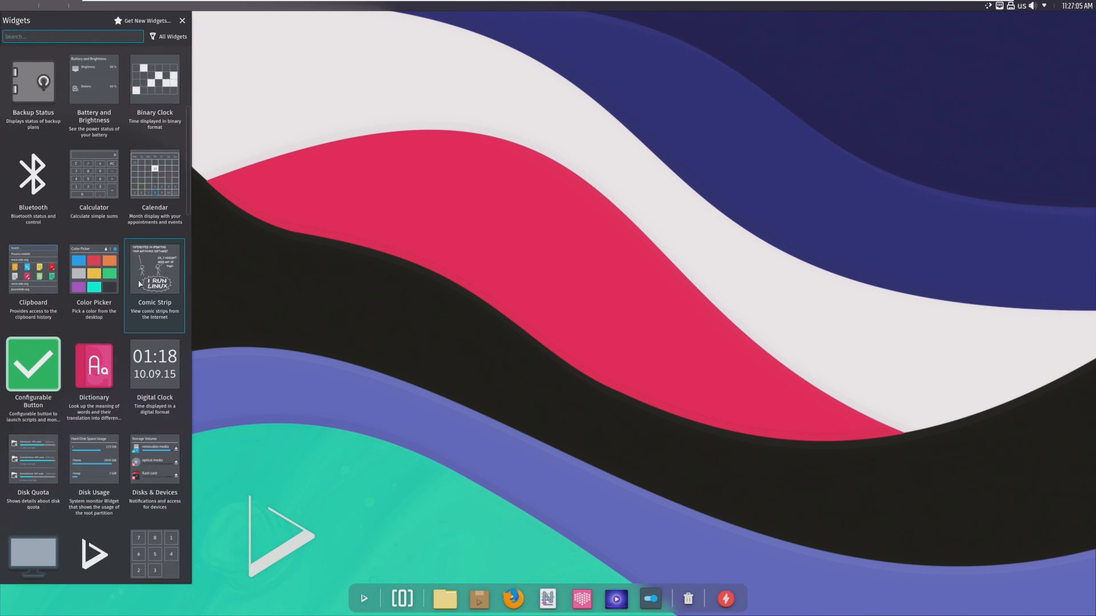
{"action": "scroll", "scroll_direction": "down", "scroll_amount": 3}
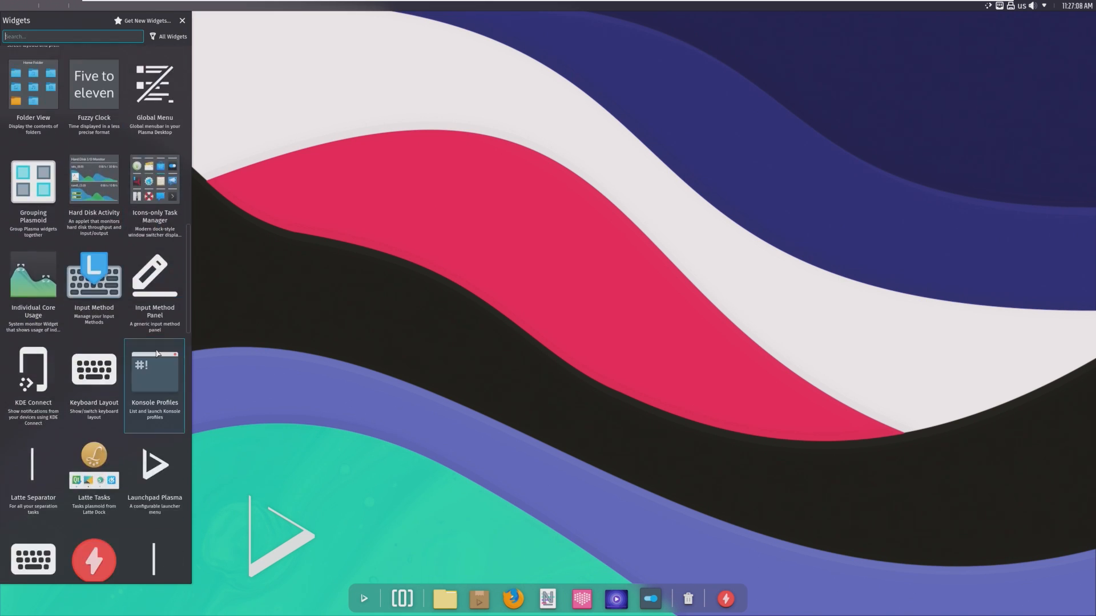
{"action": "scroll", "scroll_direction": "down", "scroll_amount": 3}
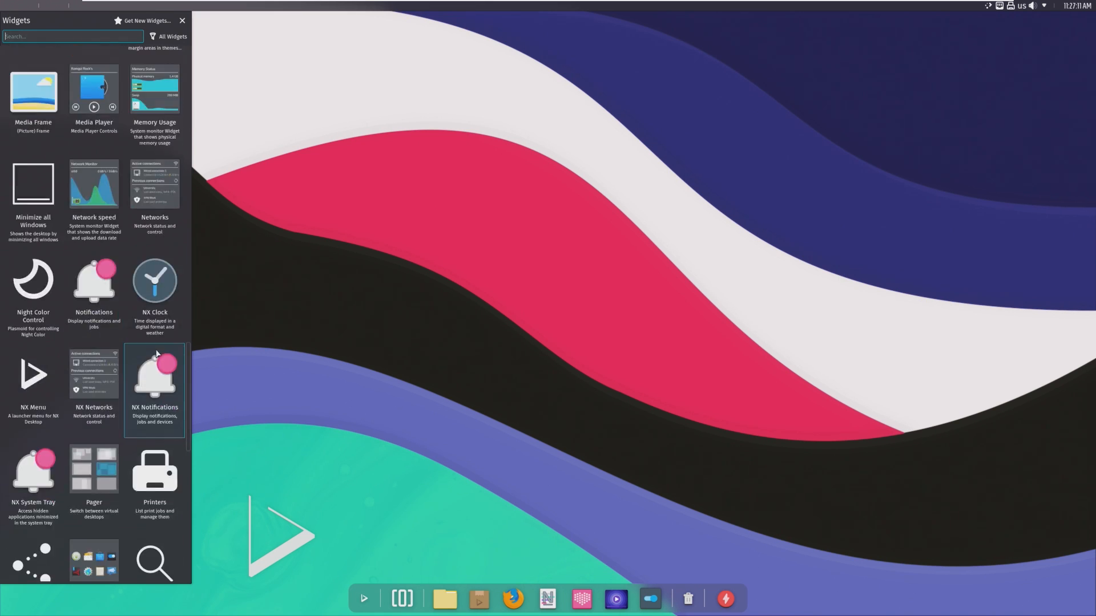
{"action": "scroll", "scroll_direction": "down", "scroll_amount": 3}
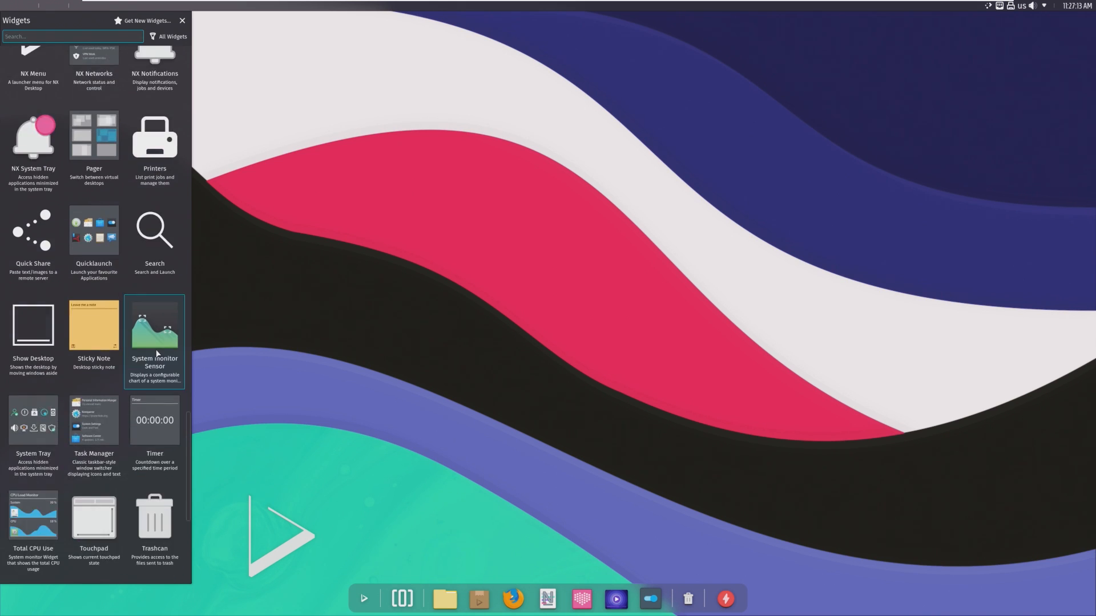
{"action": "scroll", "scroll_direction": "down", "scroll_amount": 3}
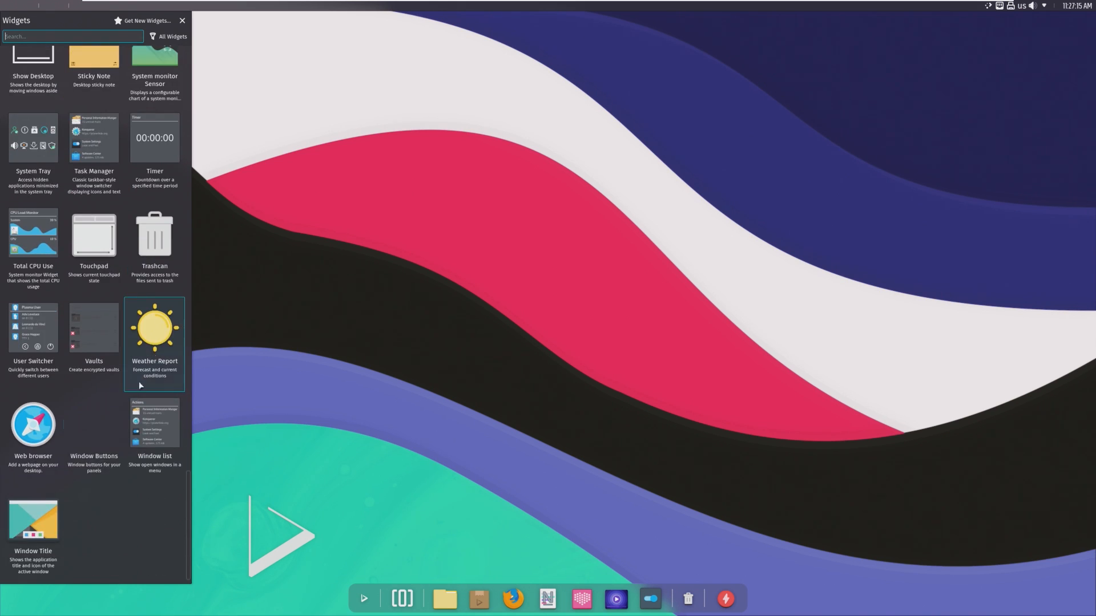
{"action": "mouse_move", "coordinate": [287, 352]}
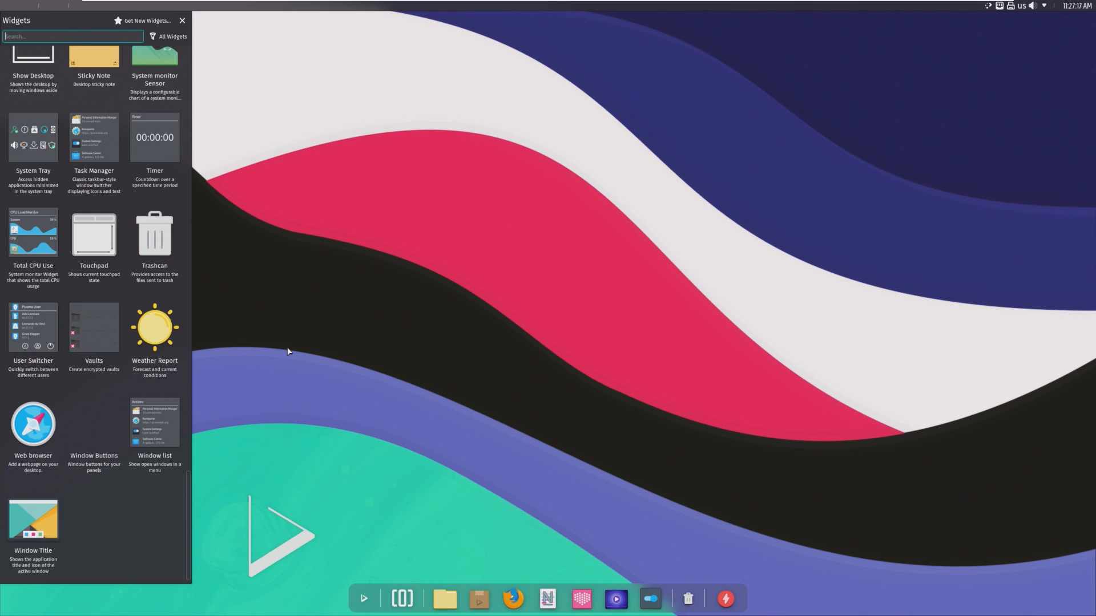
{"action": "left_click", "coordinate": [181, 20]}
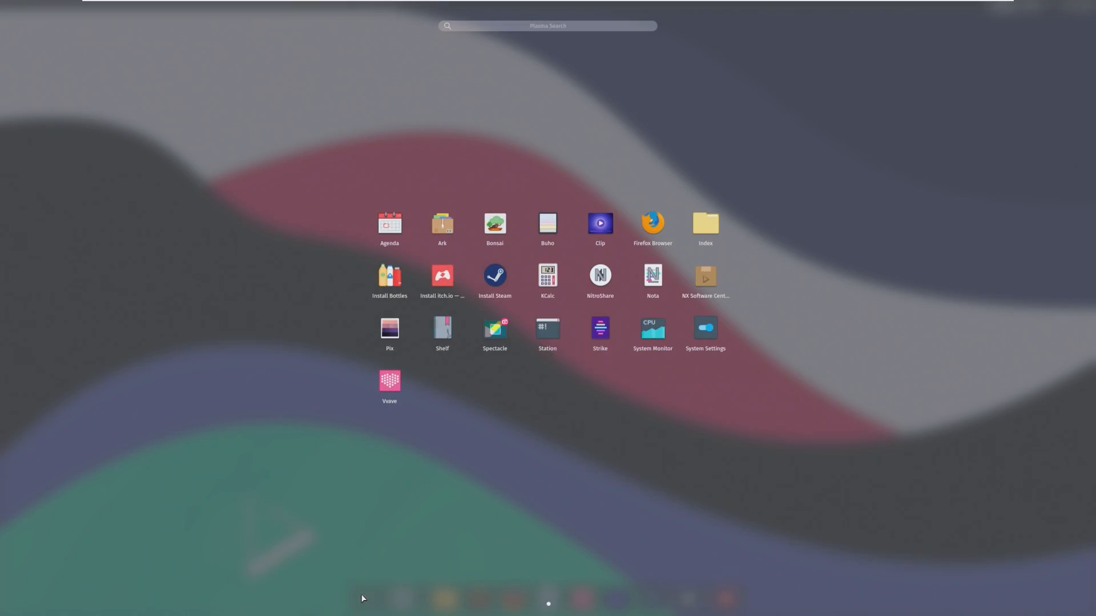
{"action": "left_click", "coordinate": [548, 224]}
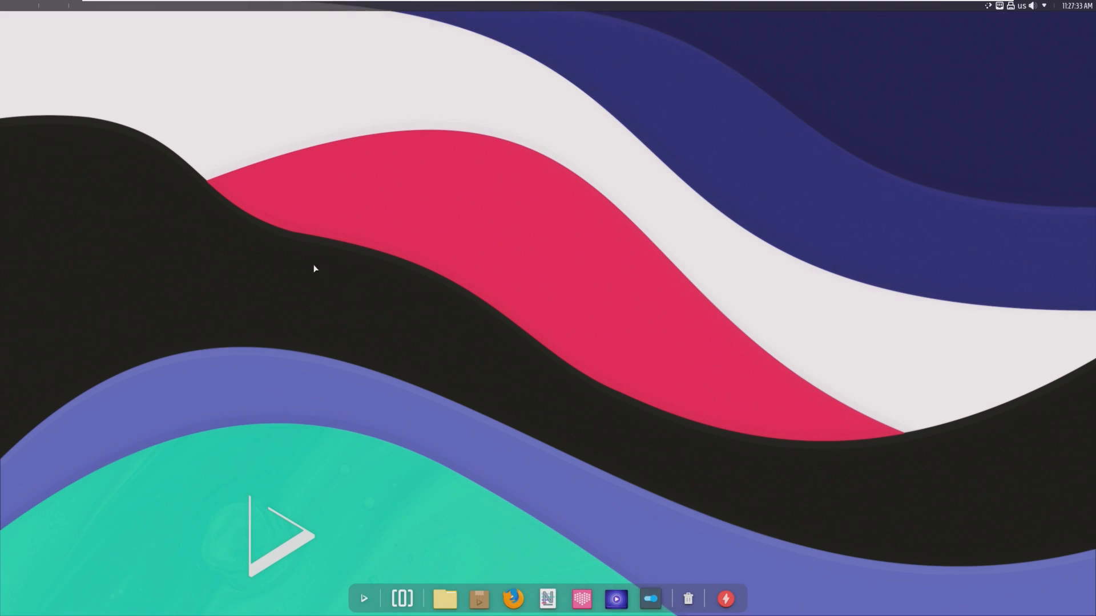
{"action": "mouse_move", "coordinate": [402, 599]}
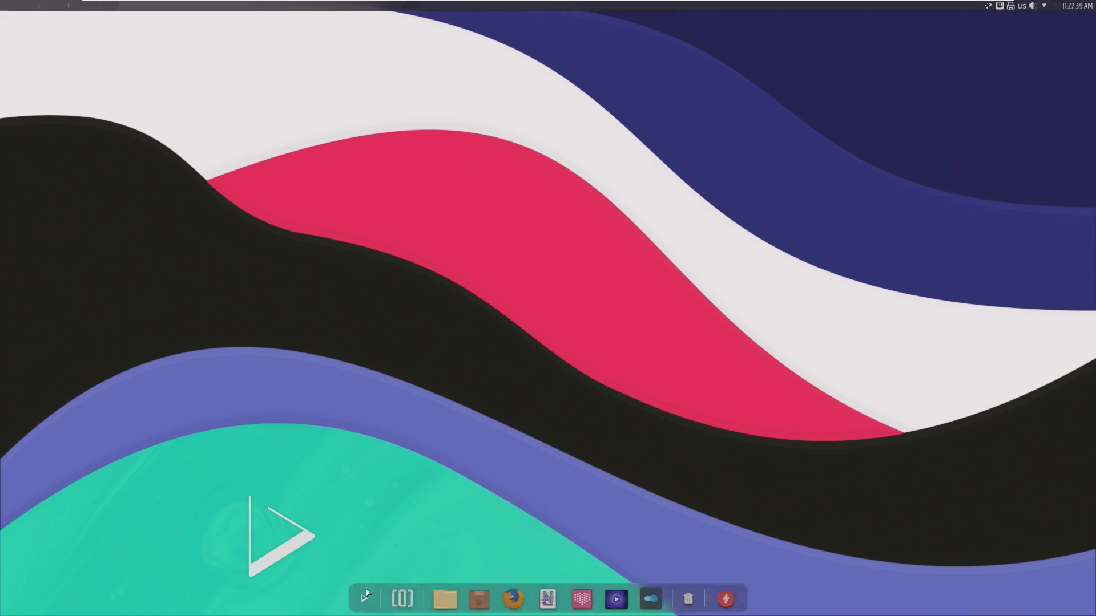
{"action": "left_click", "coordinate": [364, 599]}
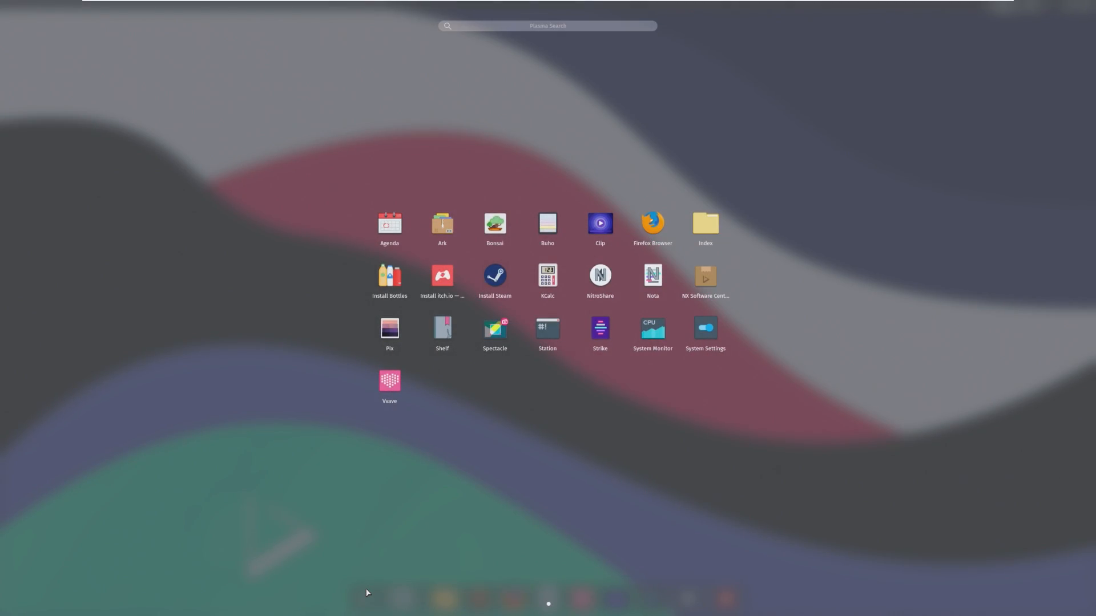
{"action": "mouse_move", "coordinate": [390, 487]}
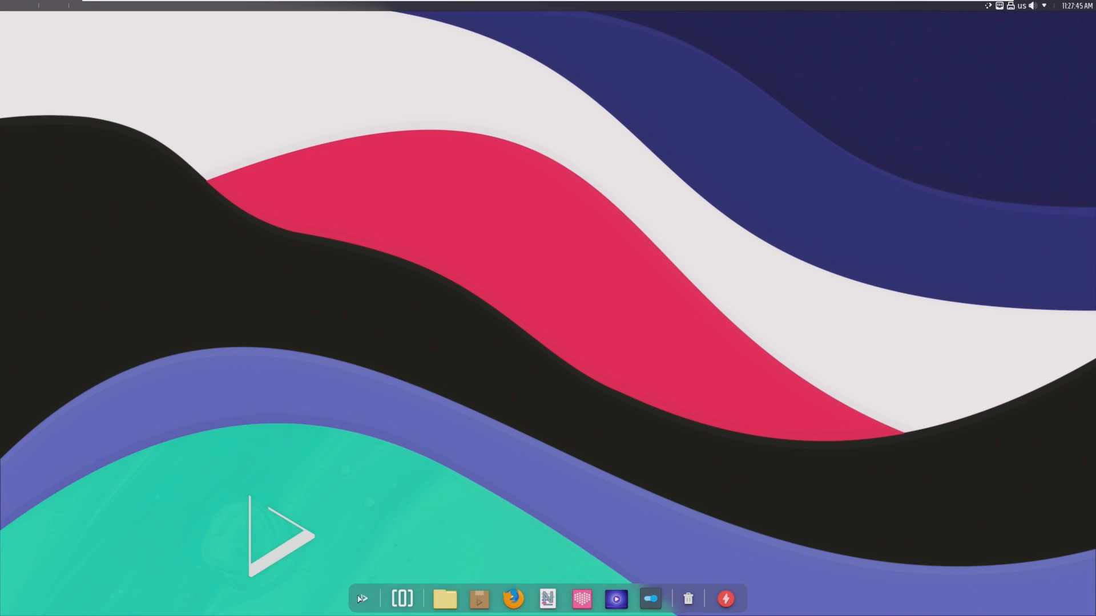
{"action": "left_click", "coordinate": [361, 599]}
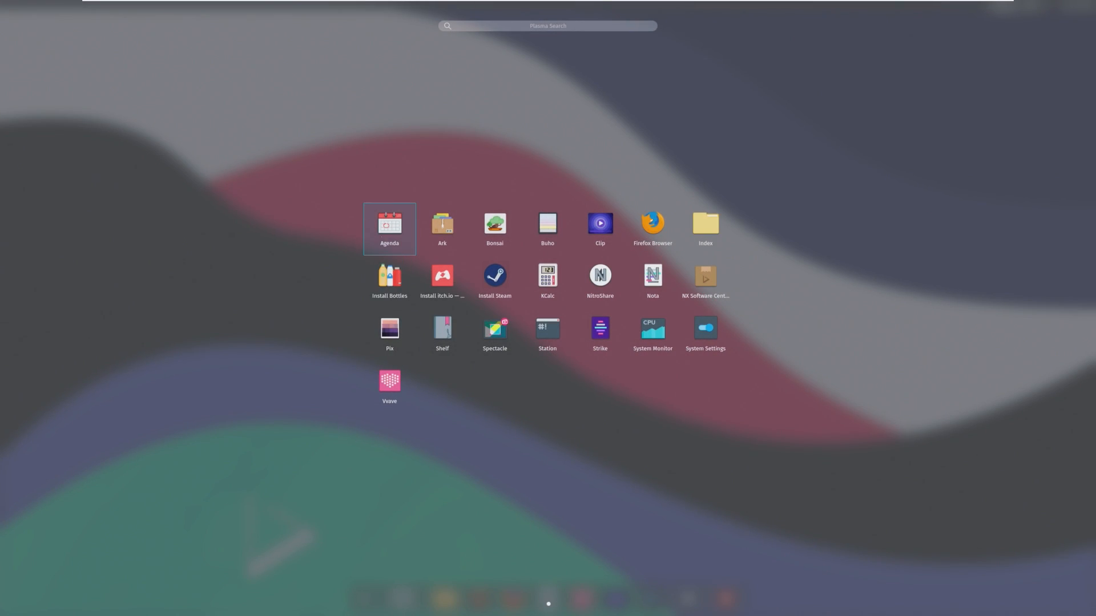
{"action": "left_click", "coordinate": [389, 223]}
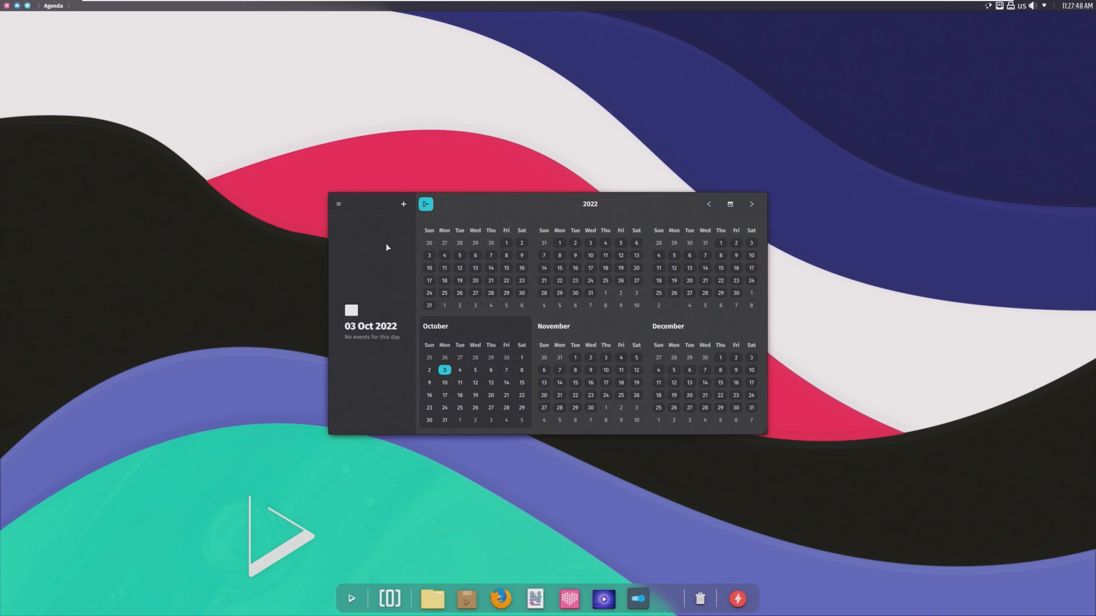
{"action": "left_click", "coordinate": [7, 6]}
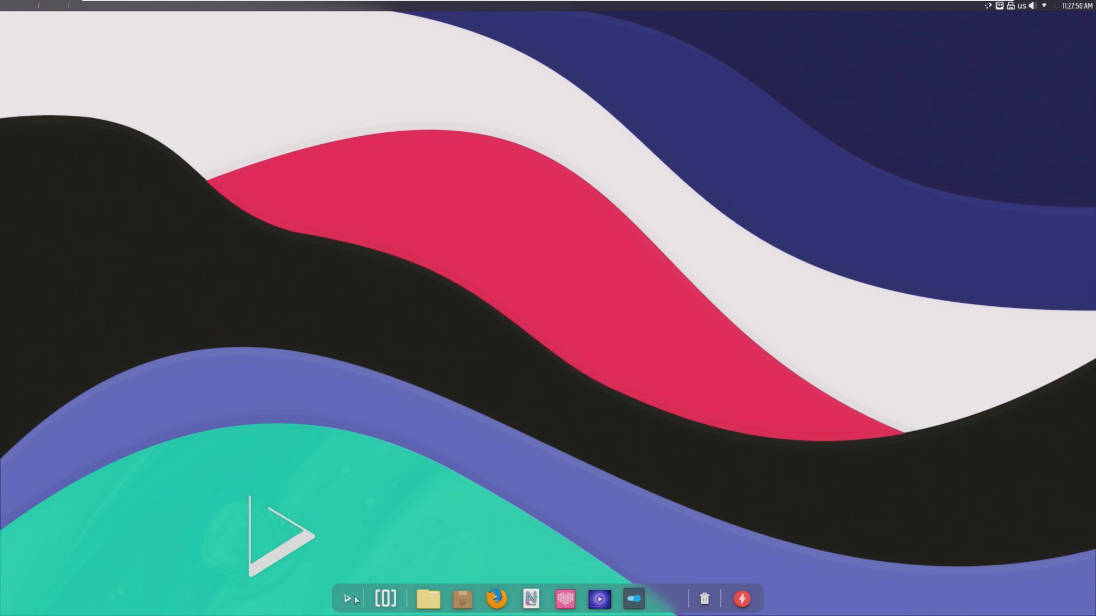
{"action": "left_click", "coordinate": [347, 598]}
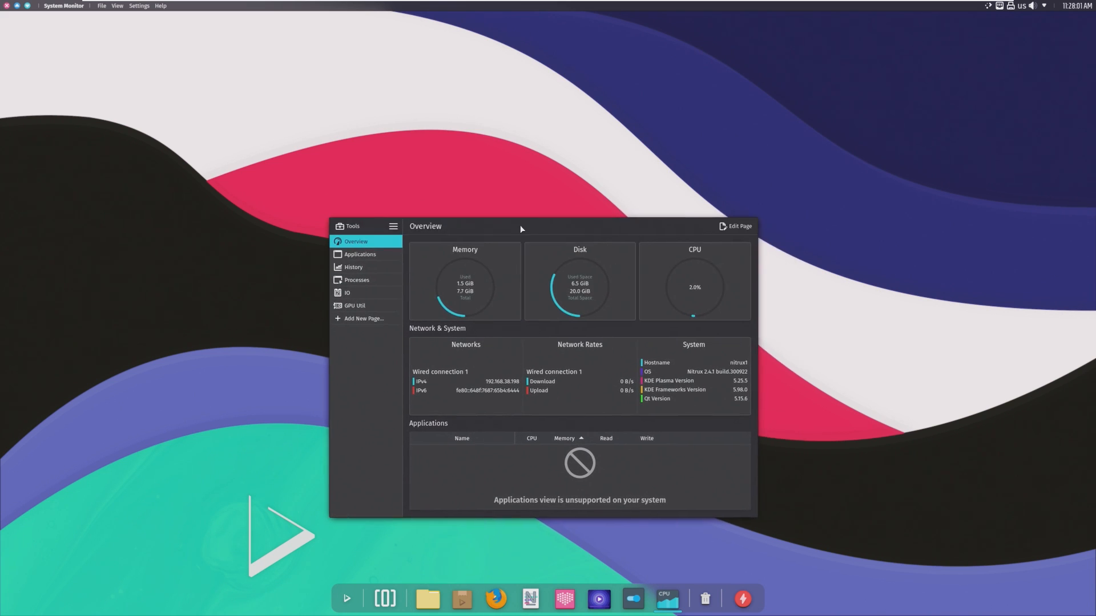
{"action": "mouse_move", "coordinate": [377, 240]}
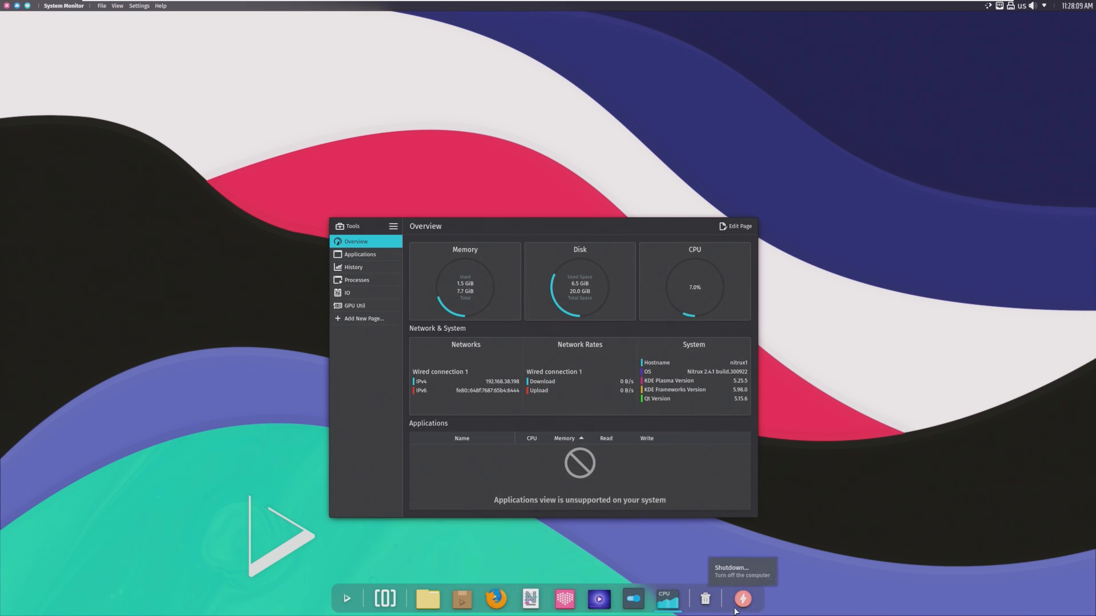
Trigger the shutdown countdown from the dock's red Shutdown icon and cancel it.
{"action": "left_click", "coordinate": [742, 599]}
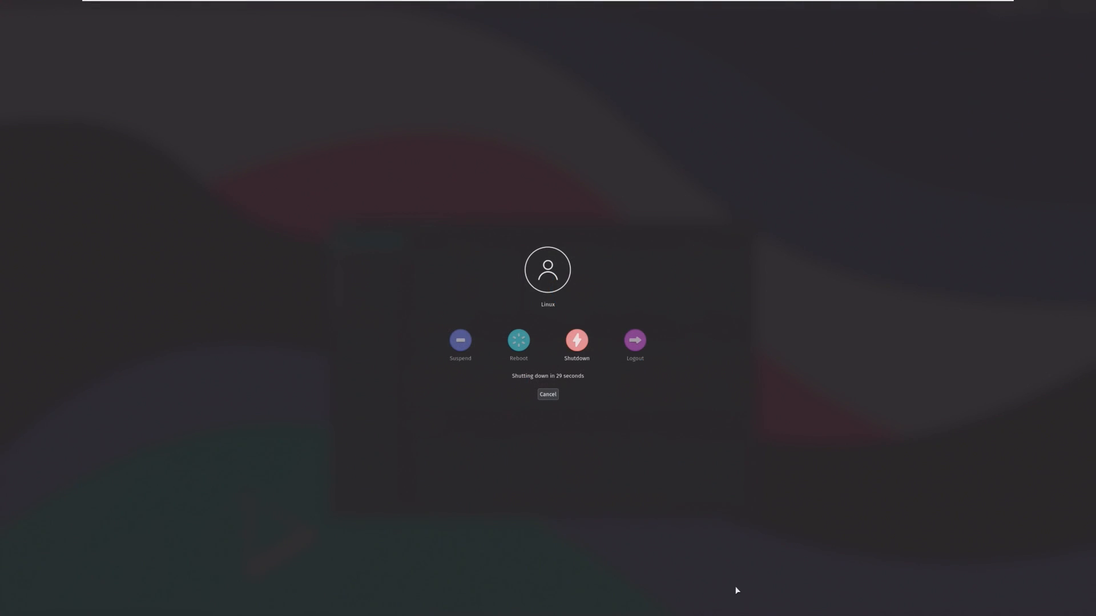
{"action": "left_click", "coordinate": [548, 394]}
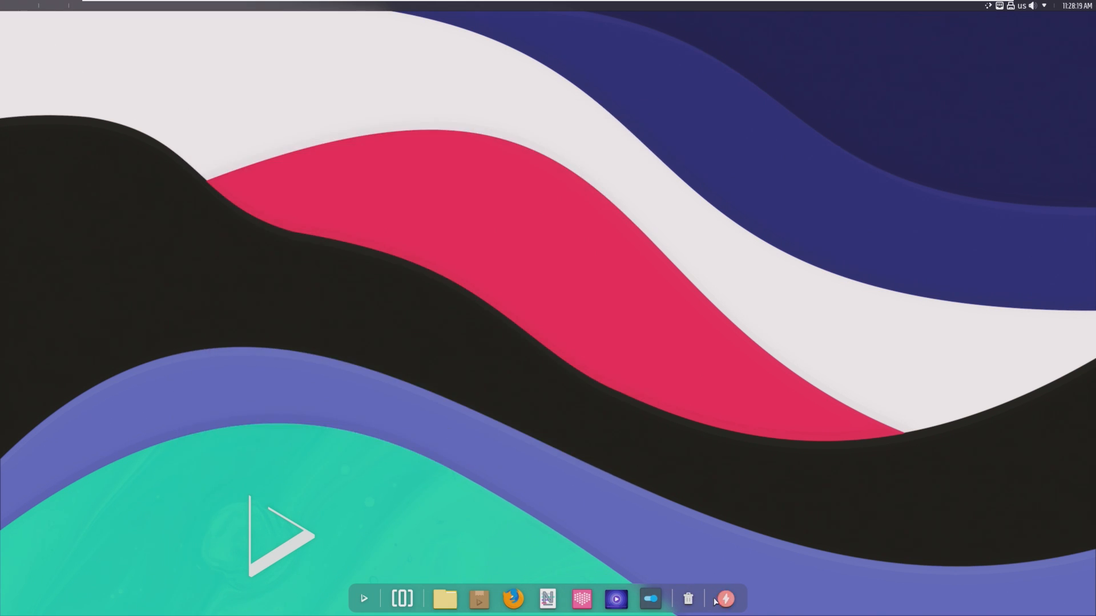
{"action": "mouse_move", "coordinate": [725, 599]}
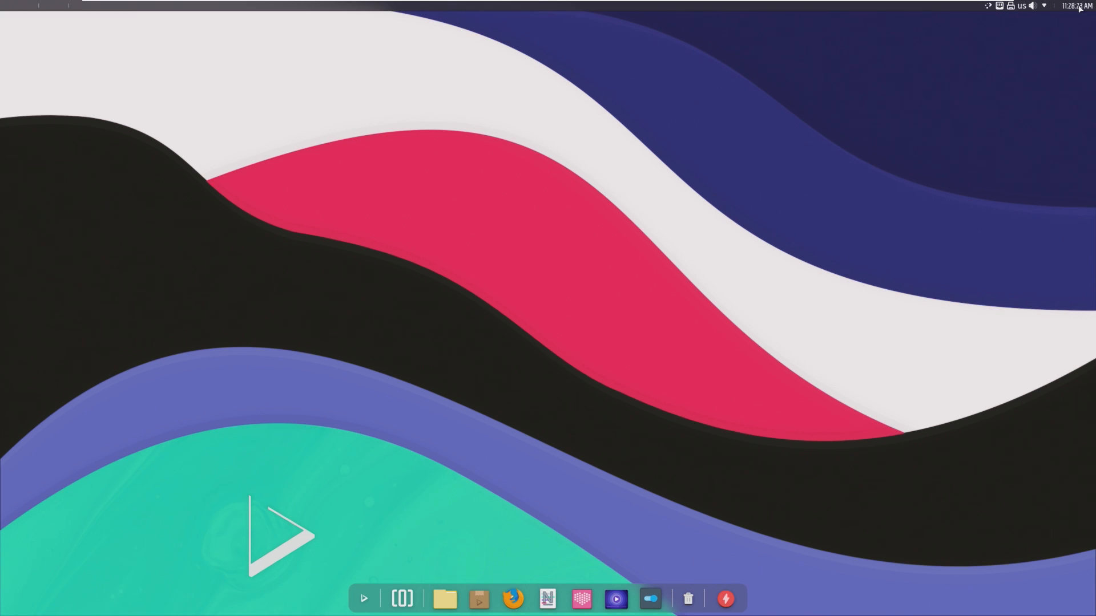
{"action": "mouse_move", "coordinate": [965, 195]}
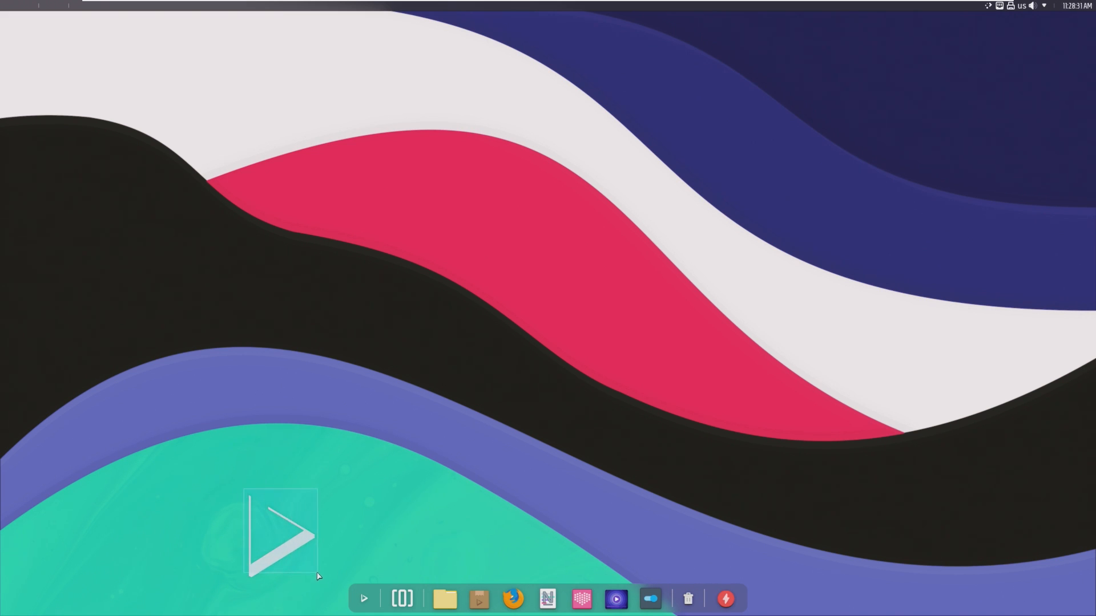
{"action": "left_click", "coordinate": [363, 598]}
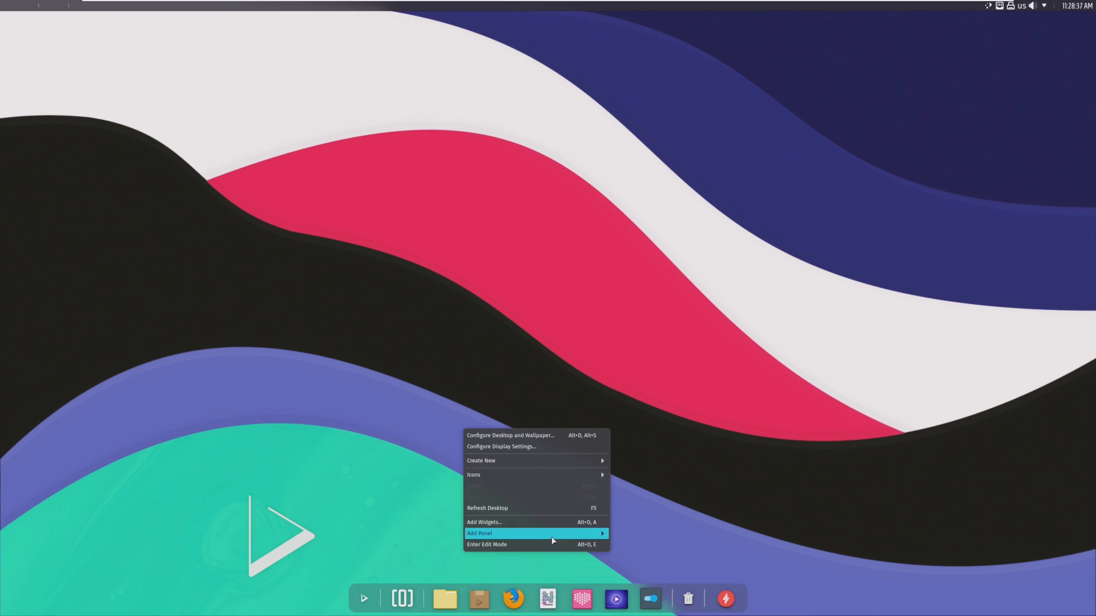
{"action": "left_click", "coordinate": [576, 482]}
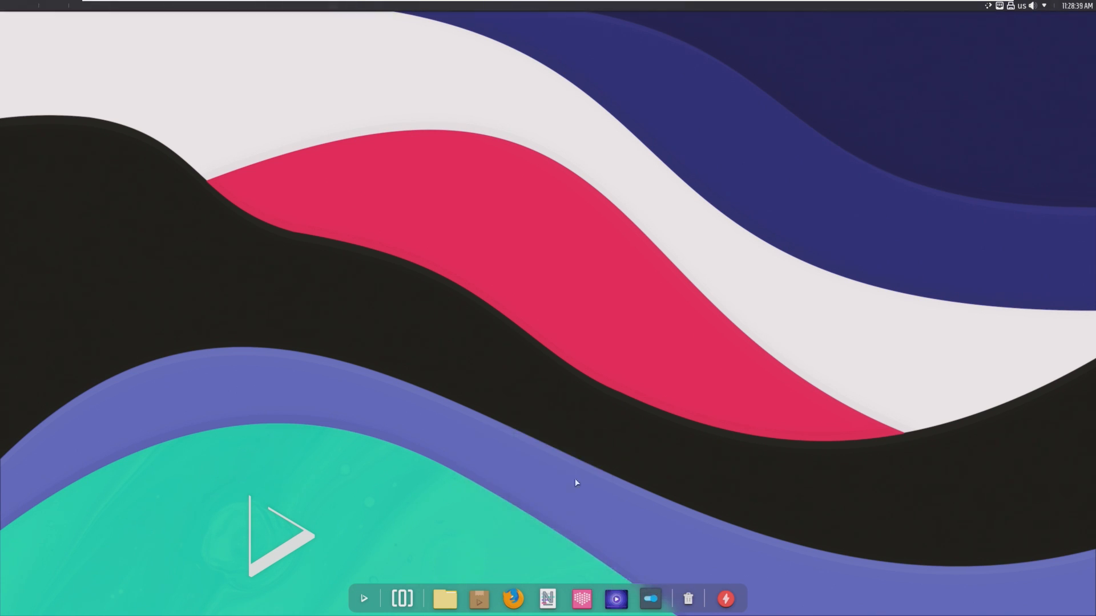